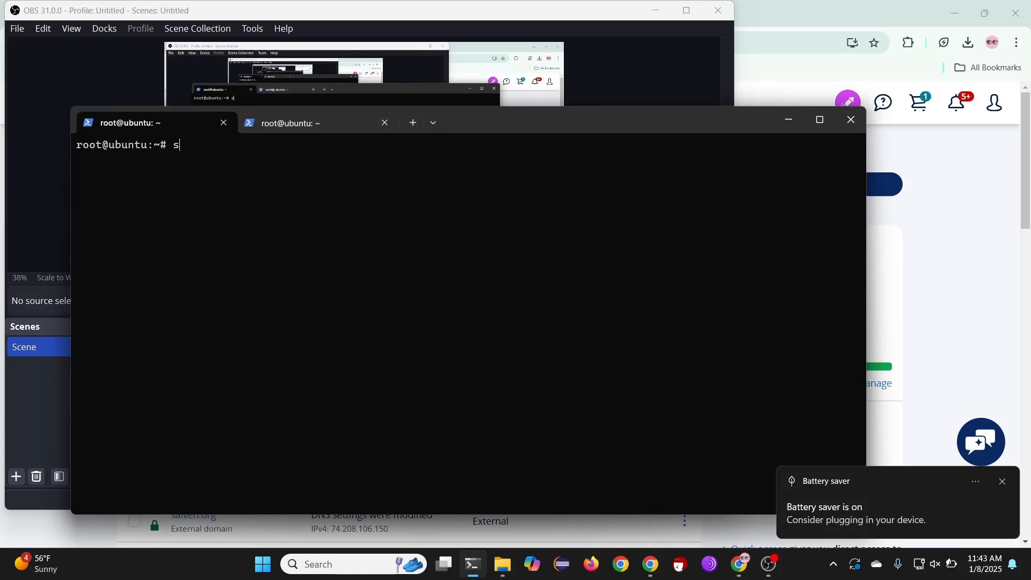
Step: Run sudo apt update && upgrade to refresh and upgrade the server's packages
text(udo apt update)
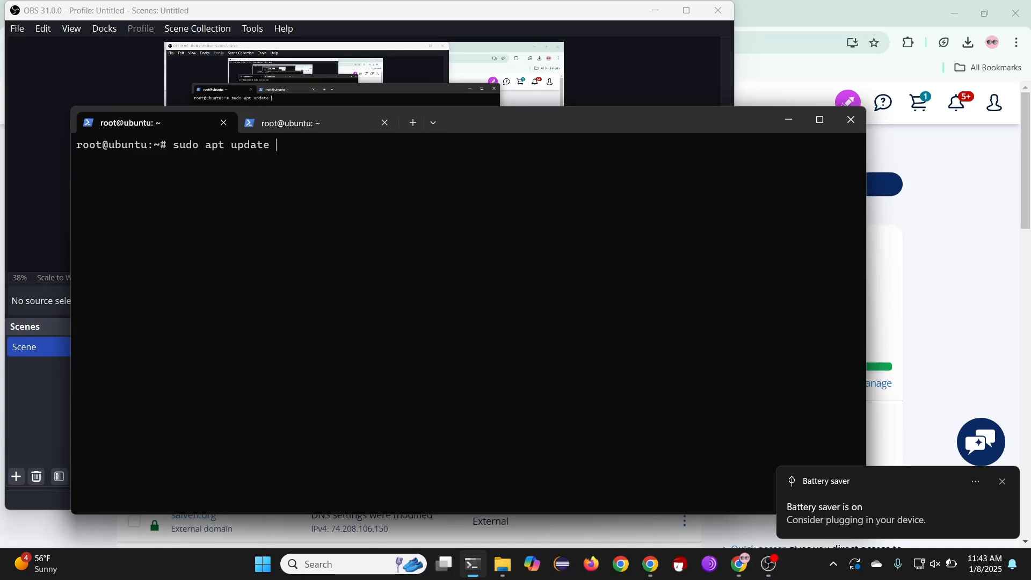
text(&& u)
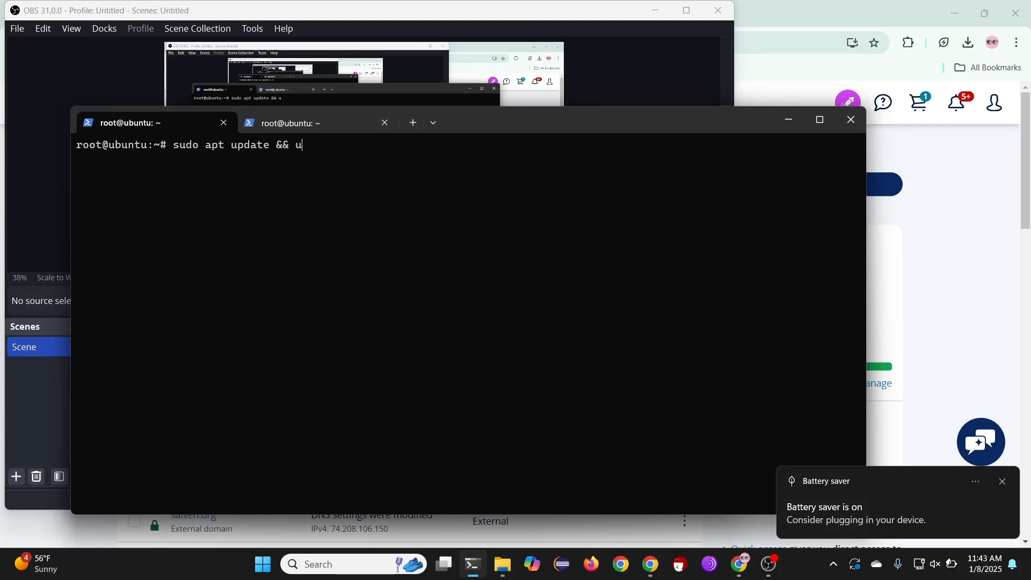
key(Enter)
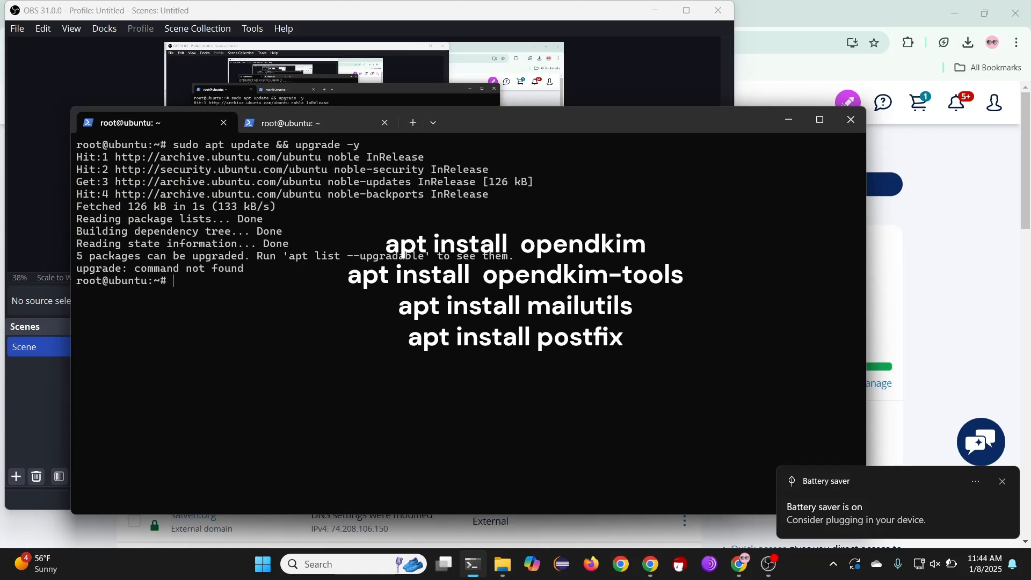
Step: Install postfix, mailutils, opendkim and opendkim-tools with apt
text(apt)
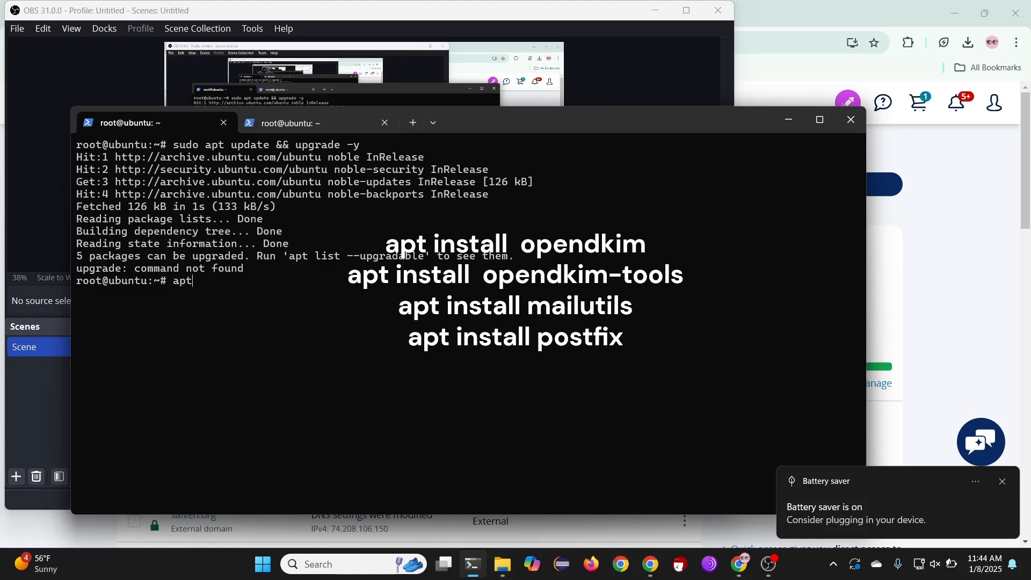
text(install postfix)
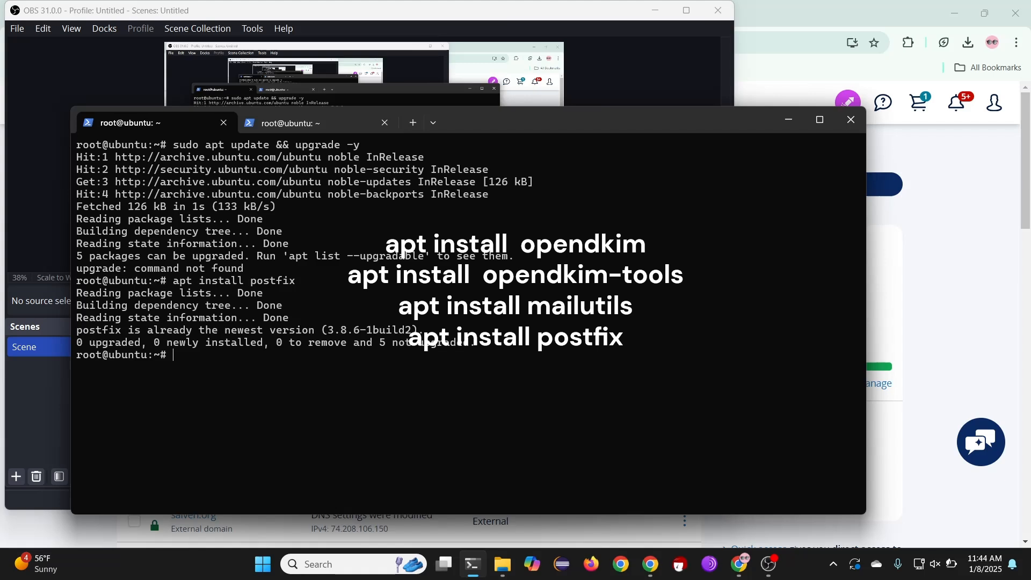
text(apt insta)
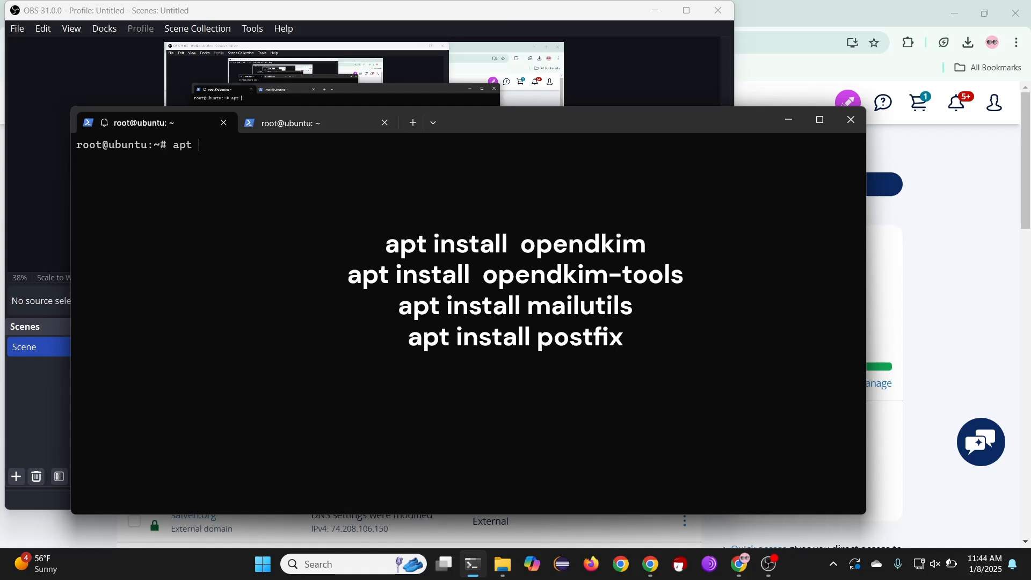
text(install)
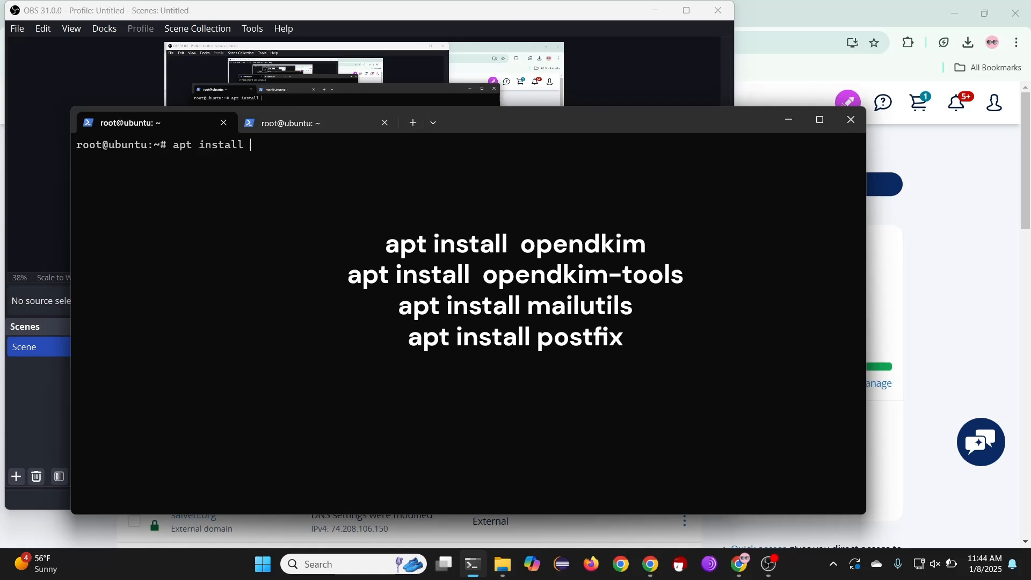
text(mailutils)
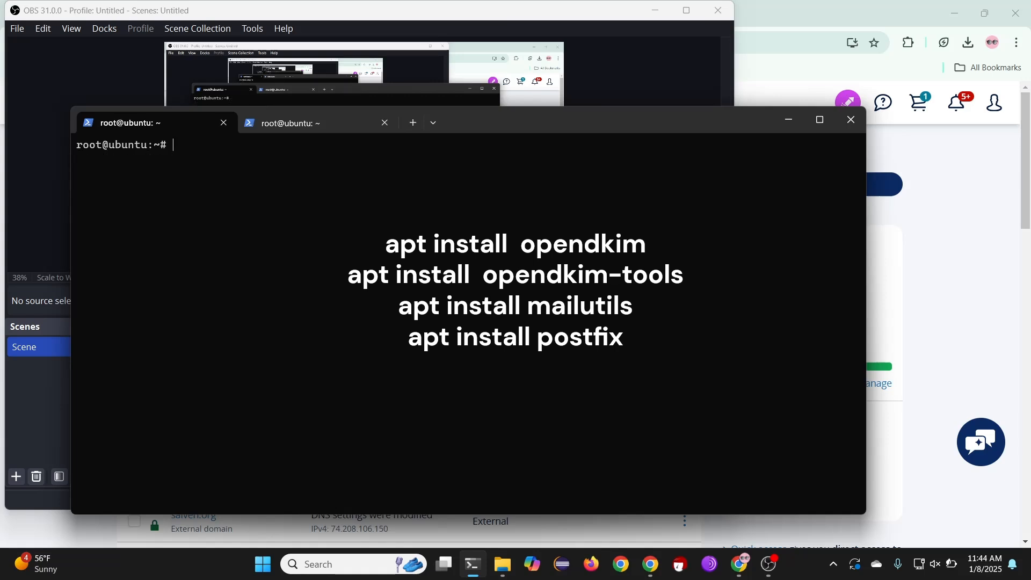
text(apt install)
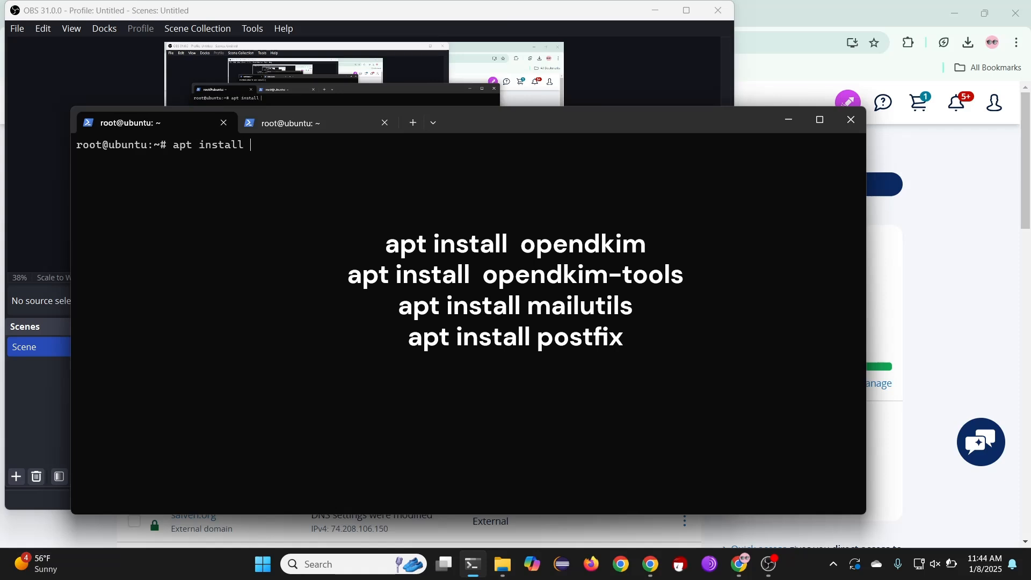
text(open)
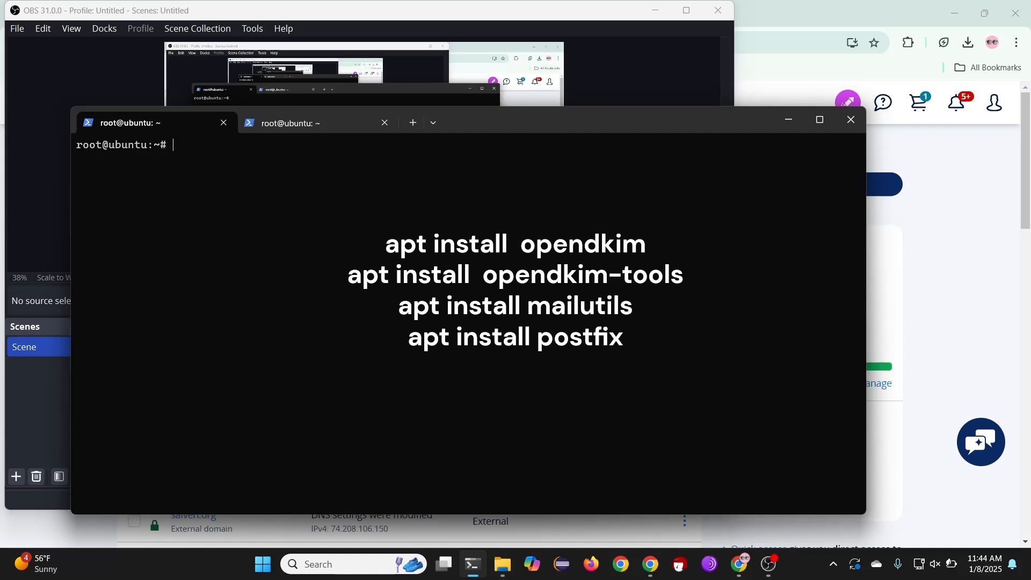
text(apt install opendkim-tools)
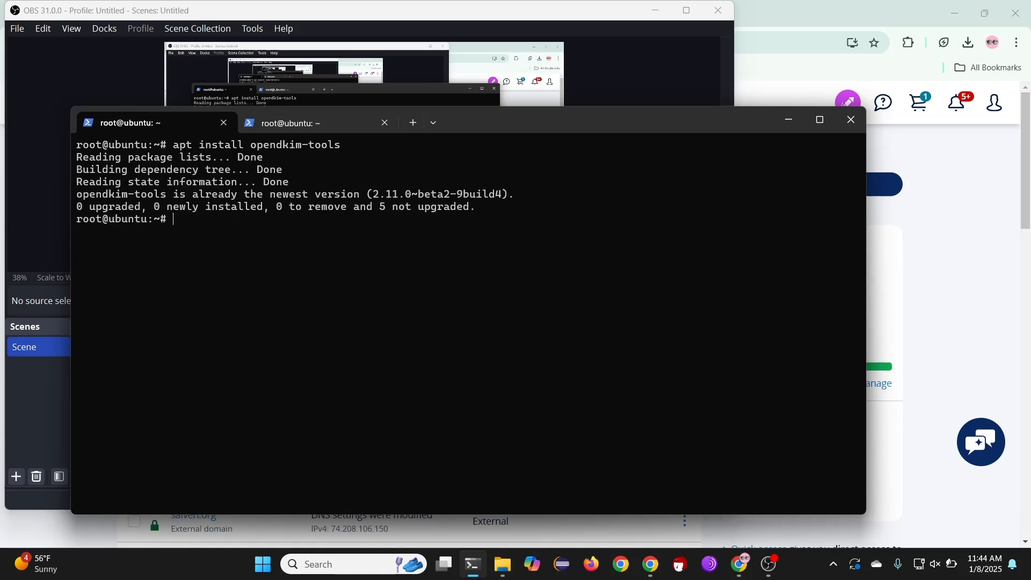
mouse_move(749, 508)
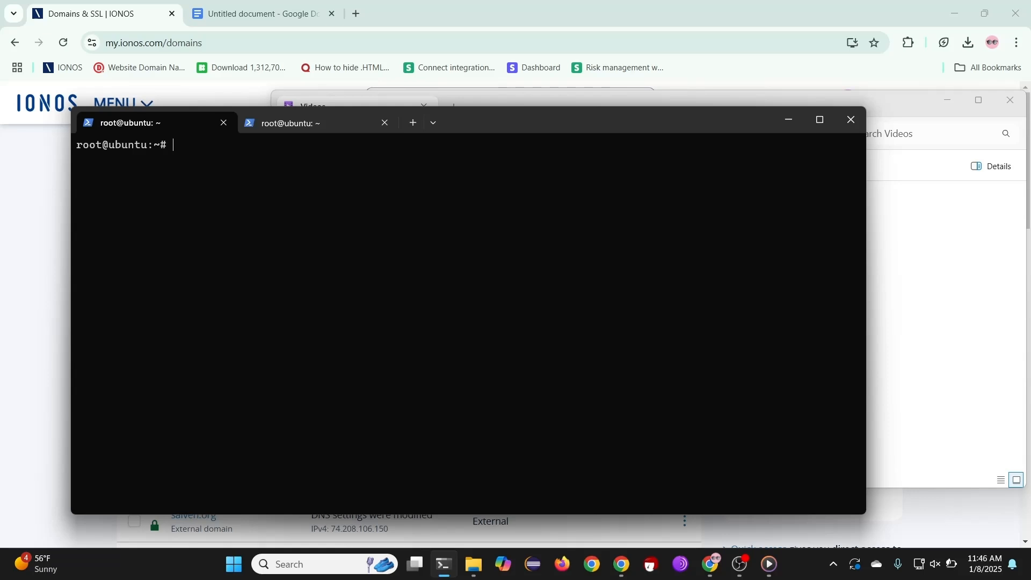
Step: Allow port 25/tcp through the ufw firewall
text(sudo ufw)
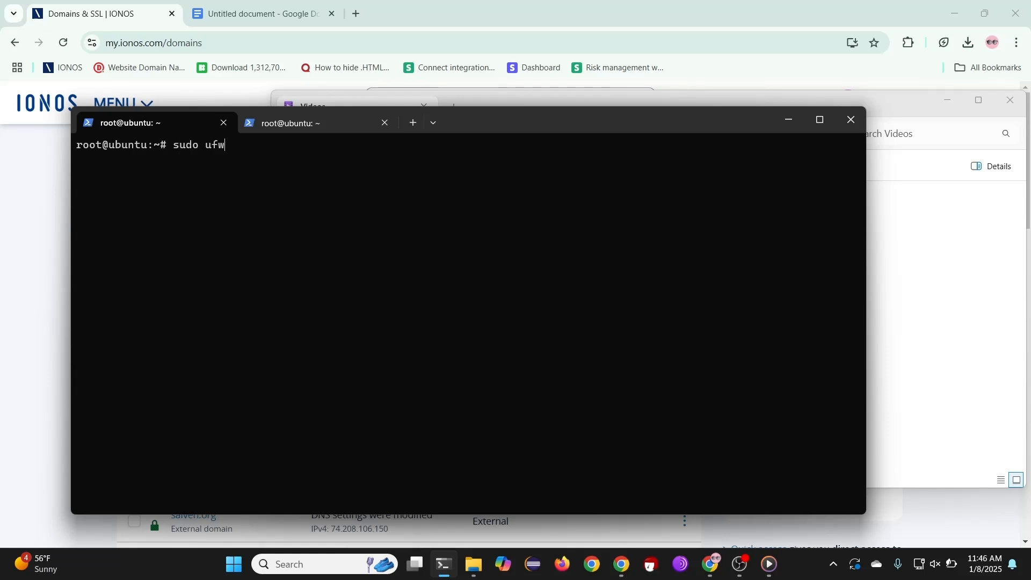
text(allow 25)
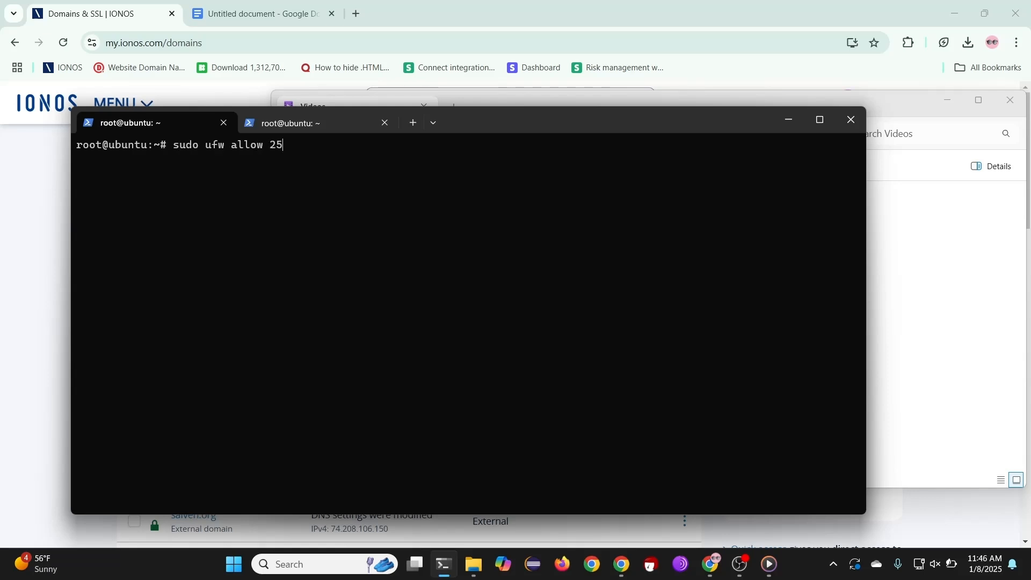
text(/tcp)
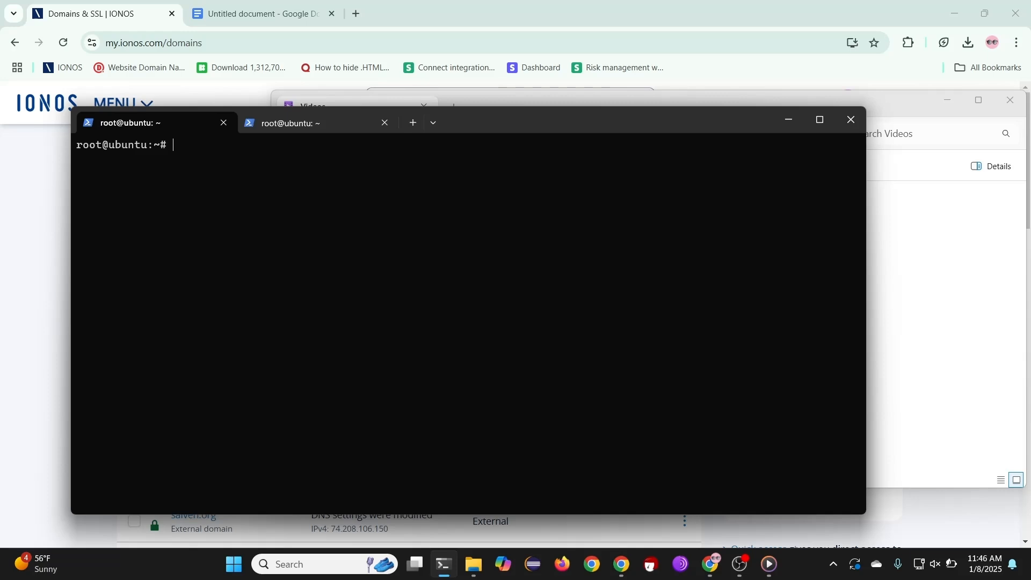
Step: Launch dpkg-reconfigure postfix and pick the mail configuration type
text(sudo dpkg)
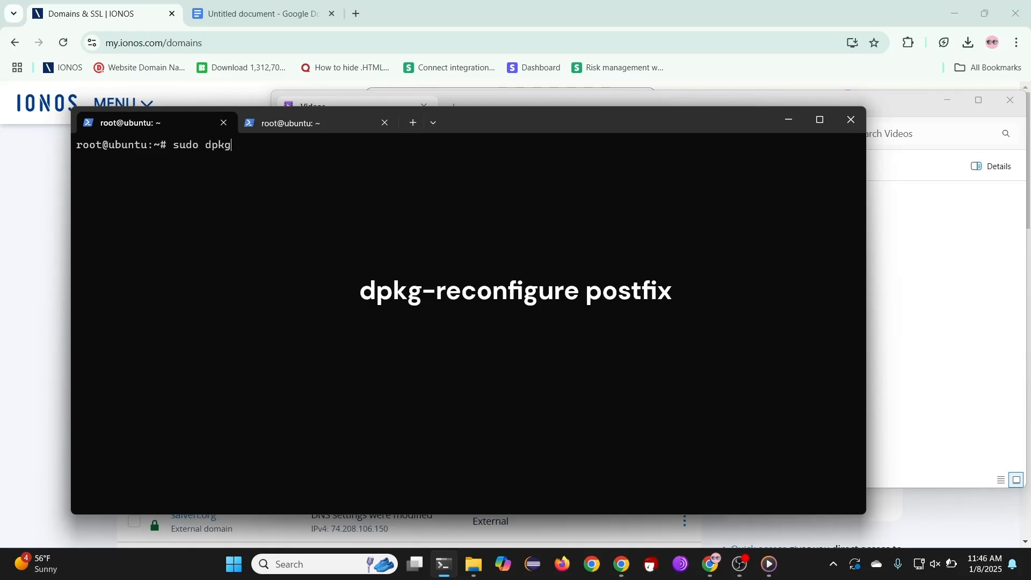
text(-reco)
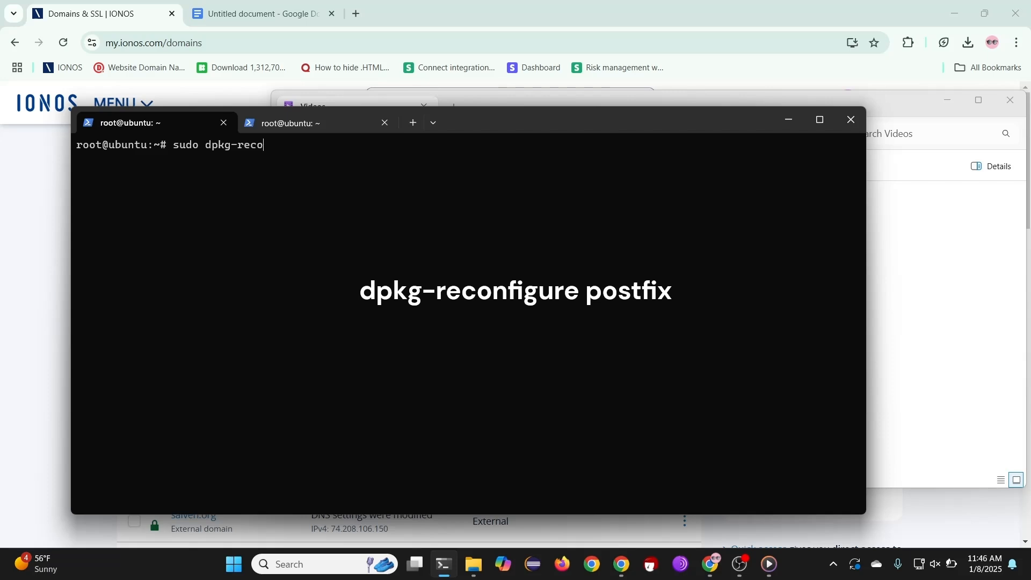
text(nfigure)
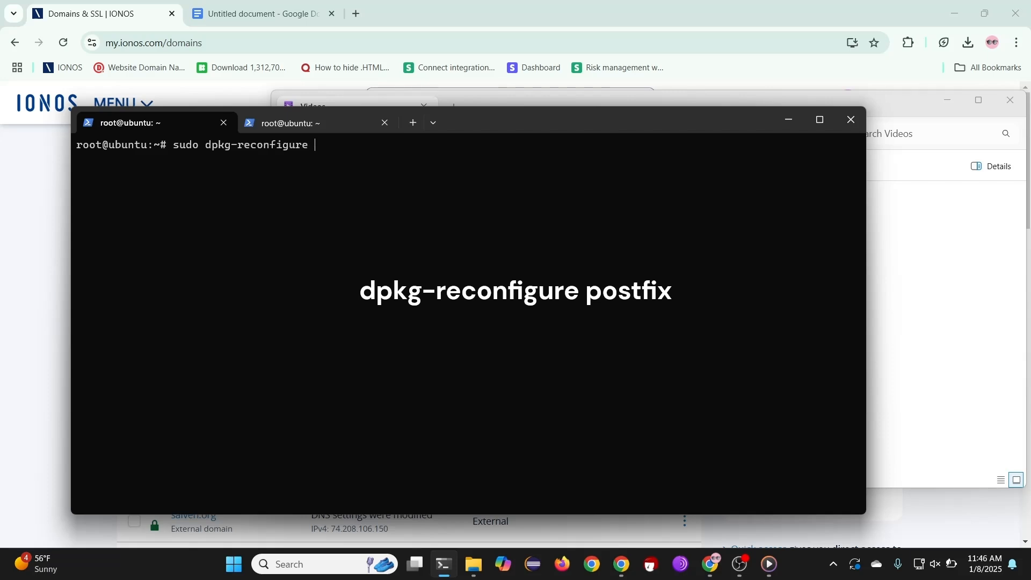
text(postfix)
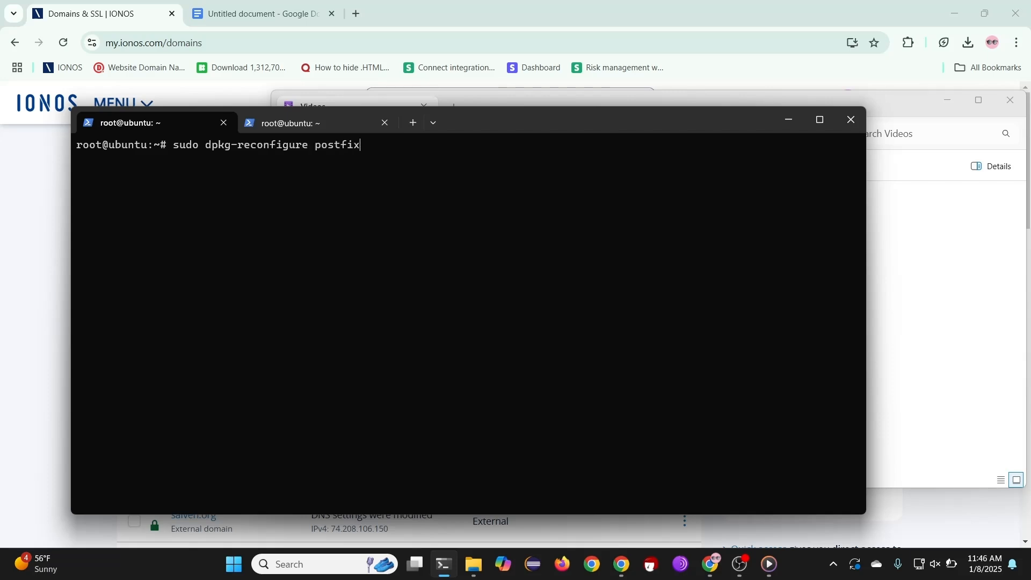
key(Enter)
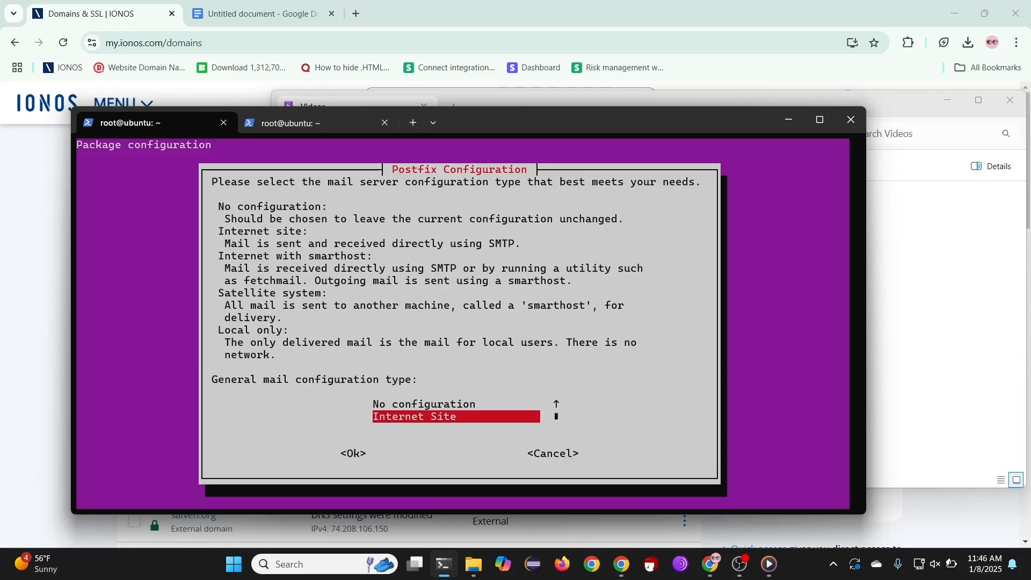
key(Up)
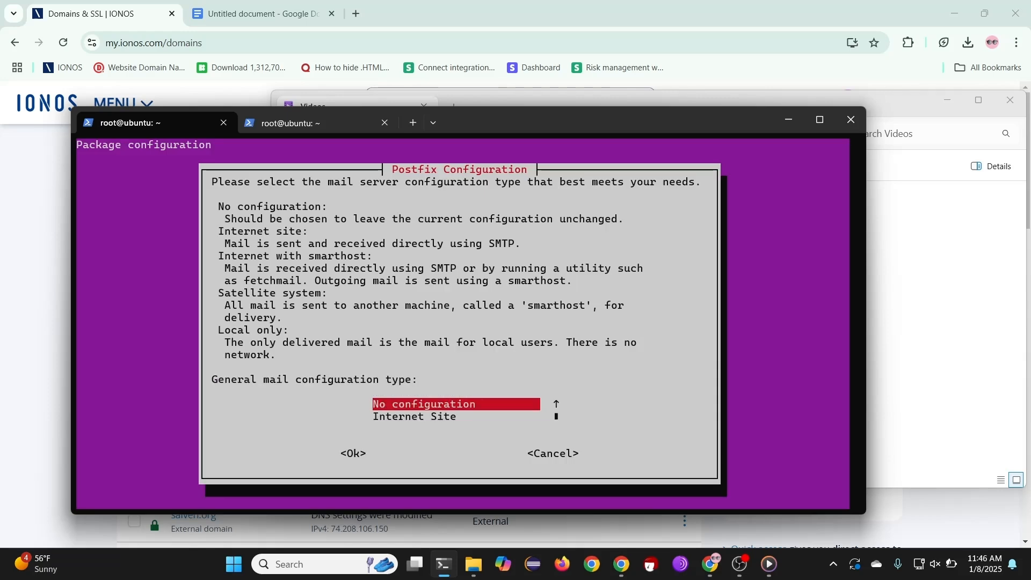
key(Down)
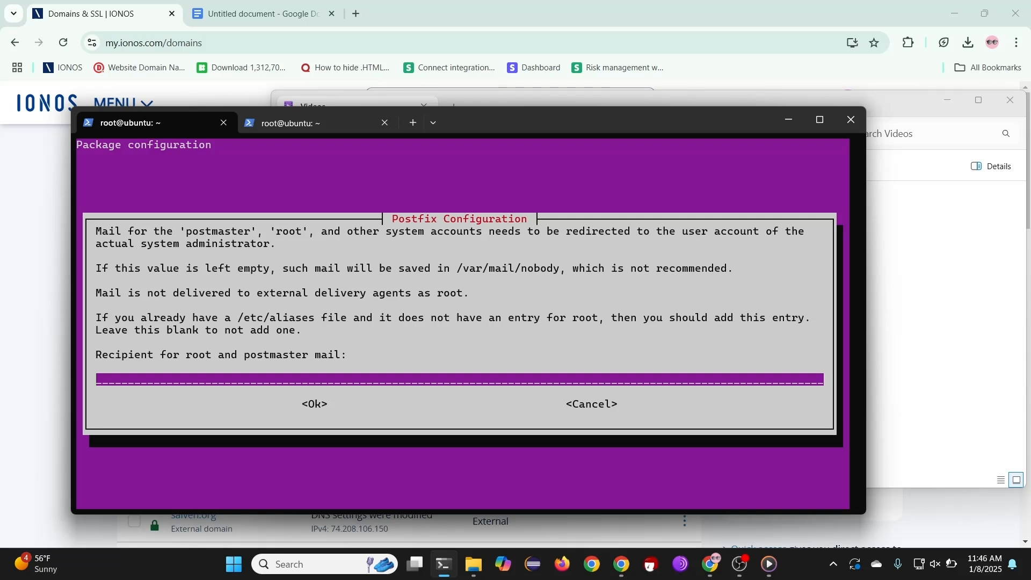
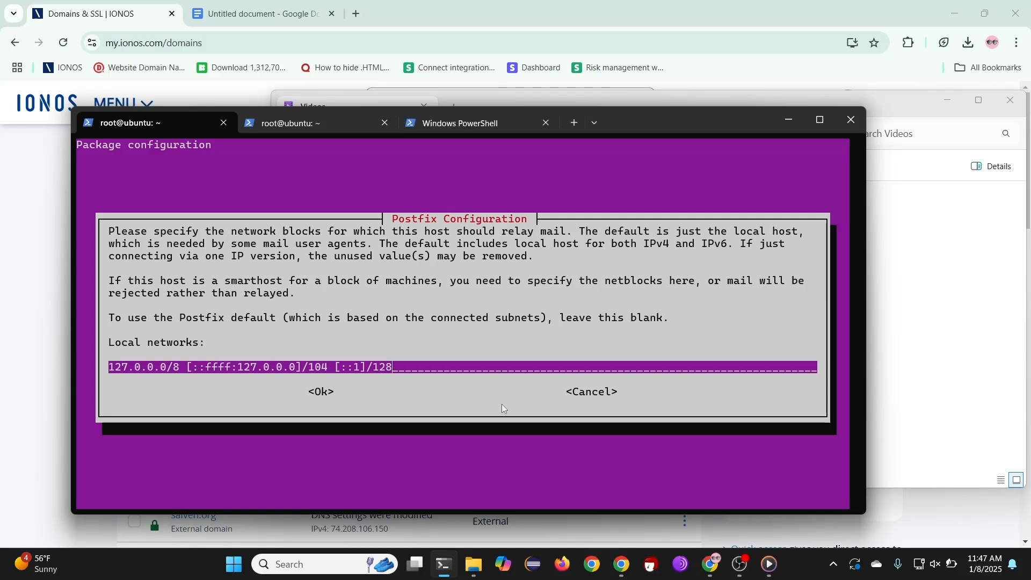
click(320, 391)
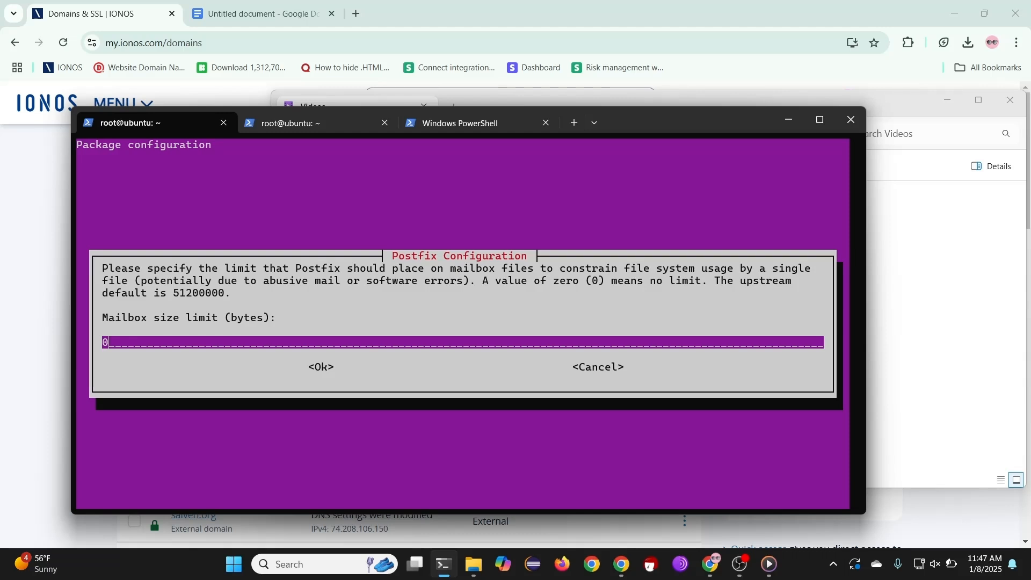
text(512)
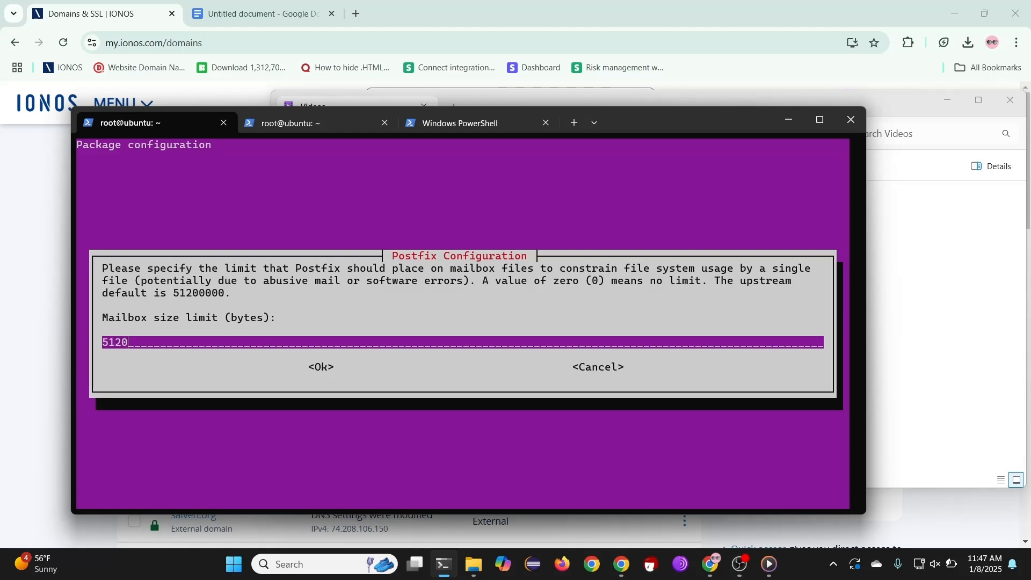
text(0000)
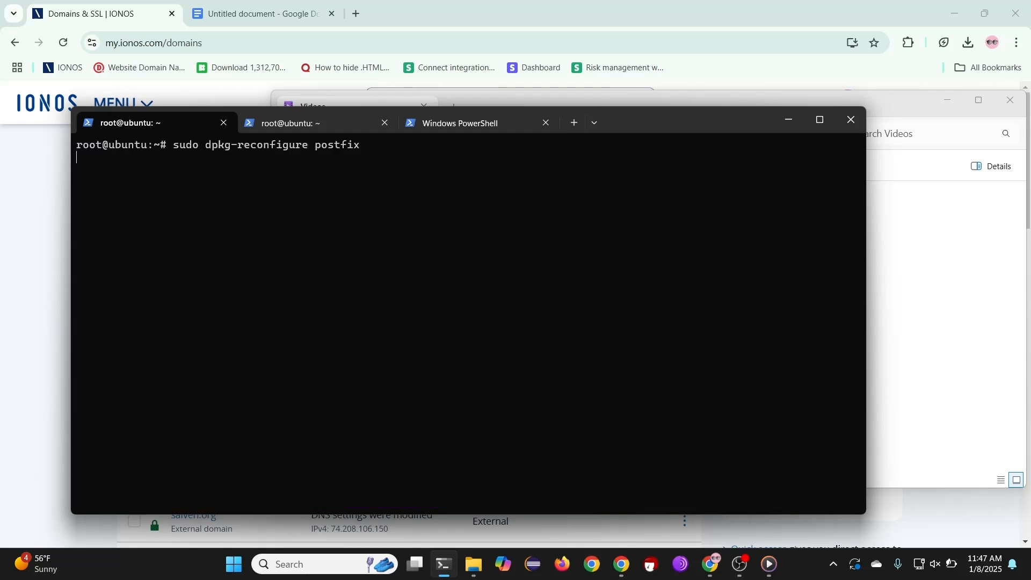
key(Return)
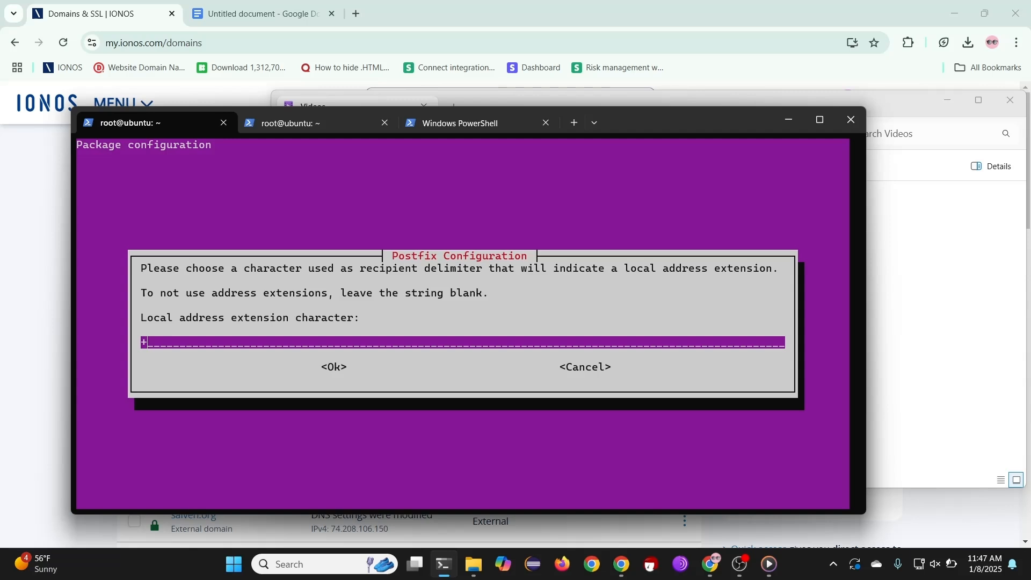
click(334, 367)
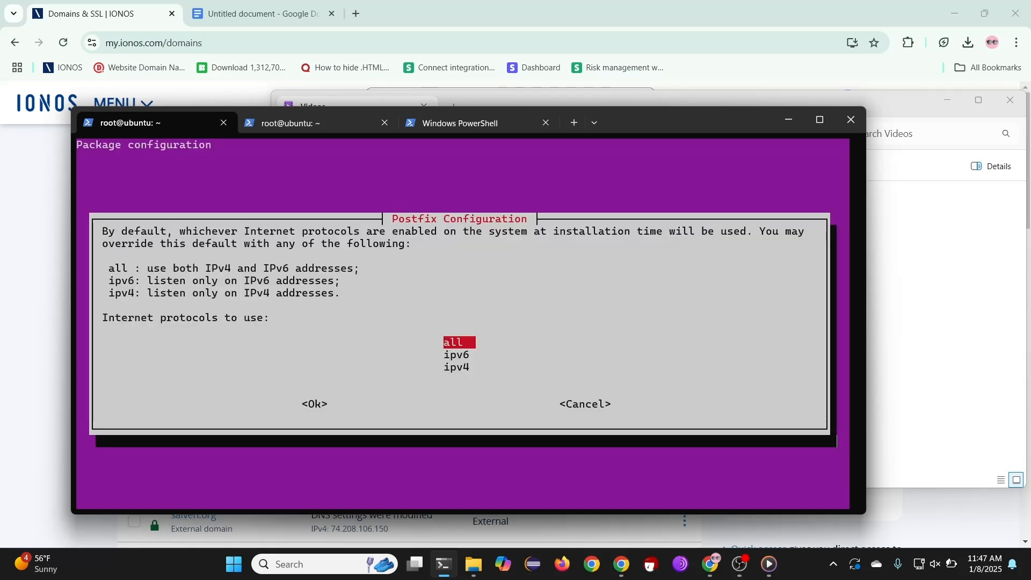
key(Down)
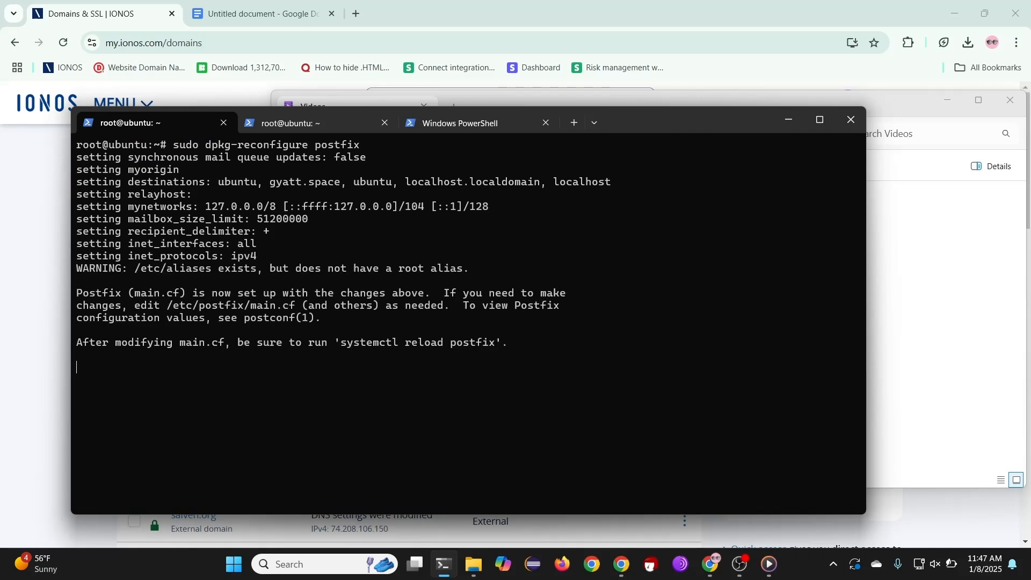
Step: Back at the shell, reload Postfix with systemctl and clear the screen
key(Enter)
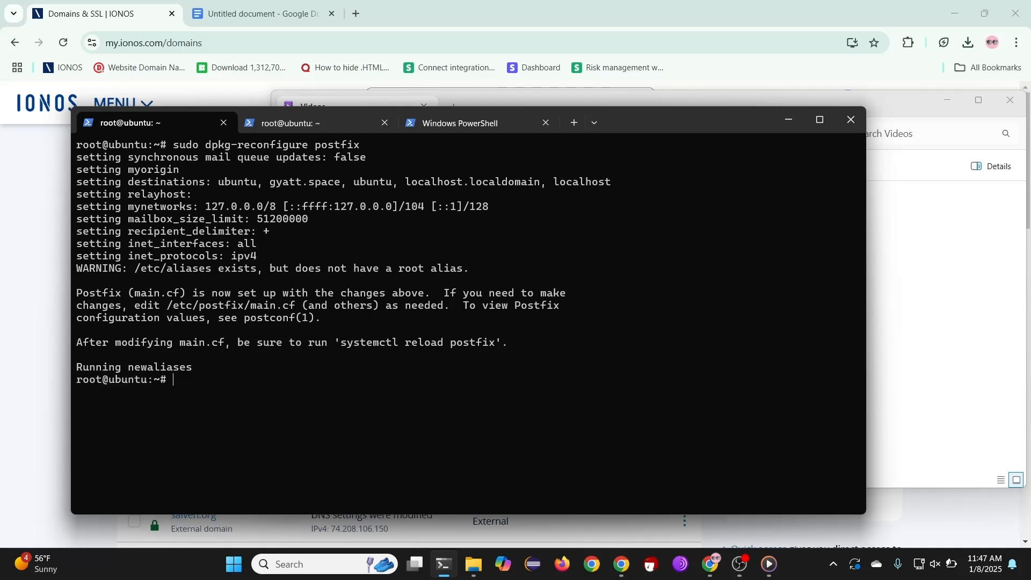
text(systemctl reload postf)
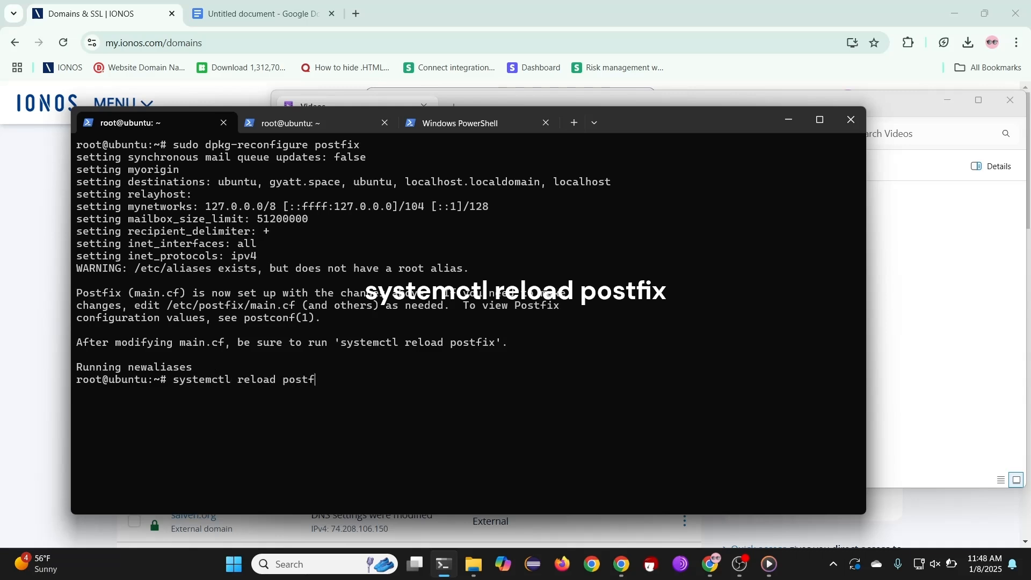
text(i)
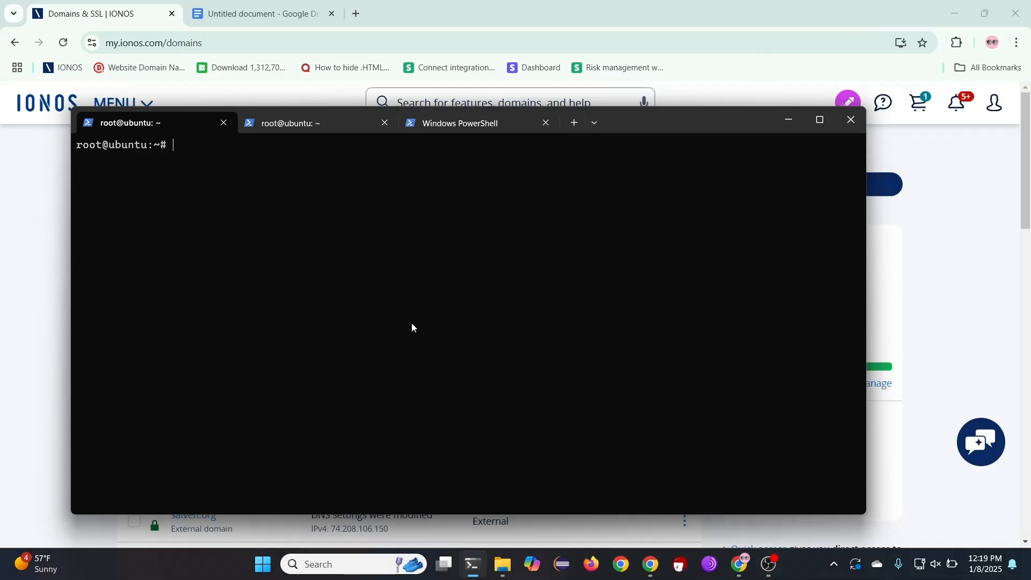
text(nano /etc/postfix/main.cf)
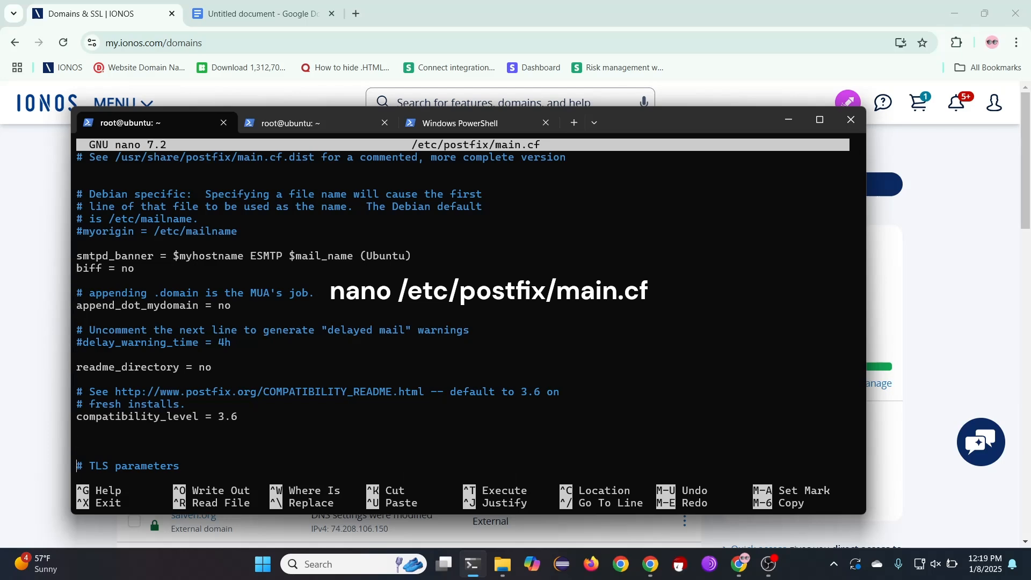
scroll(down, 3)
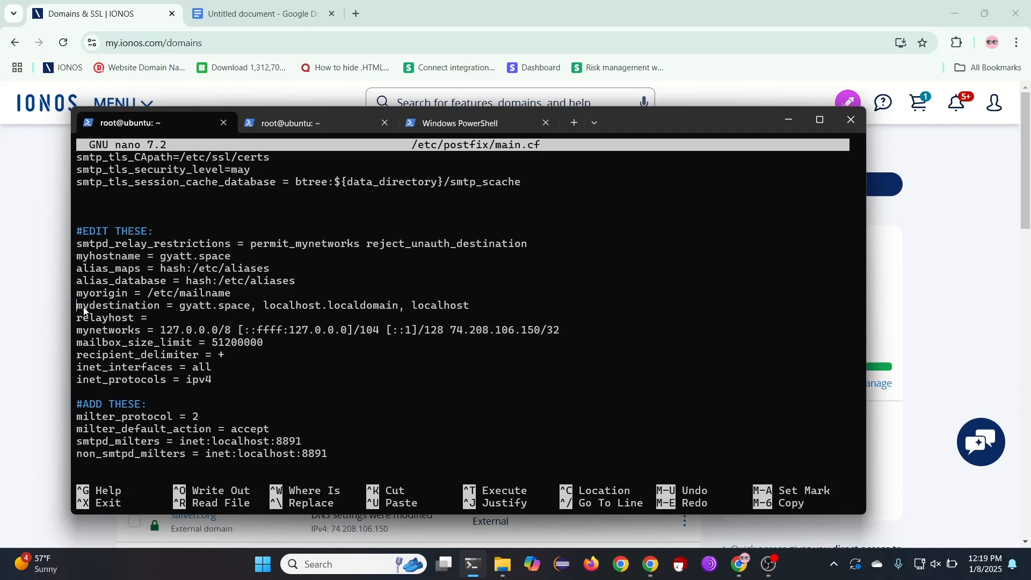
drag(77, 305, 467, 305)
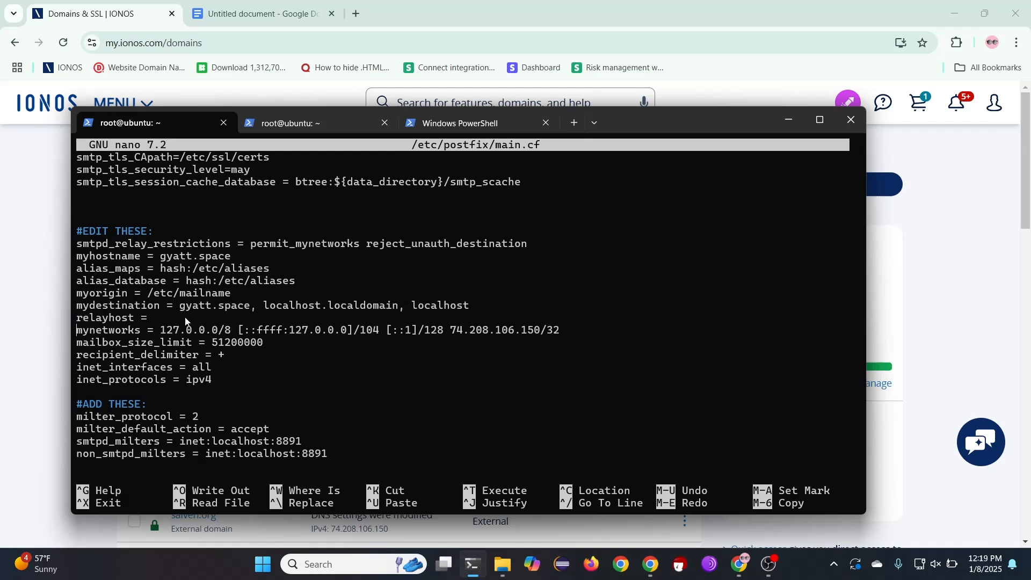
mouse_move(390, 335)
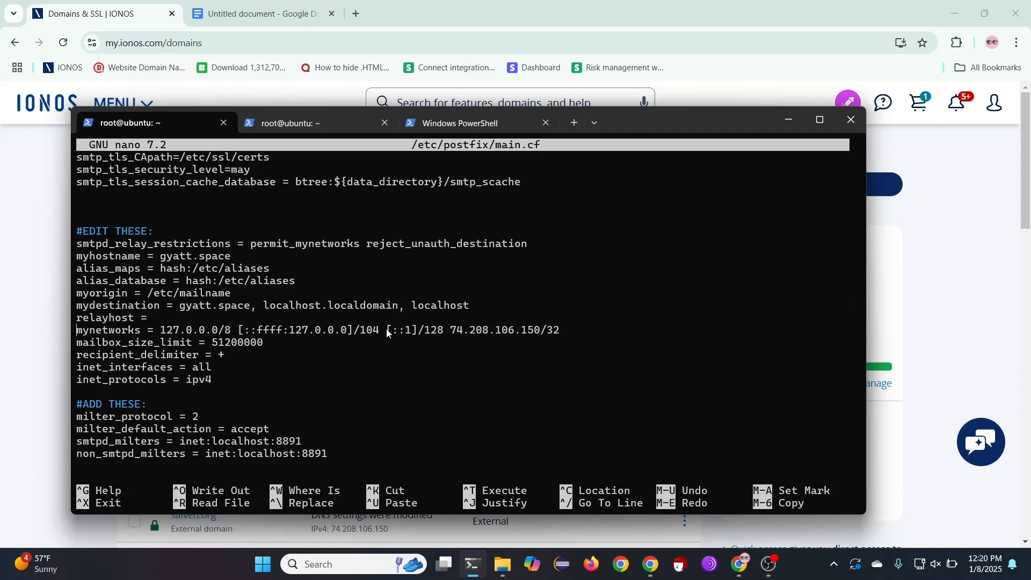
drag(387, 330, 559, 330)
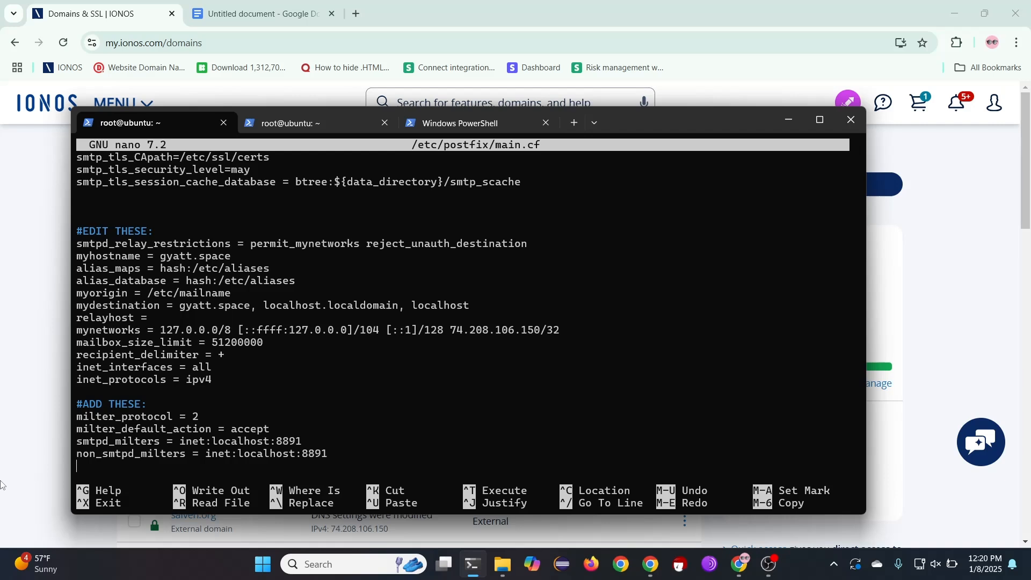
mouse_move(89, 421)
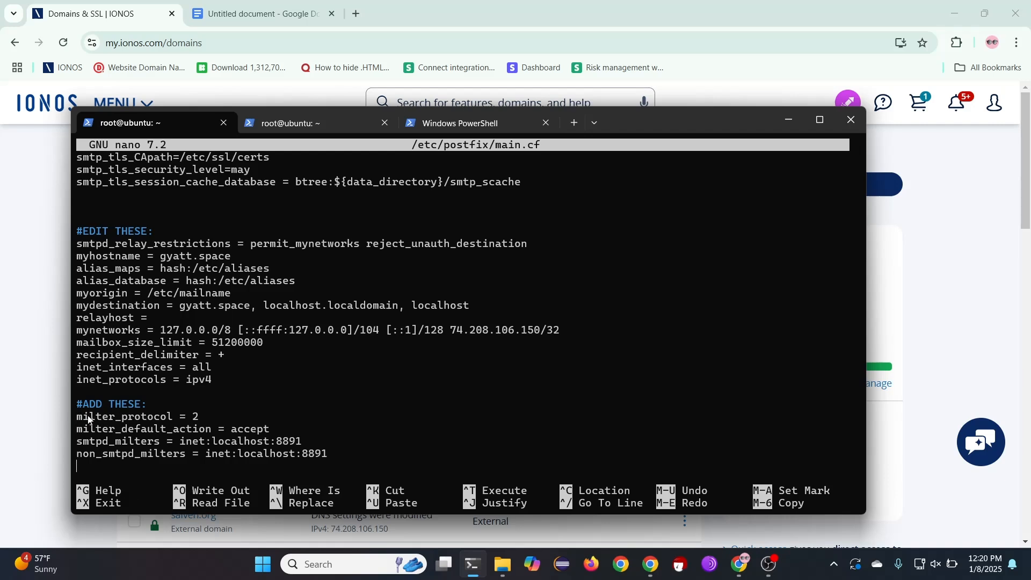
mouse_move(320, 424)
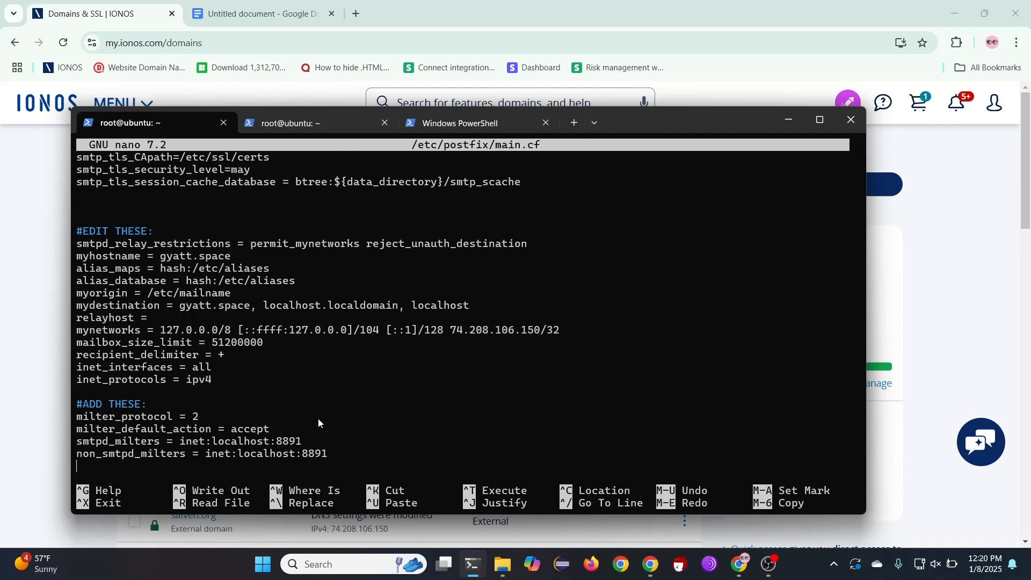
mouse_move(142, 483)
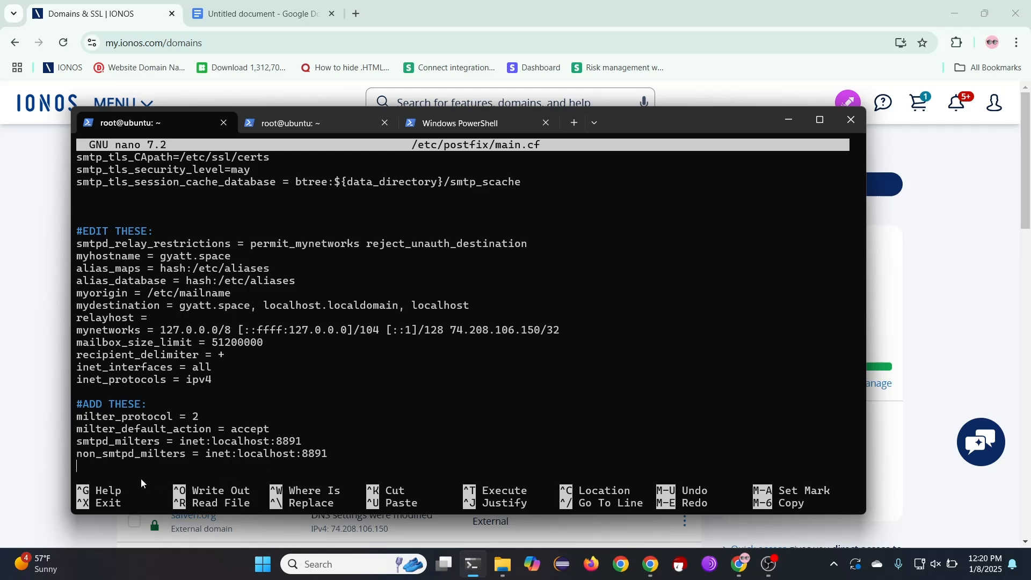
key(ctrl+x)
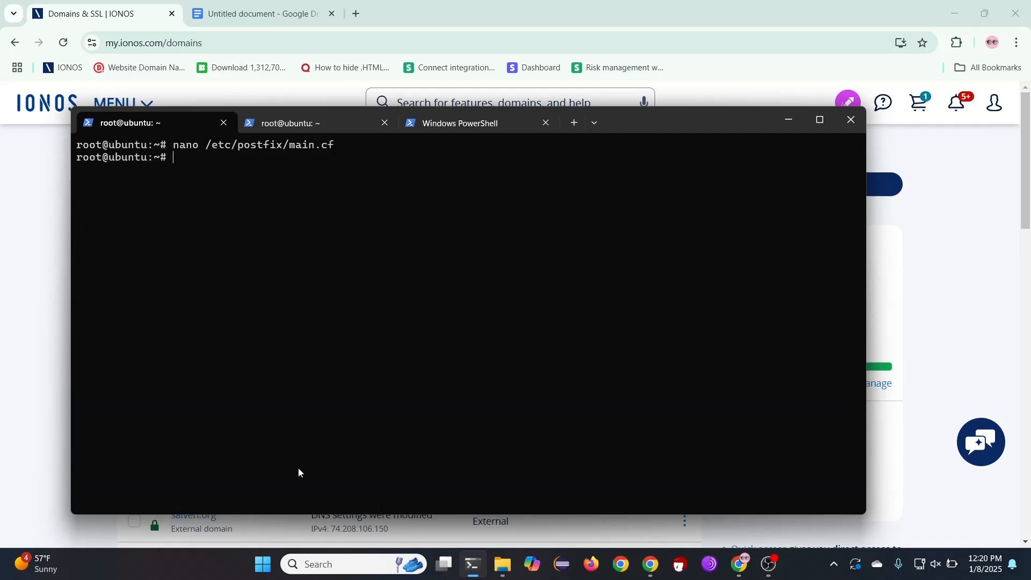
text(systemctl restart postfix)
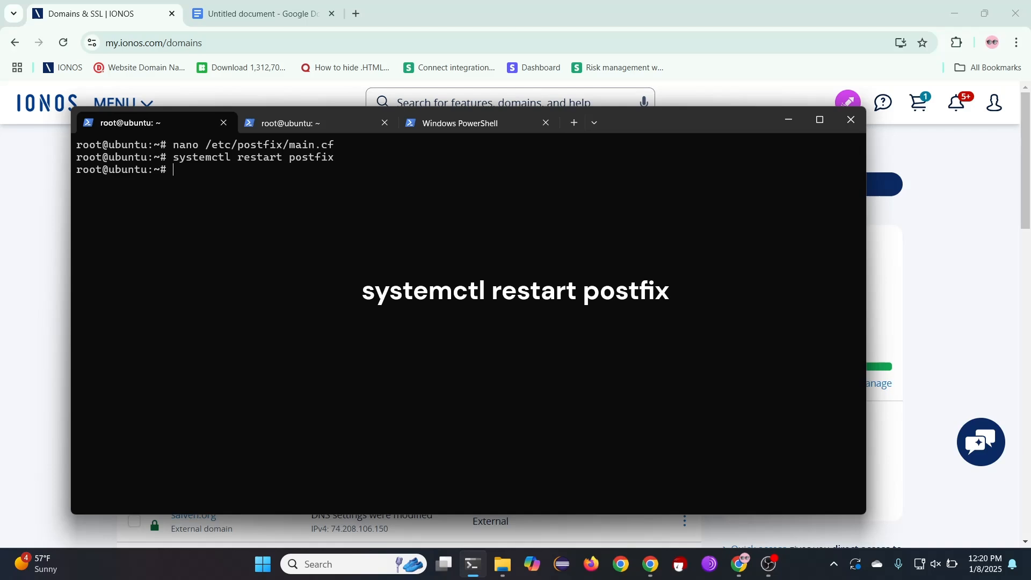
Step: Glance at the IONOS domains page, then return focus to the terminal
click(851, 119)
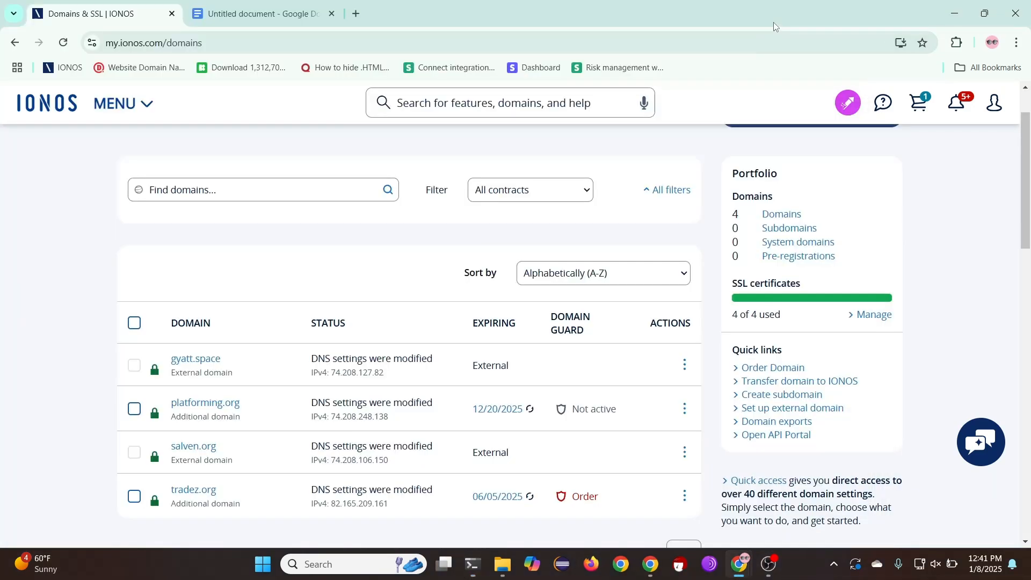
click(472, 565)
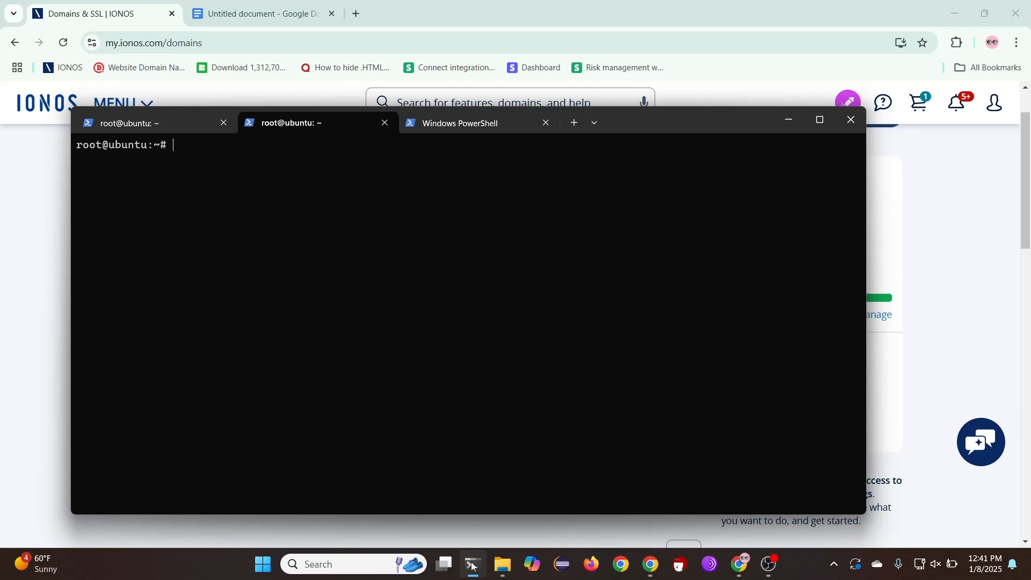
Step: Create the /etc/opendkim/keys directory with mkdir -p
text(mkdir)
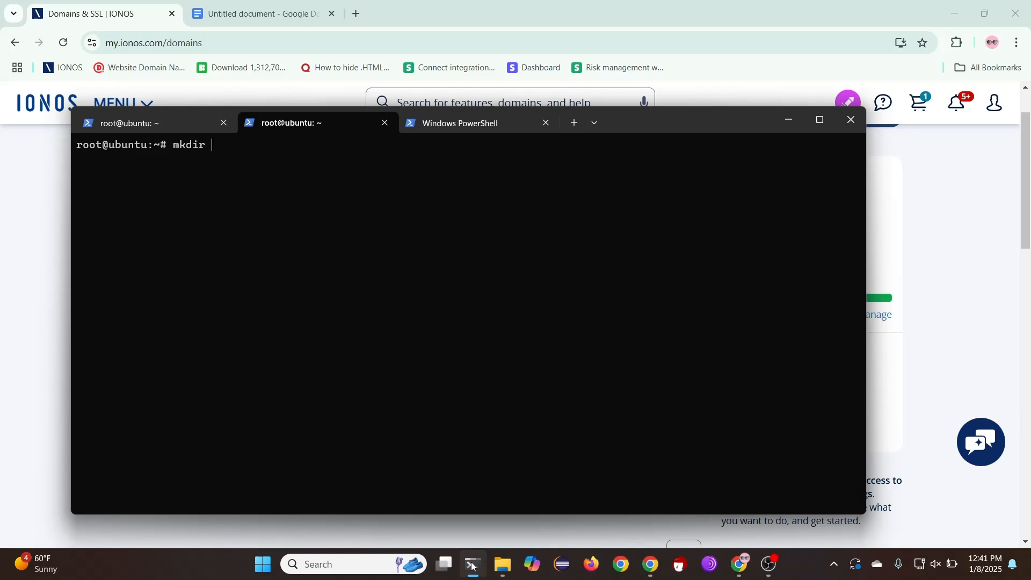
text(-p)
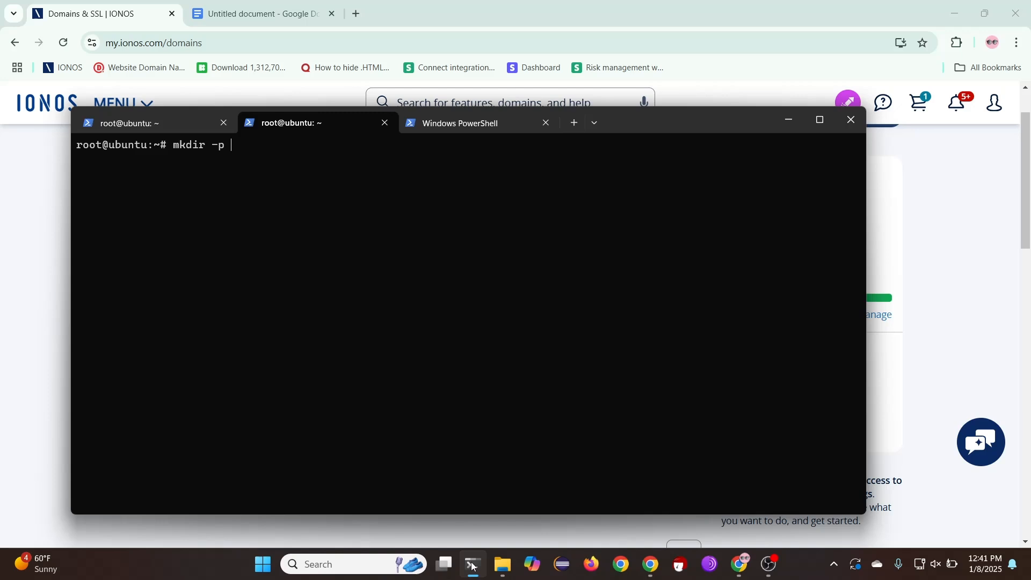
text(/etc/)
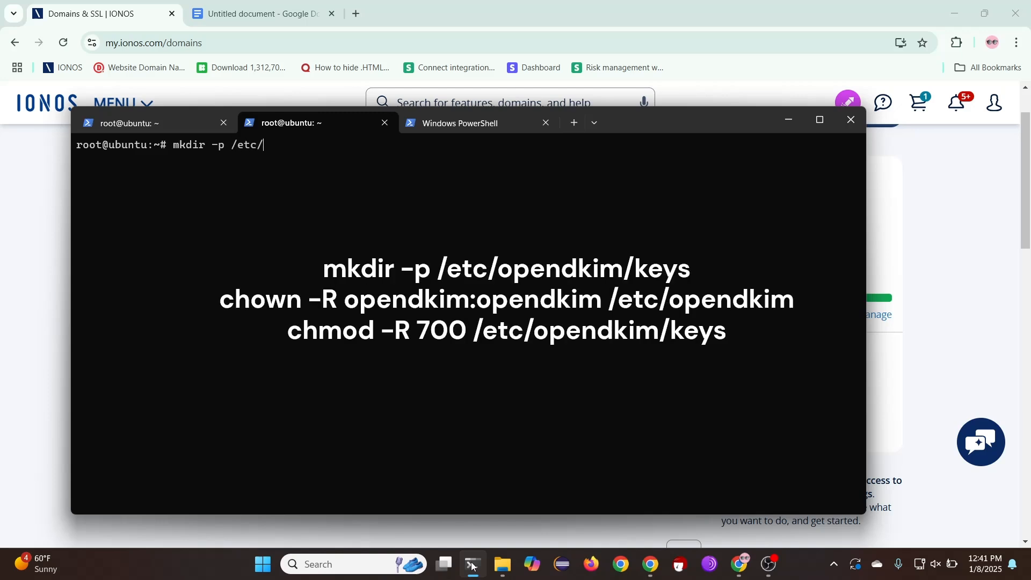
text(opendkim)
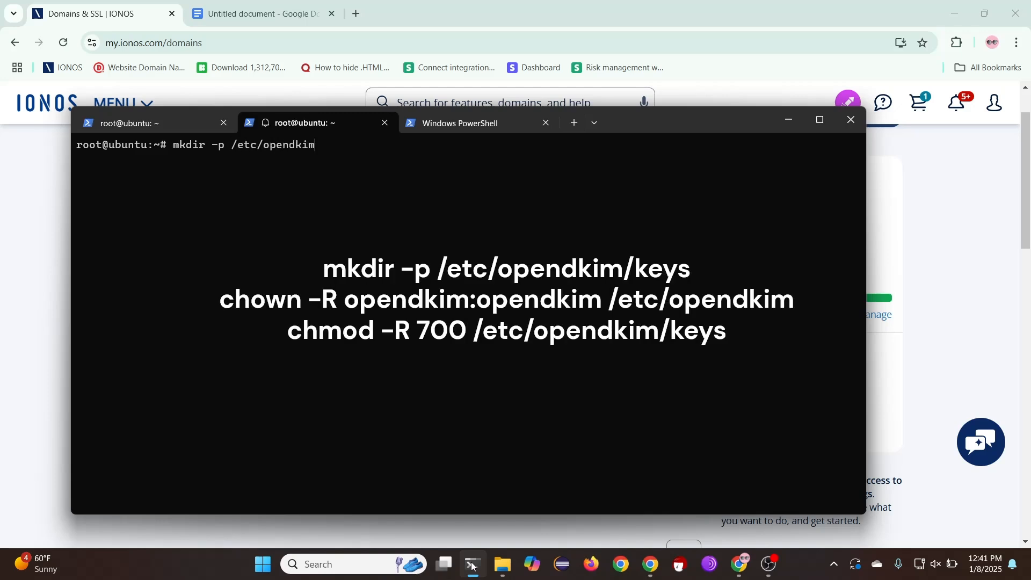
text(/key)
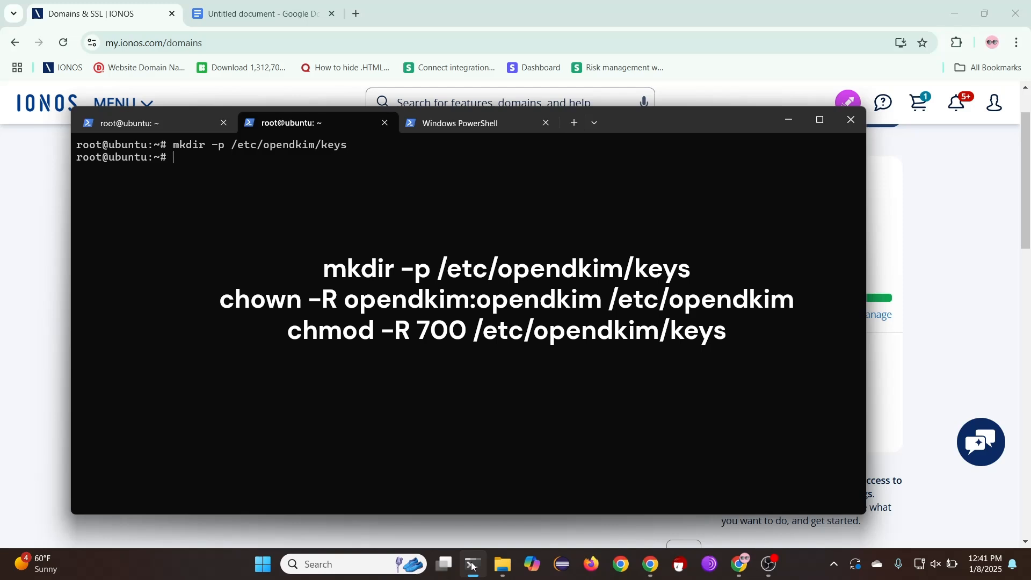
Step: Recursively give /etc/opendkim ownership to opendkim:opendkim
text(sudo chown -R p[)
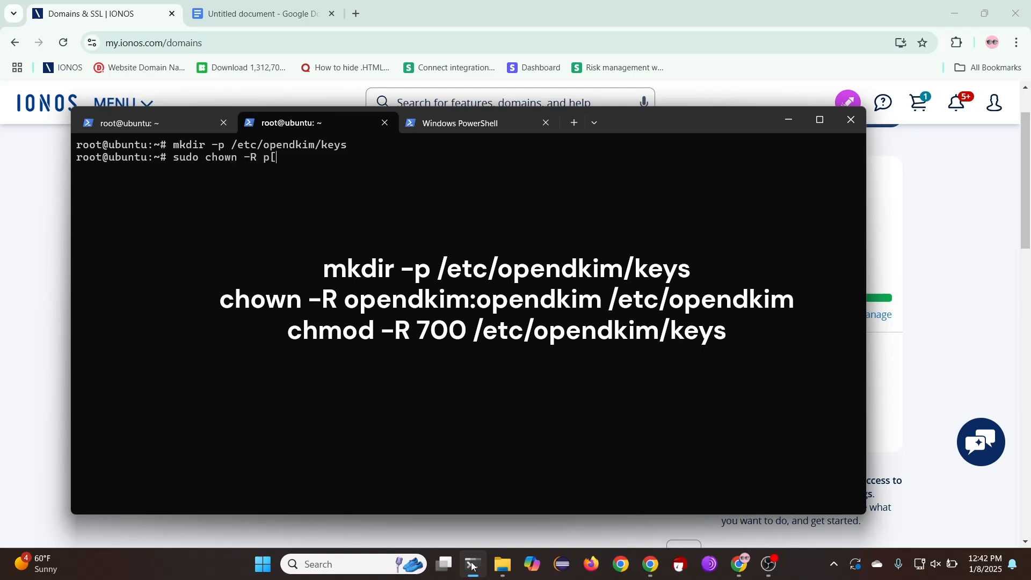
key(Backspace)
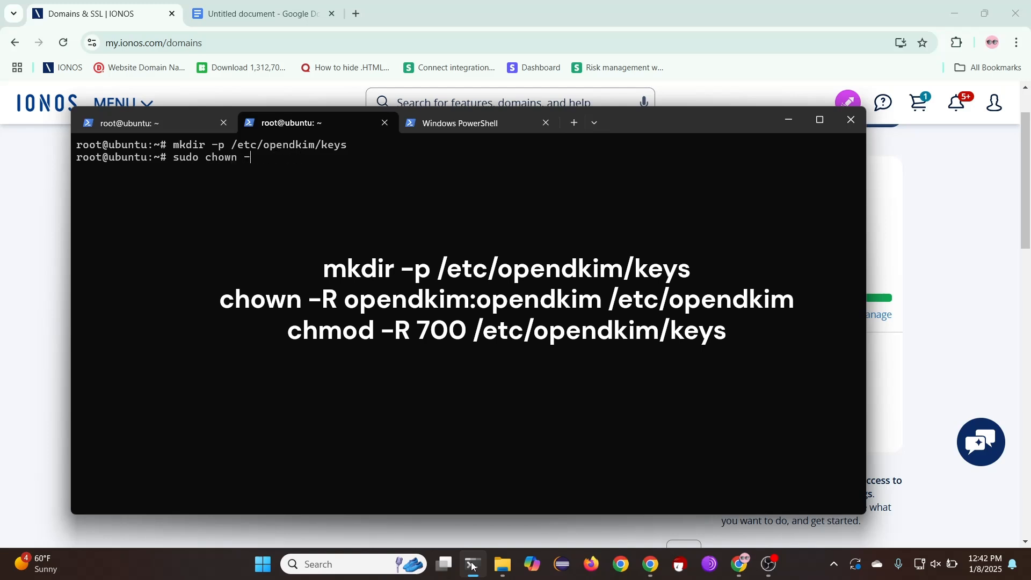
text(R opendkim:)
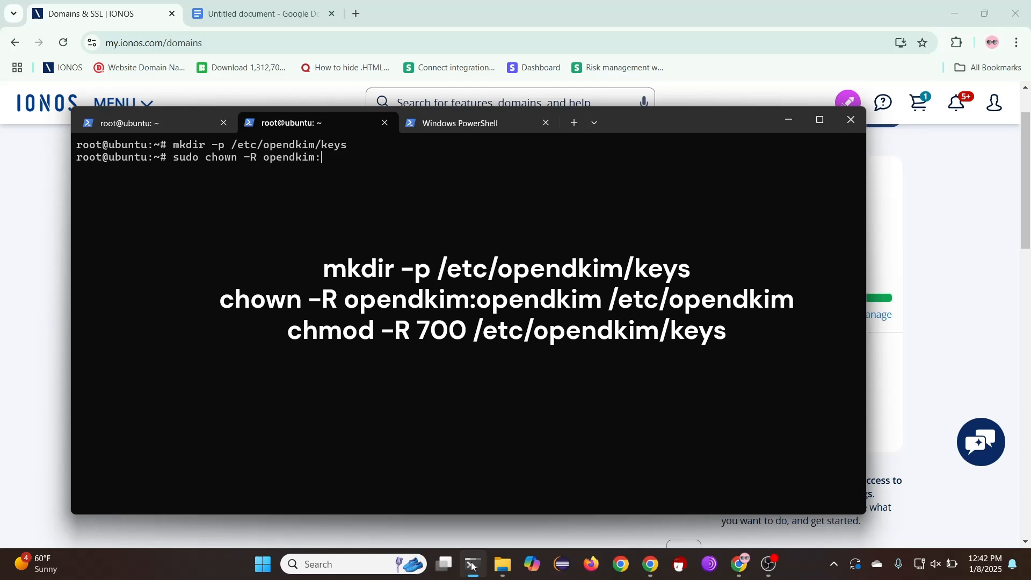
text(opendkm)
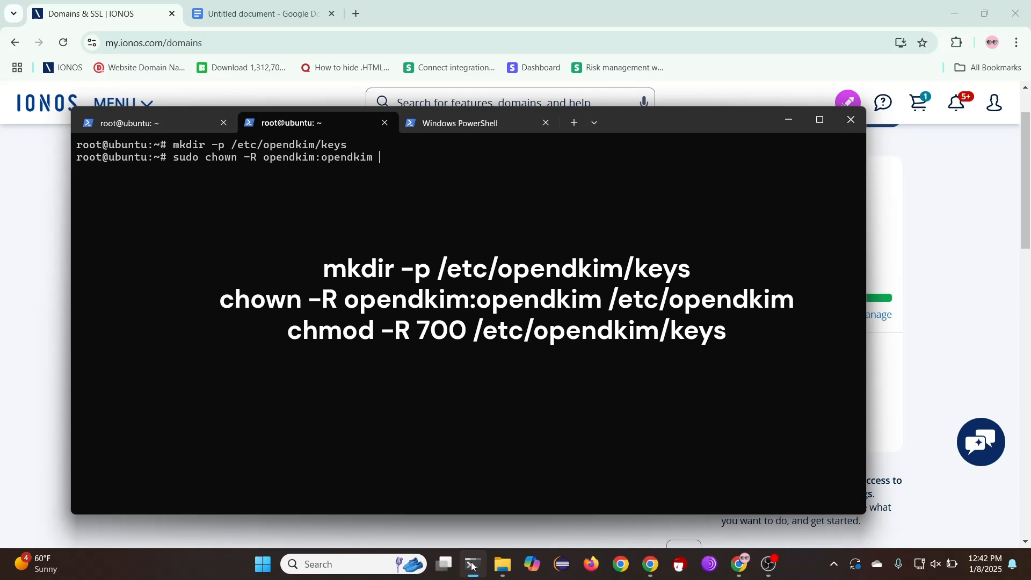
text(/etc/)
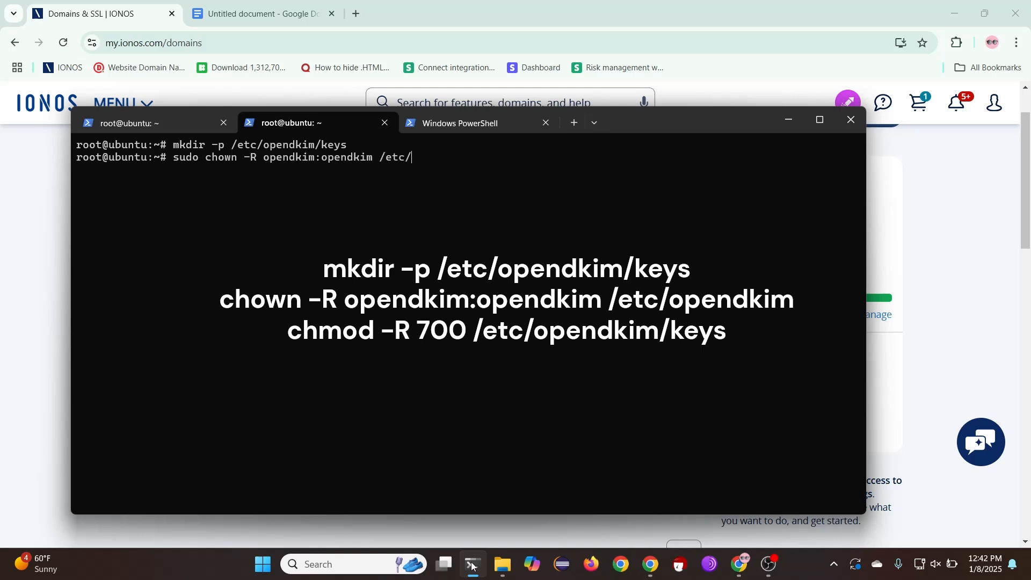
text(opendkim)
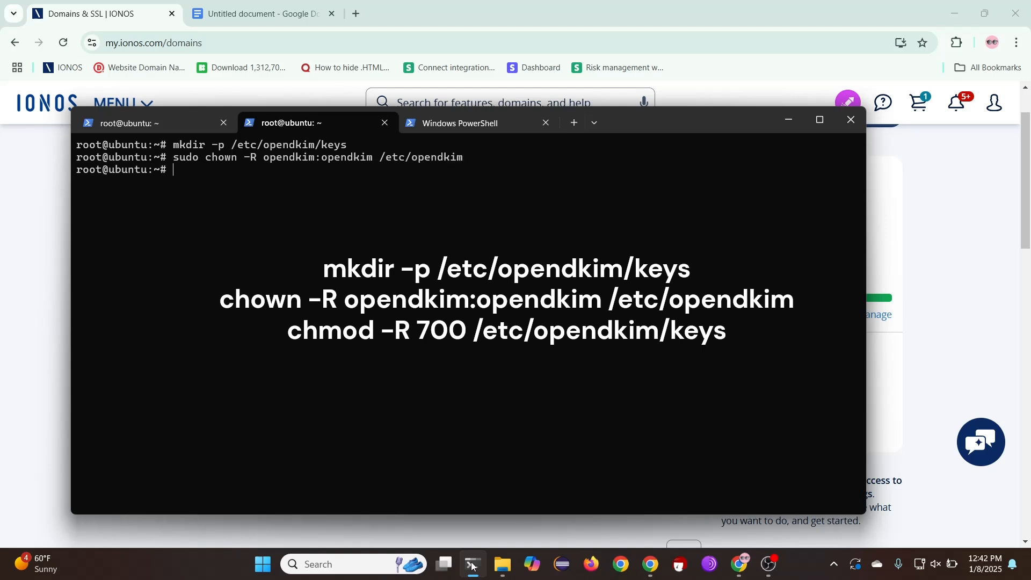
Step: Recursively set /etc/opendkim/keys/ permissions to 700
text(sudo chmod)
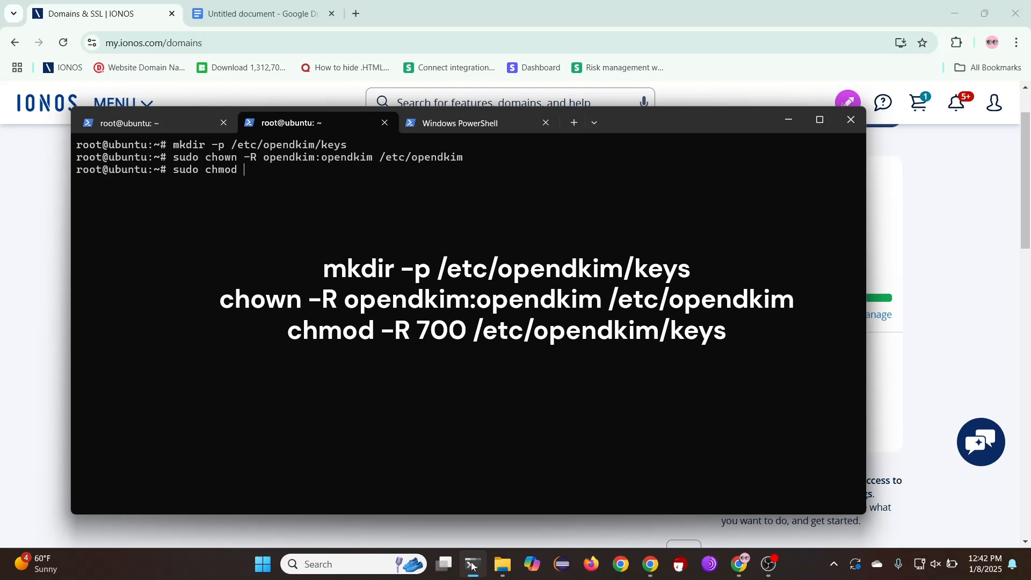
text(-R)
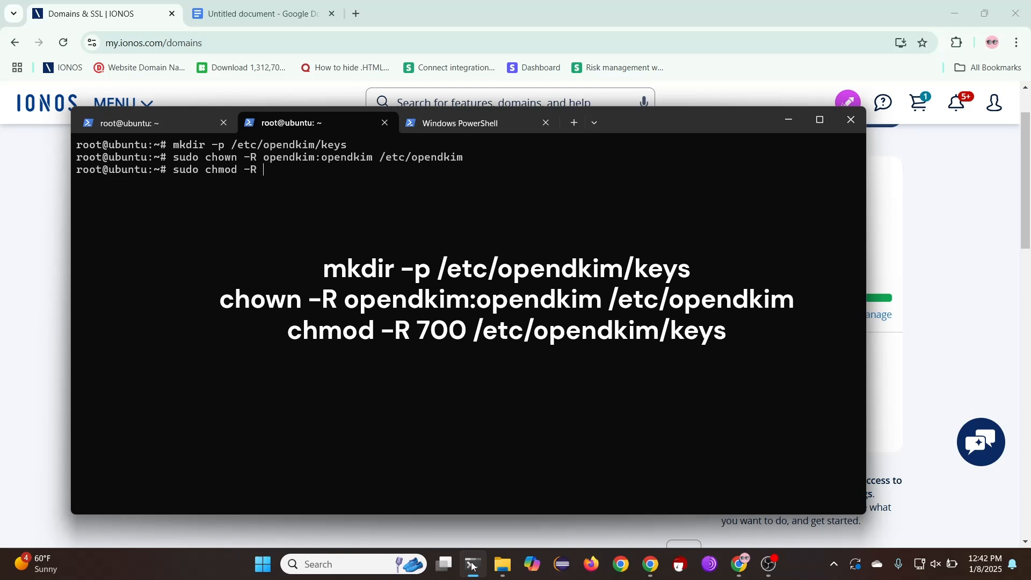
text(700)
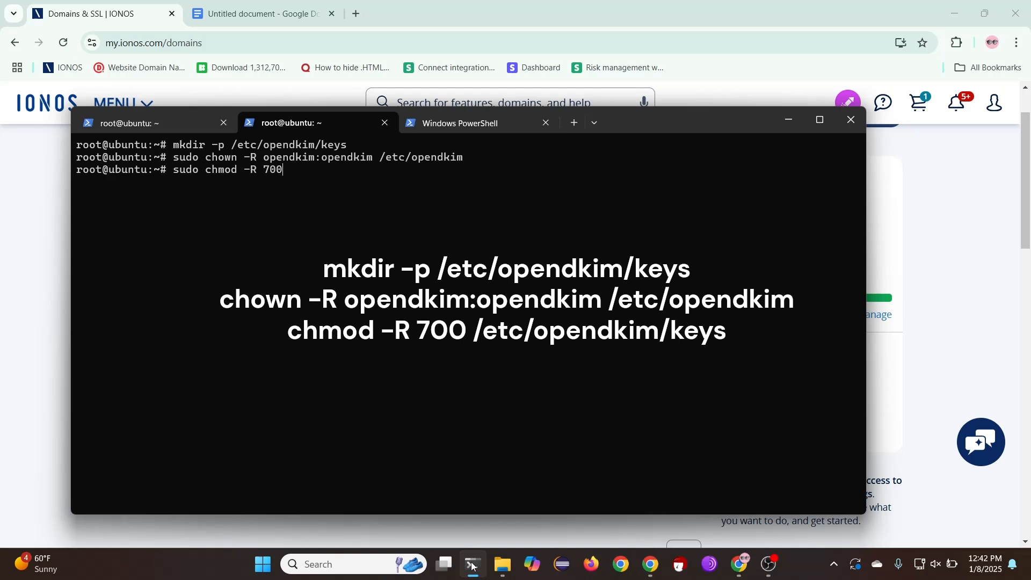
text(/etc/op)
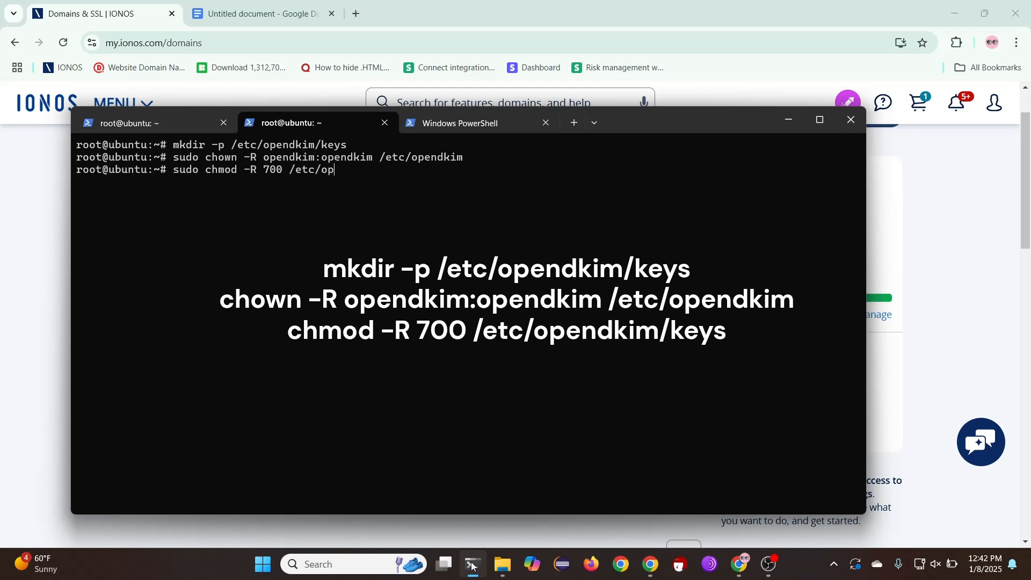
text(endkim/keys/)
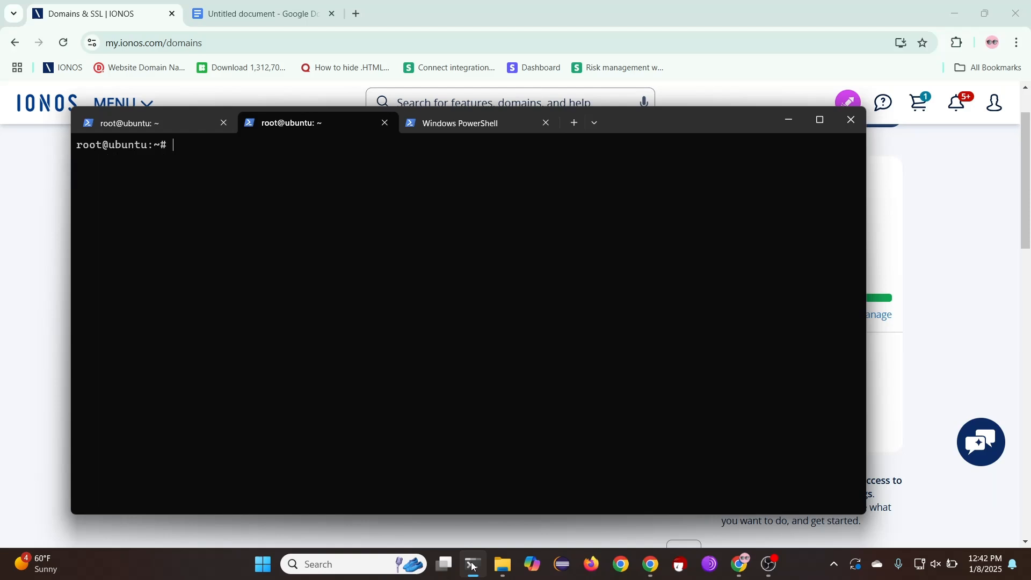
Step: Run opendkim-genkey -b 2048 for gyatt.space, selector mail, into /etc/opendkim/keys/
text(ope)
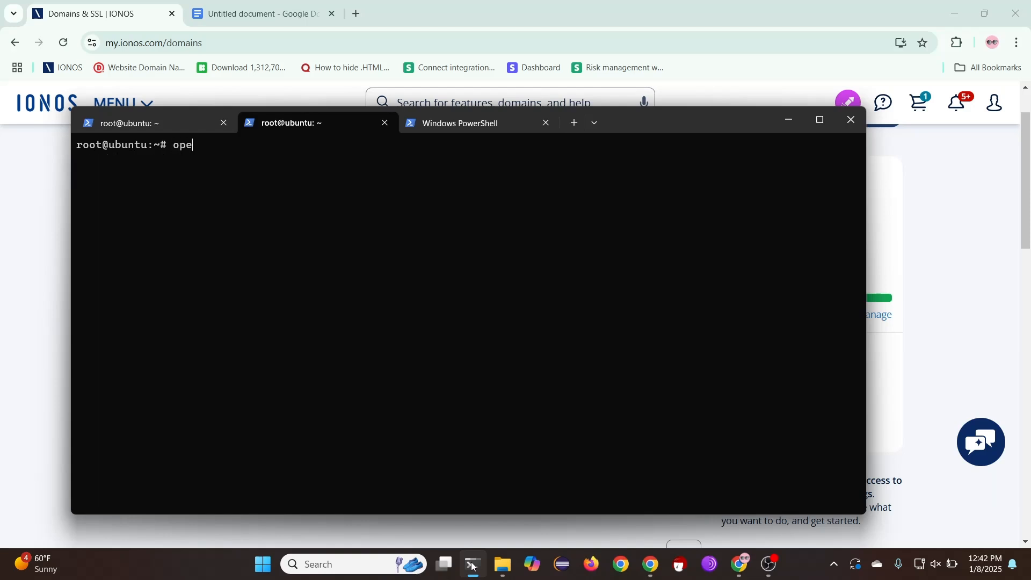
text(ndkim)
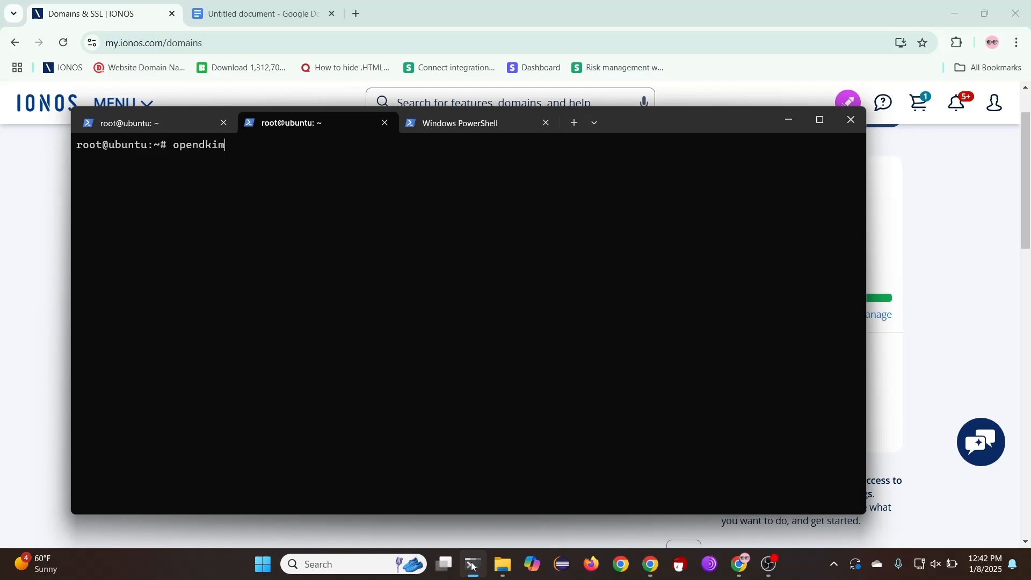
text(-genkey -)
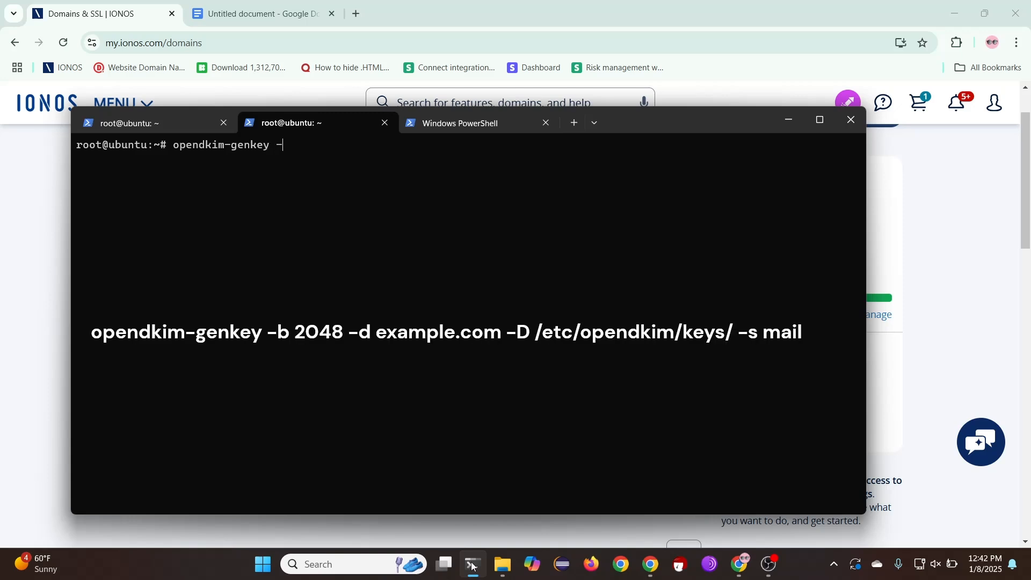
text(b 2048)
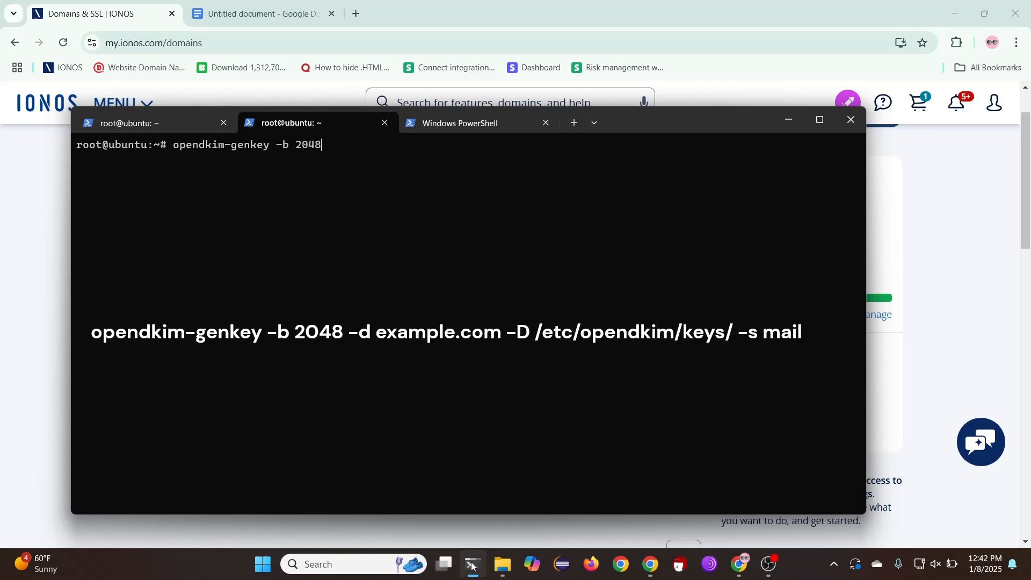
text(-)
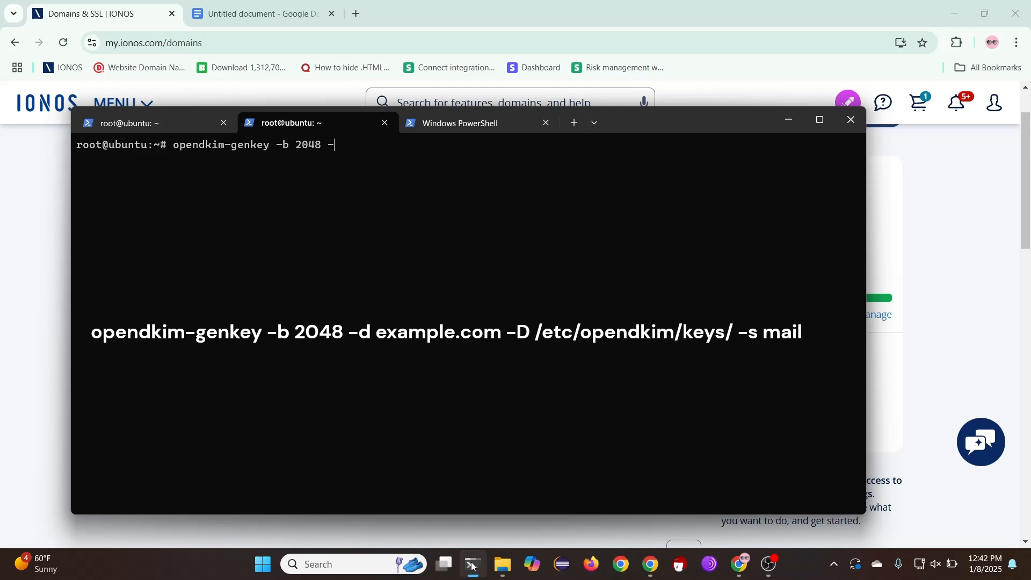
text(d gyatt)
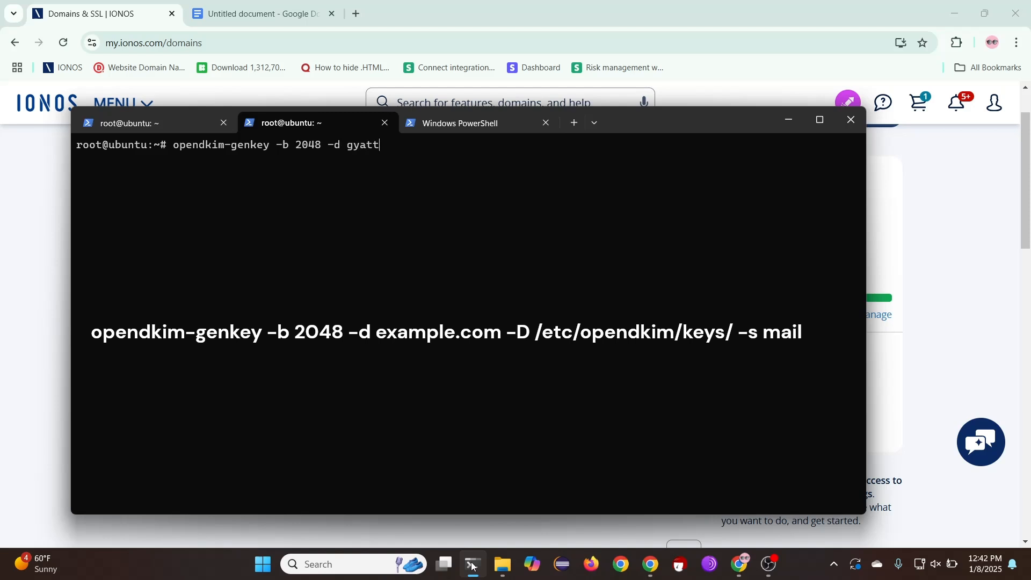
text(.space -D)
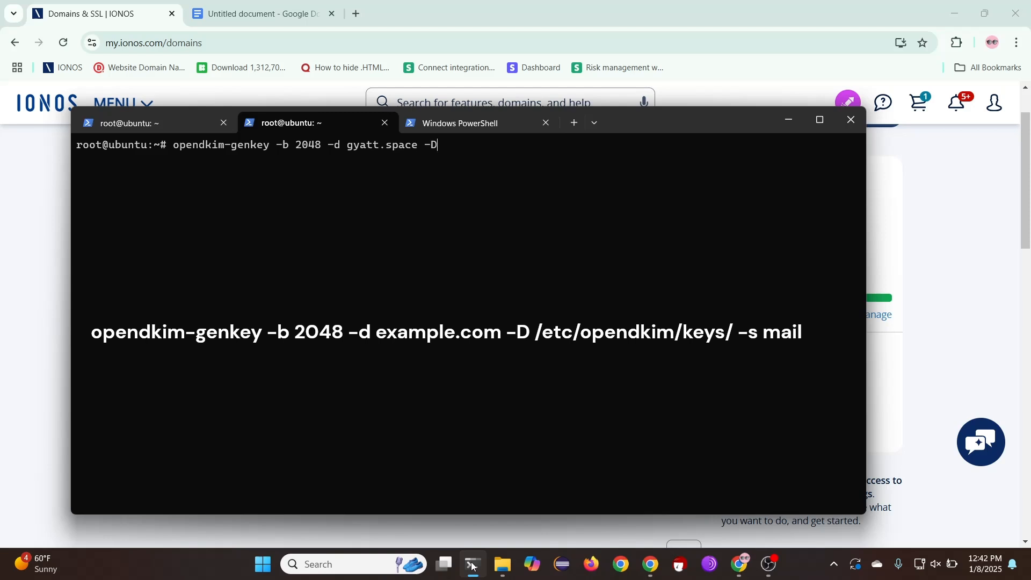
text(/etc/)
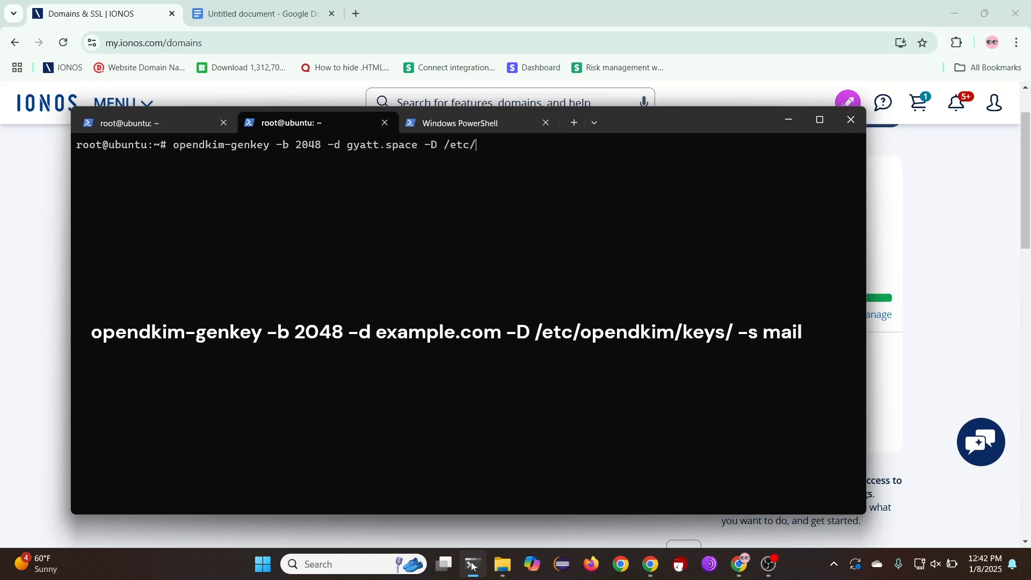
text(opendkim)
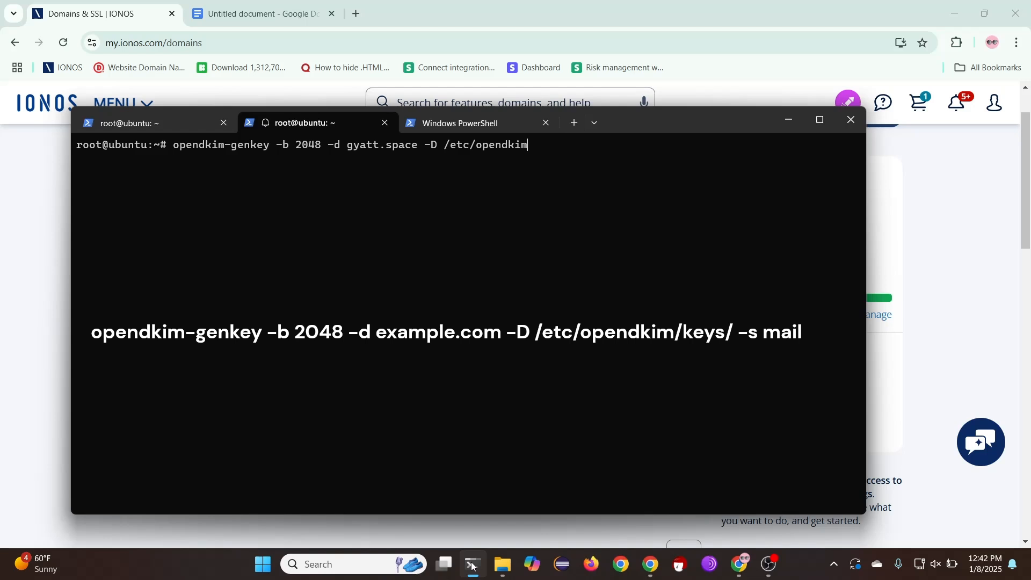
text(/keys/)
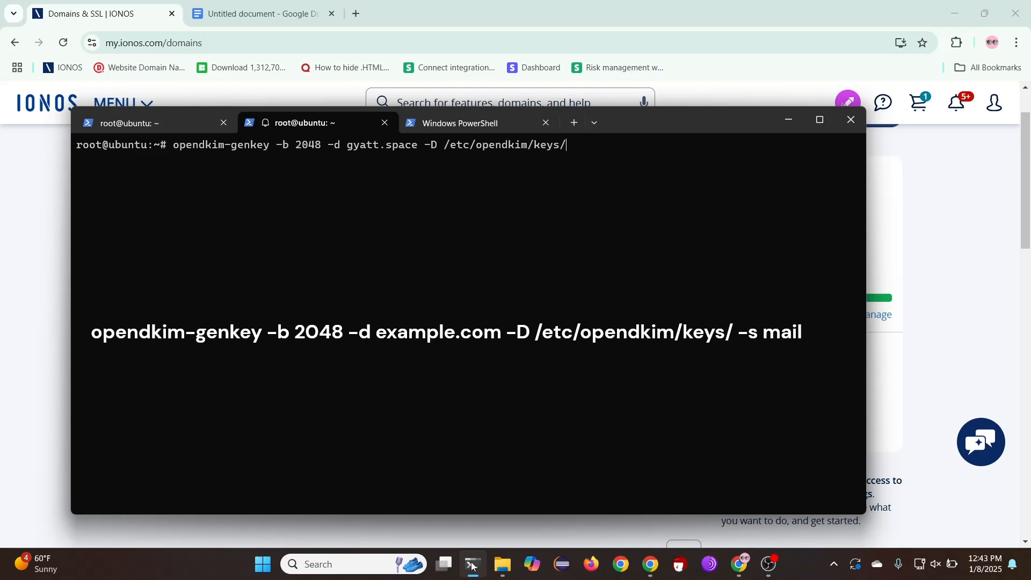
text(-s mail)
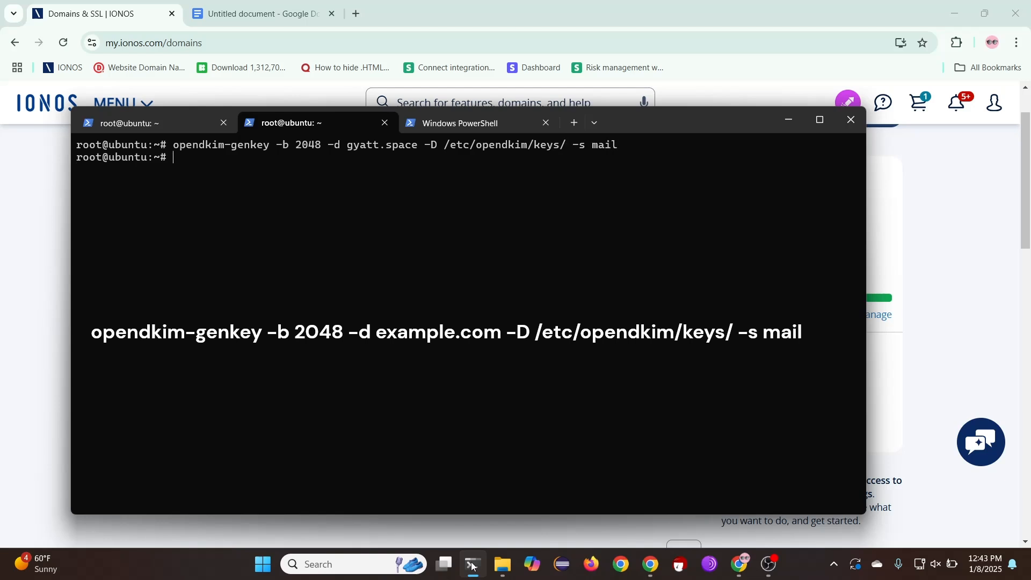
text(cat /etc/)
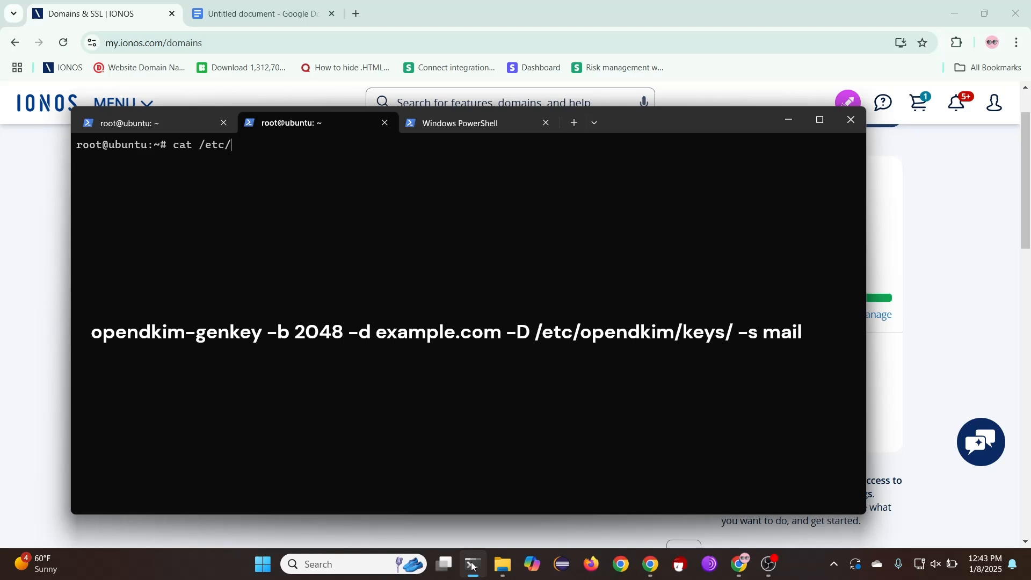
Step: Print /etc/opendkim/keys/mail.txt to display the mail._domainkey public key record
text(opendkim)
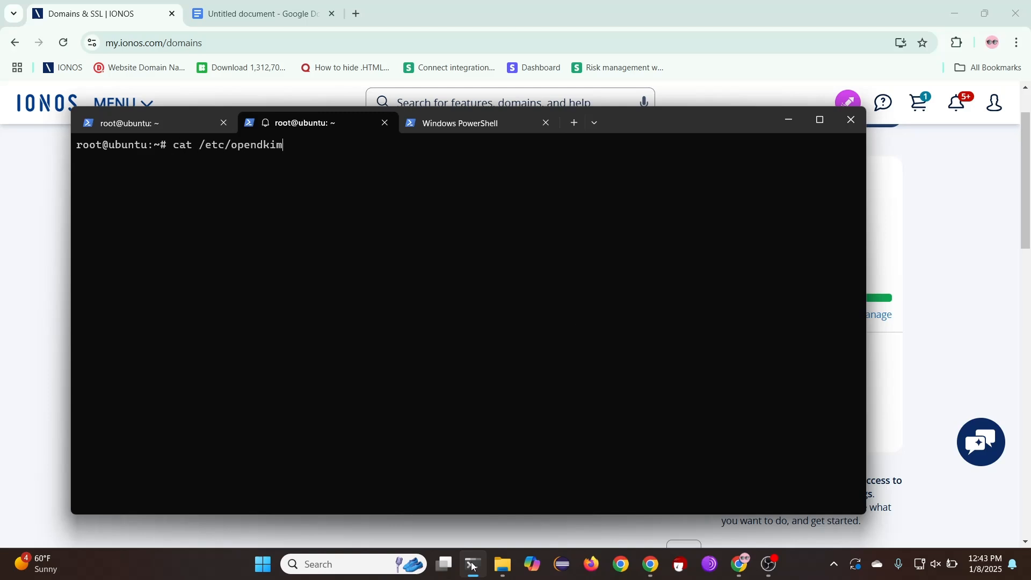
text(/keys/)
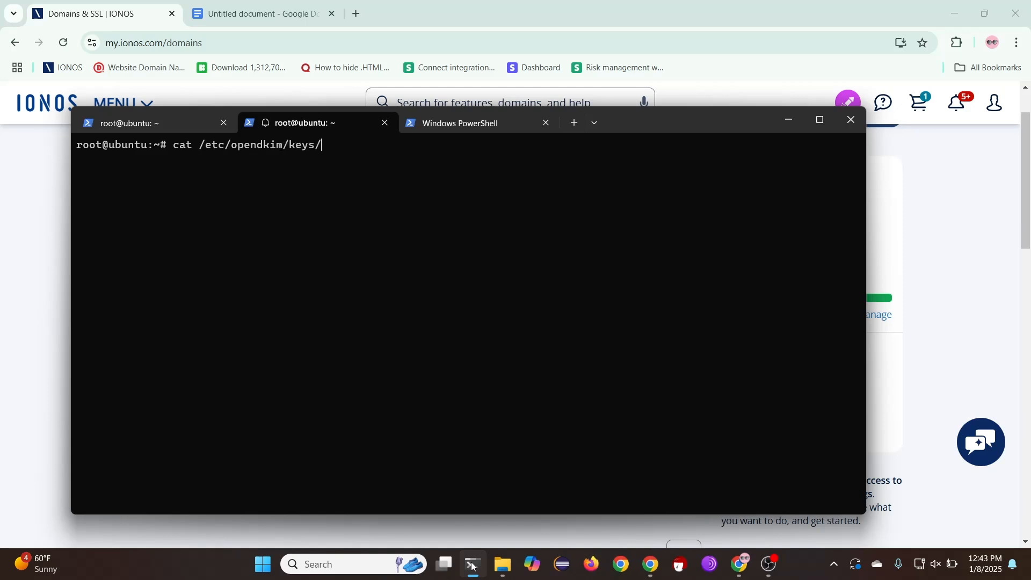
text(mail.)
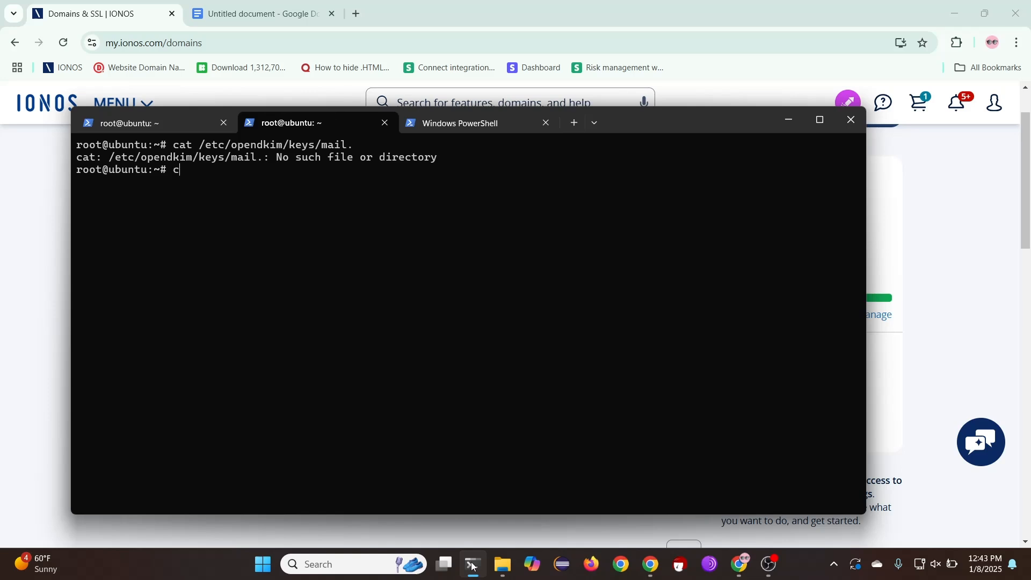
text(at /etc/opendkim/keys/mail.txt)
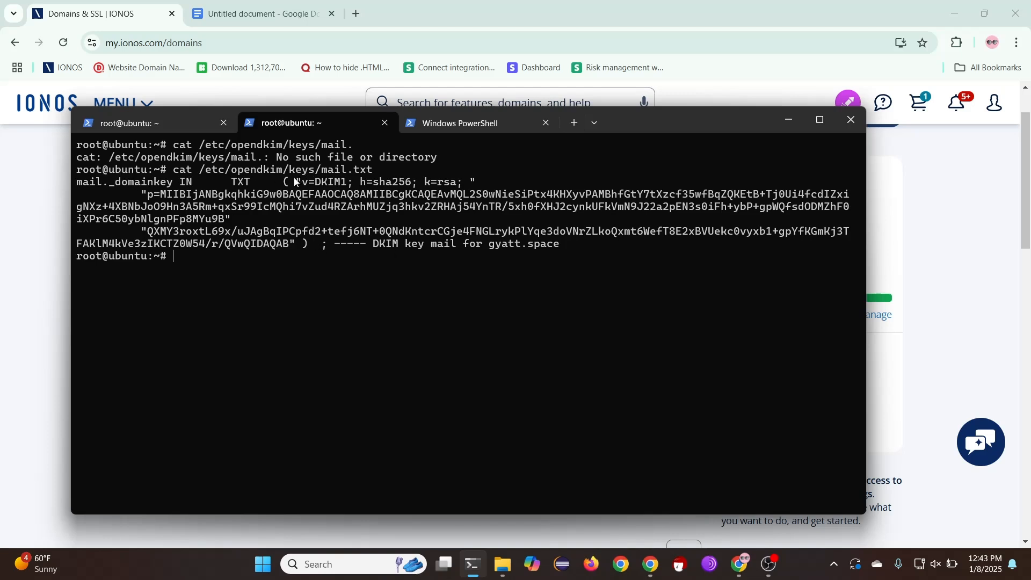
mouse_move(229, 257)
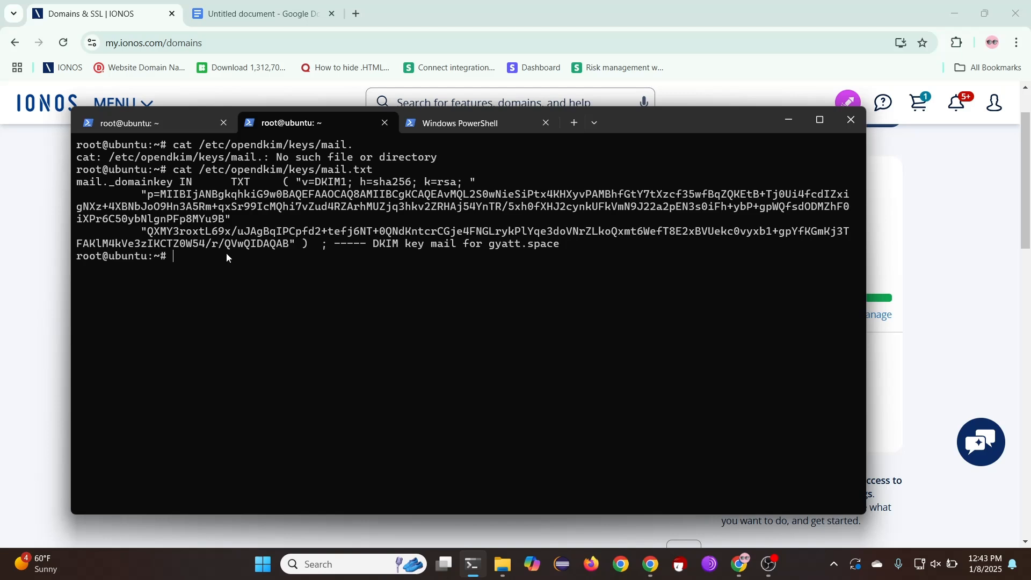
mouse_move(628, 428)
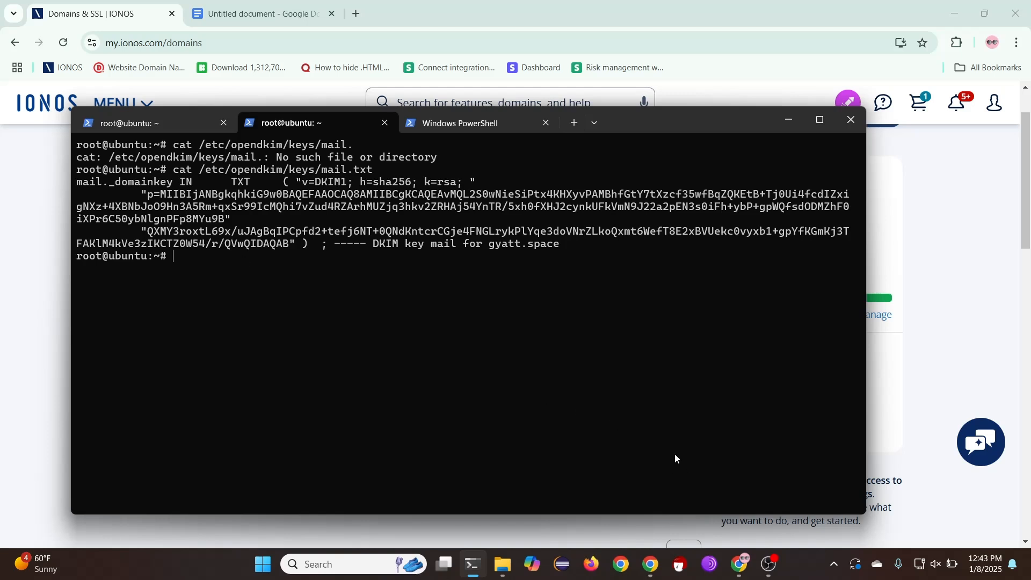
mouse_move(672, 431)
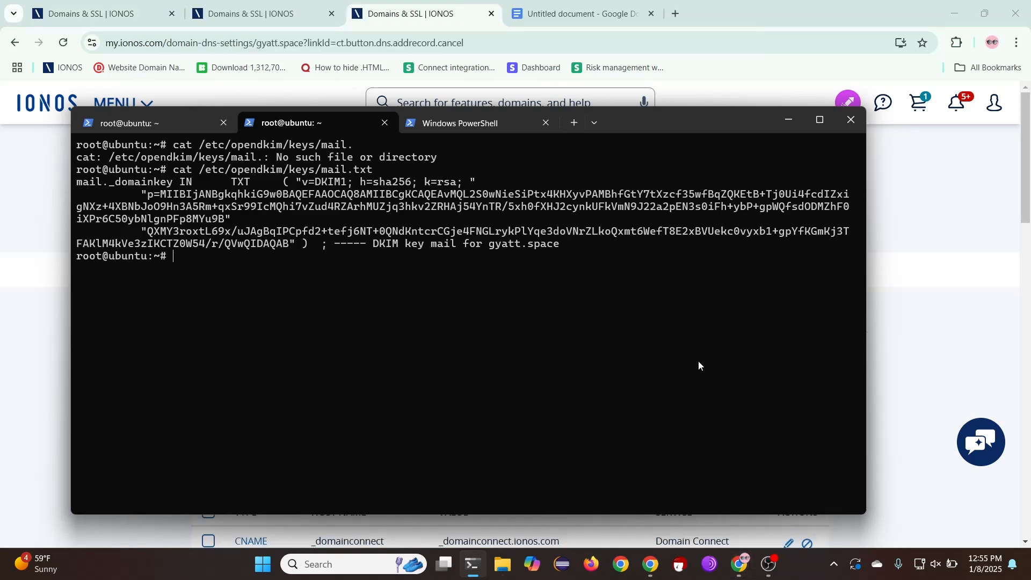
Step: Start a new TXT record on gyatt.space with host name mail._domainkey
drag(303, 182, 368, 194)
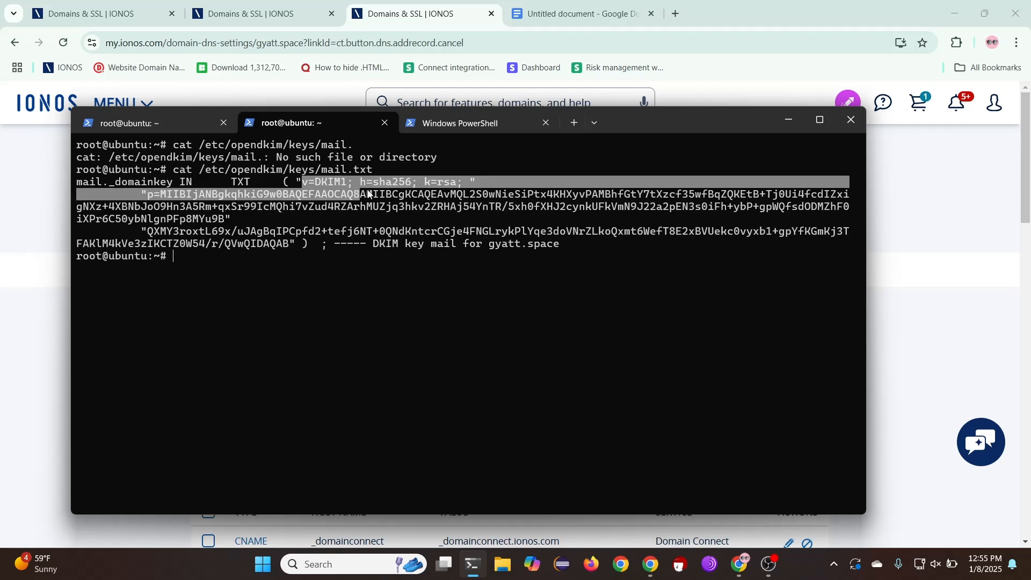
click(919, 241)
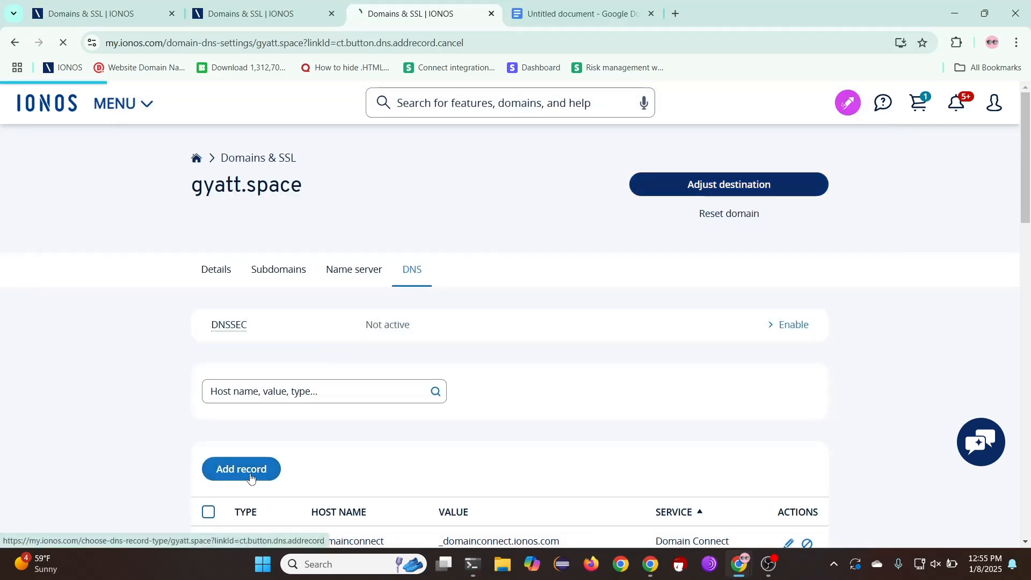
click(242, 469)
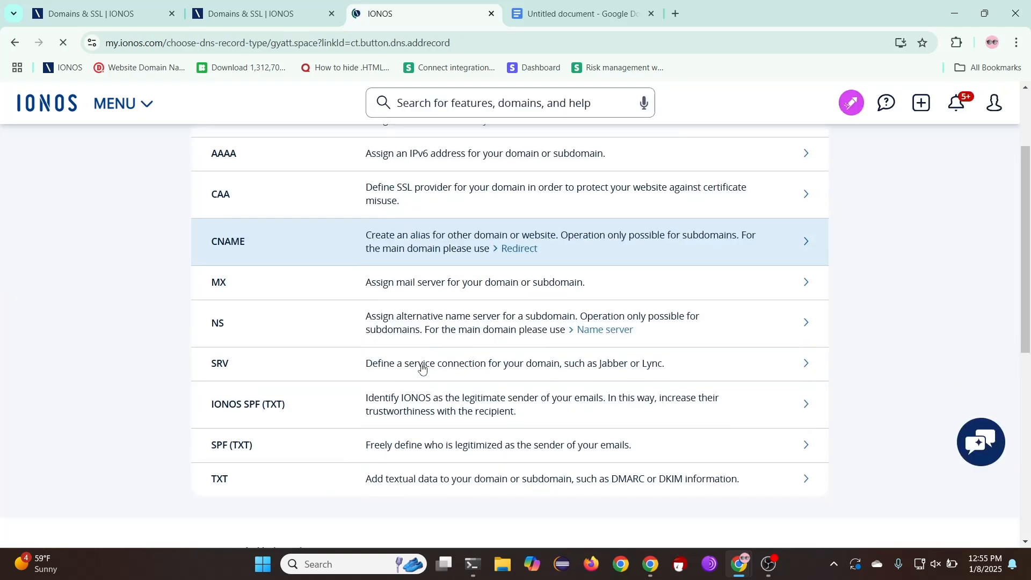
scroll(down, 3)
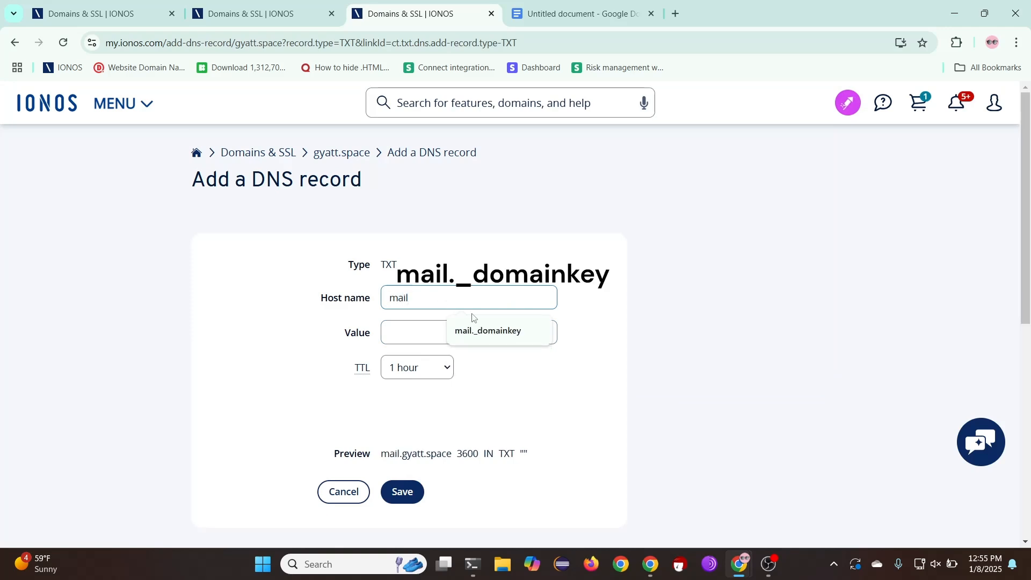
click(455, 332)
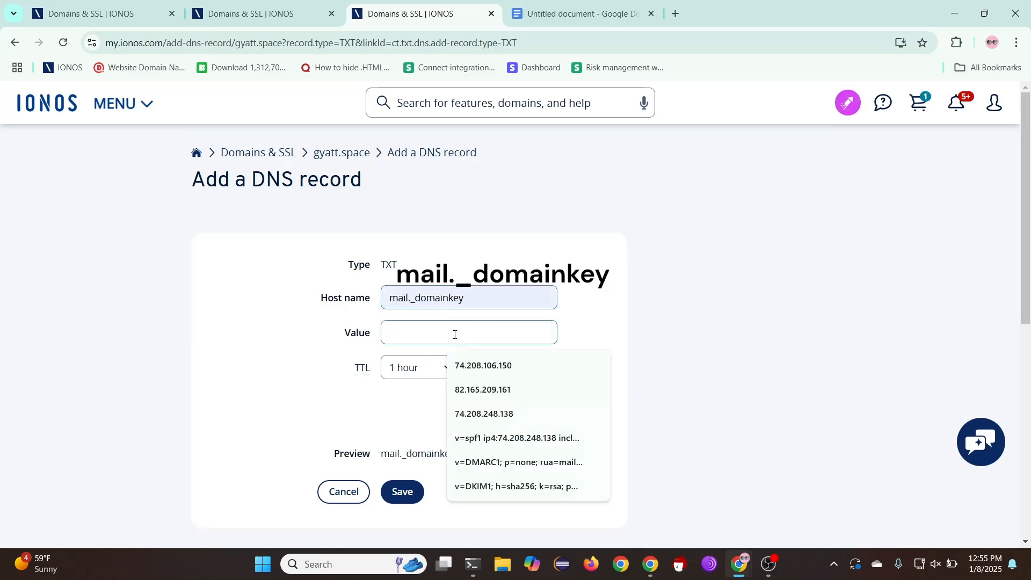
Step: Paste both parts of the v=DKIM1 key from the terminal and save the record
click(516, 486)
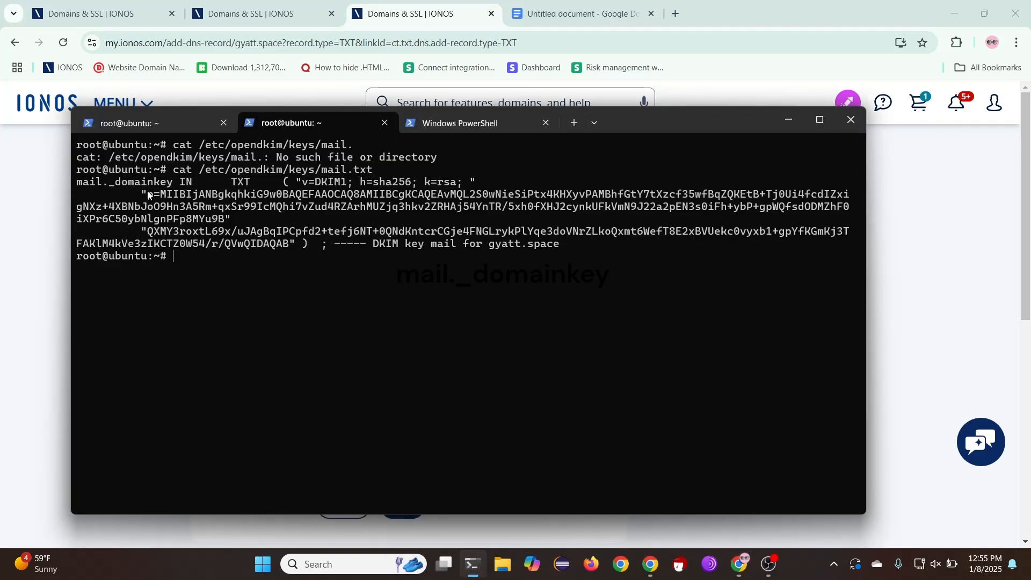
drag(149, 194, 229, 219)
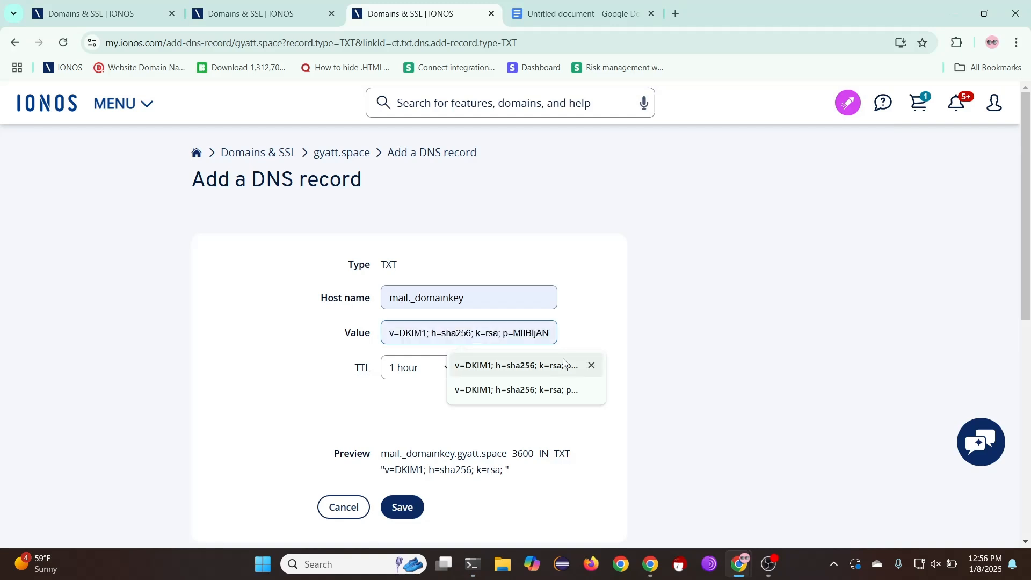
click(521, 365)
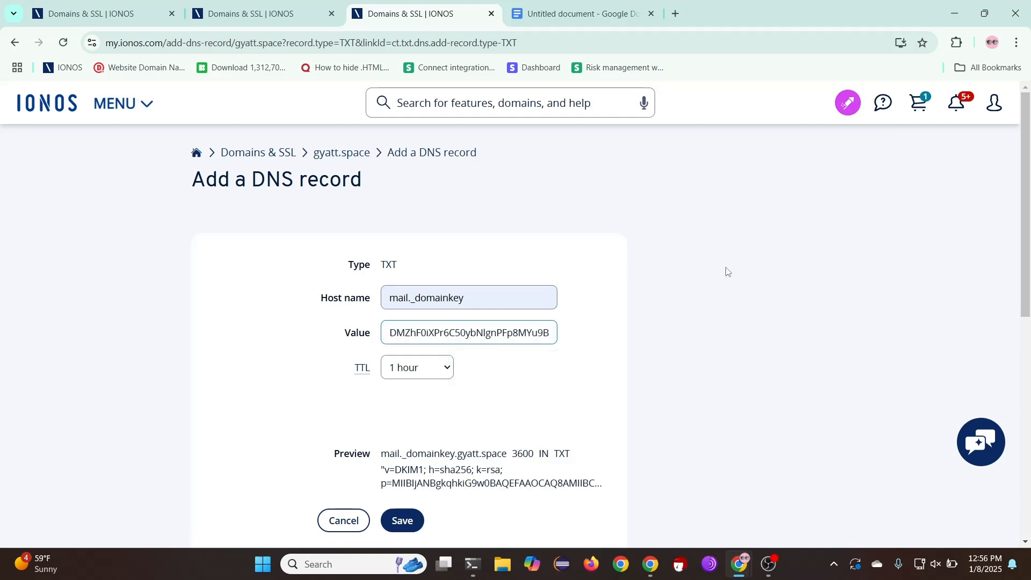
click(473, 564)
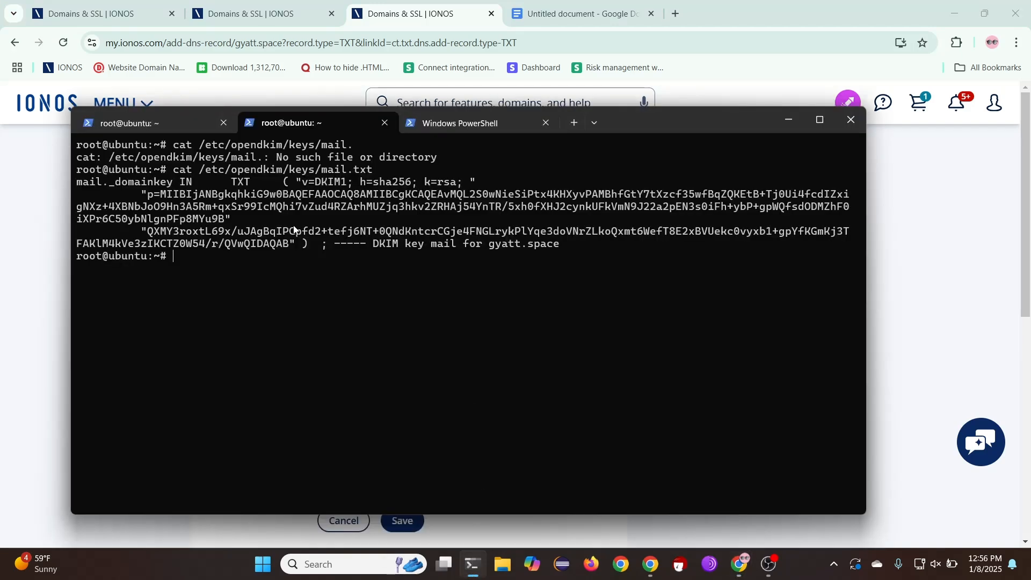
drag(148, 231, 290, 244)
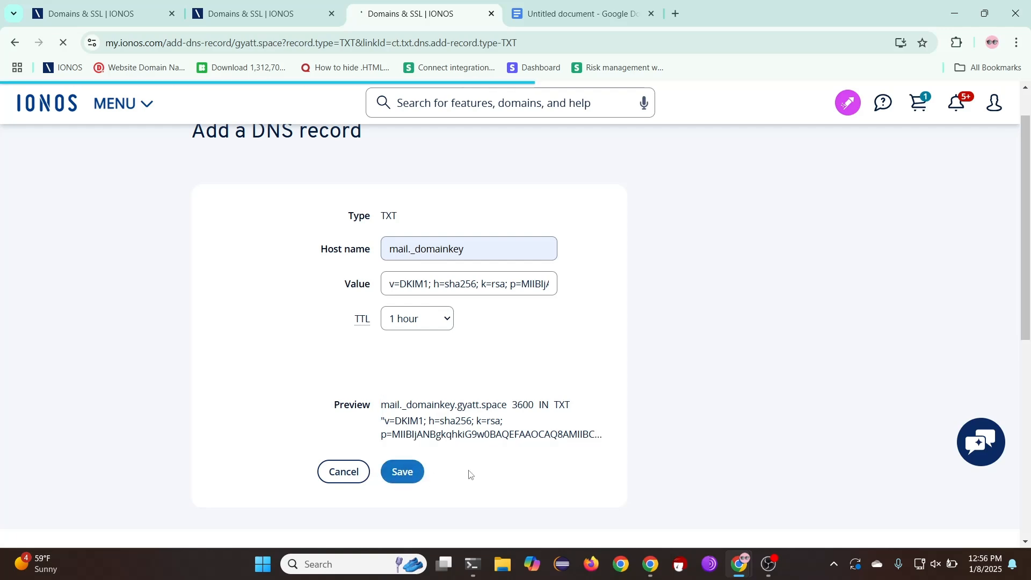
click(402, 472)
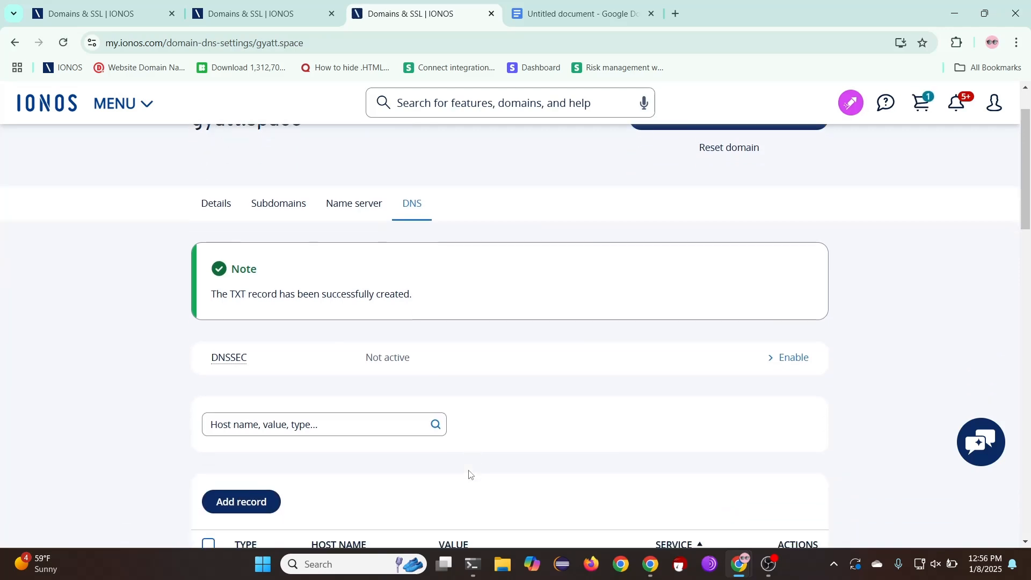
Step: Edit the @ SPF TXT record to add ip4:74.208.106.150 and save
scroll(down, 3)
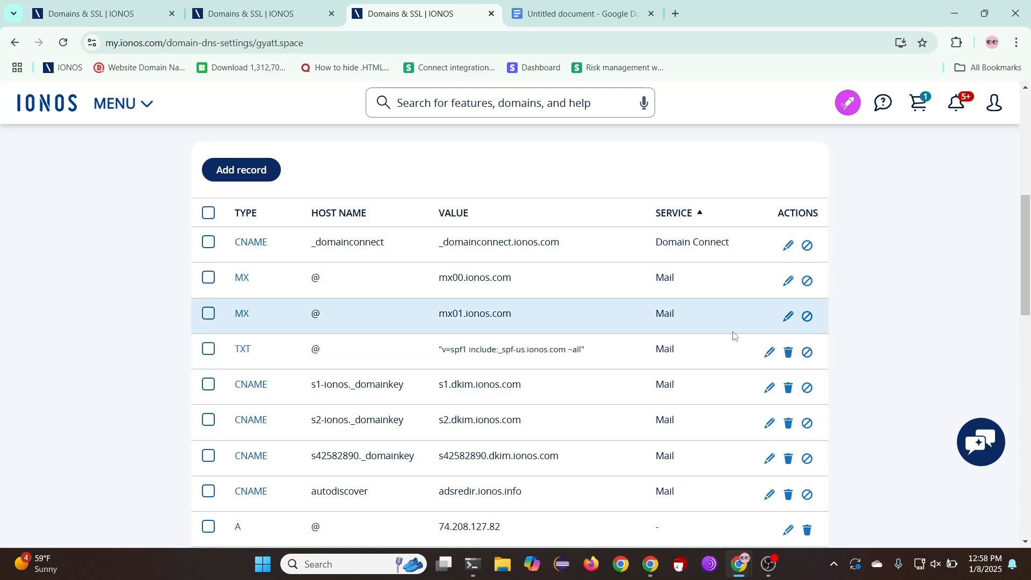
click(769, 351)
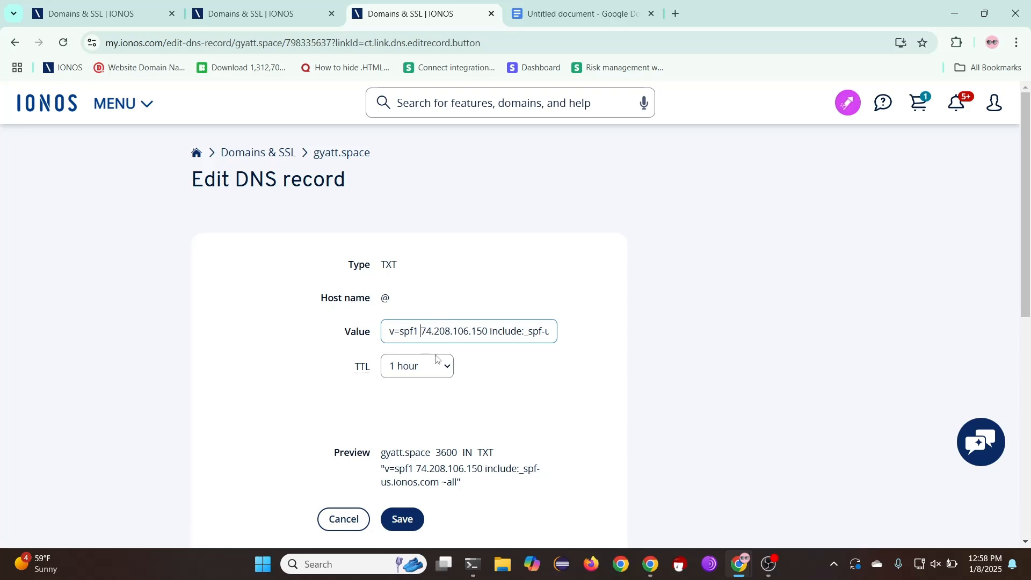
text(ip4:)
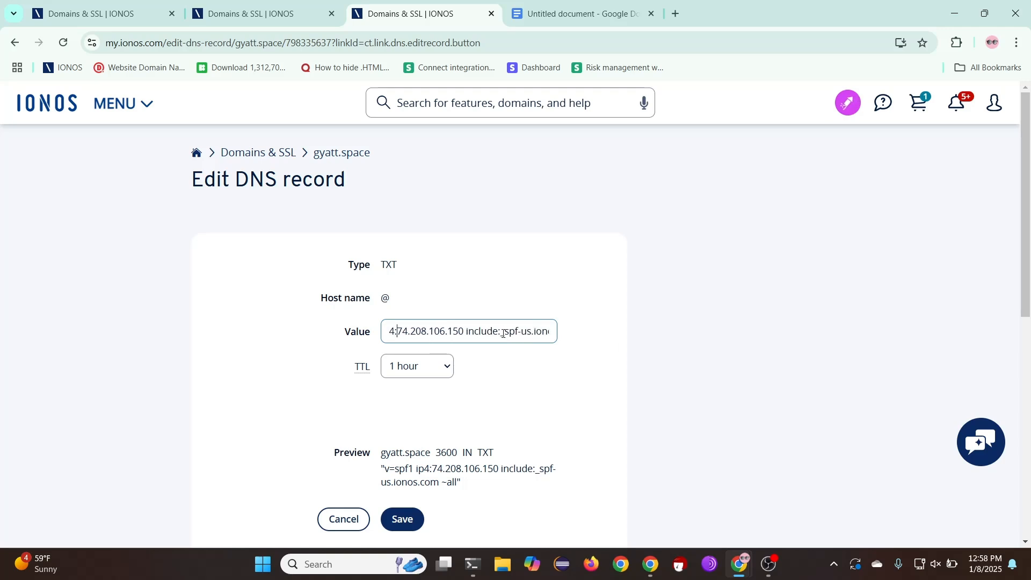
scroll(down, 3)
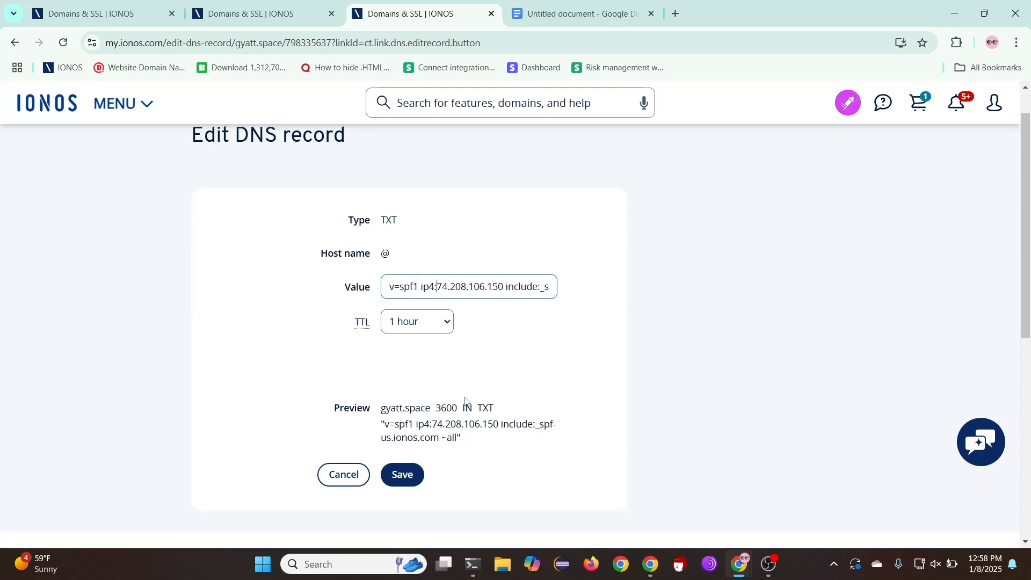
click(402, 474)
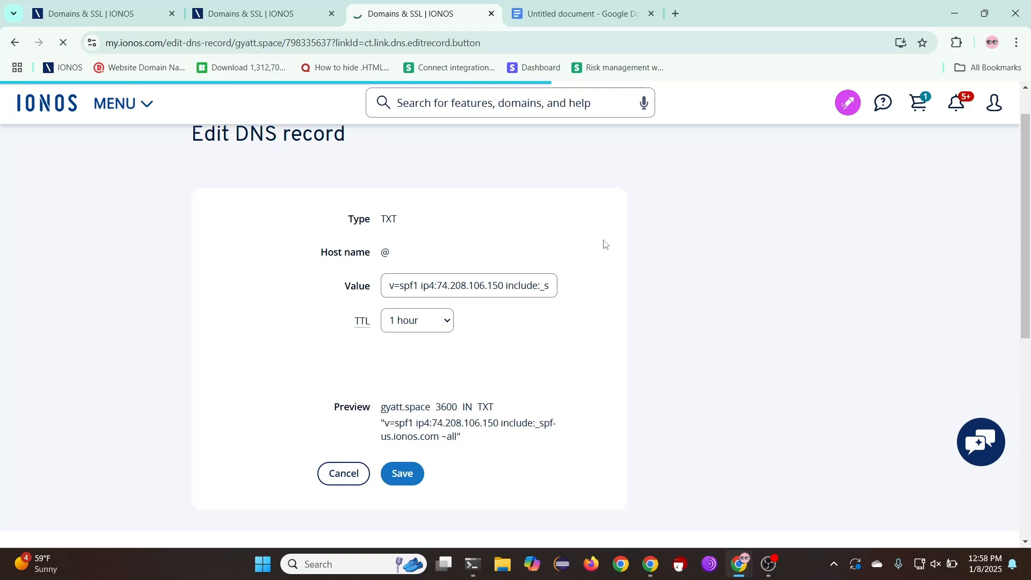
click(403, 474)
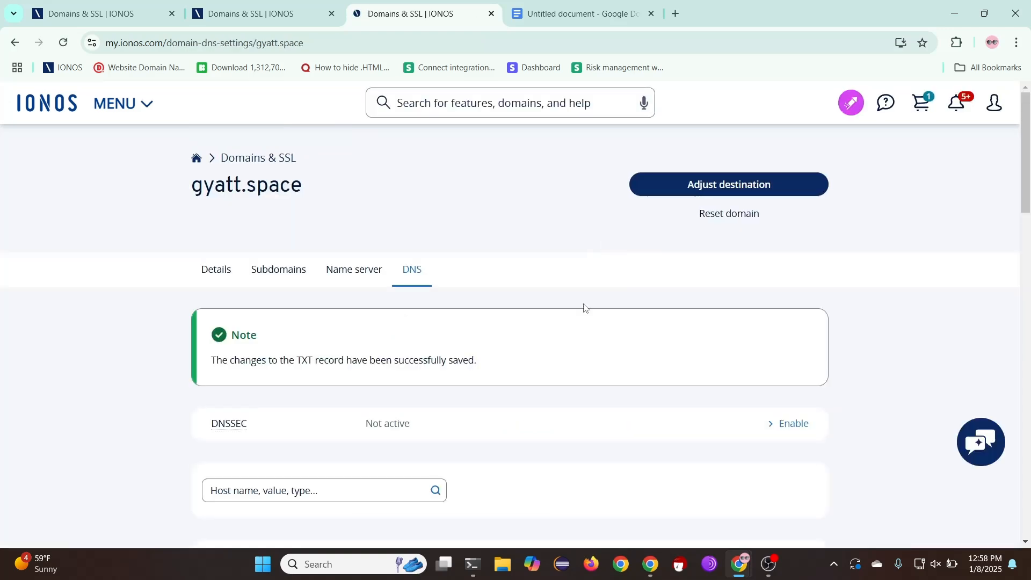
scroll(down, 3)
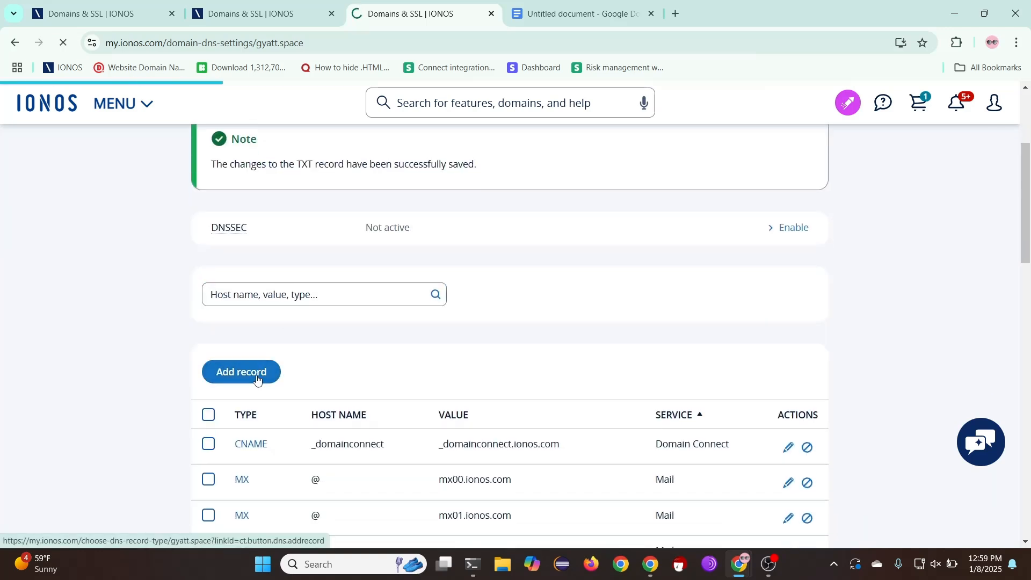
Step: Add a new TXT record for gyatt.space with host name _dmarc
click(240, 372)
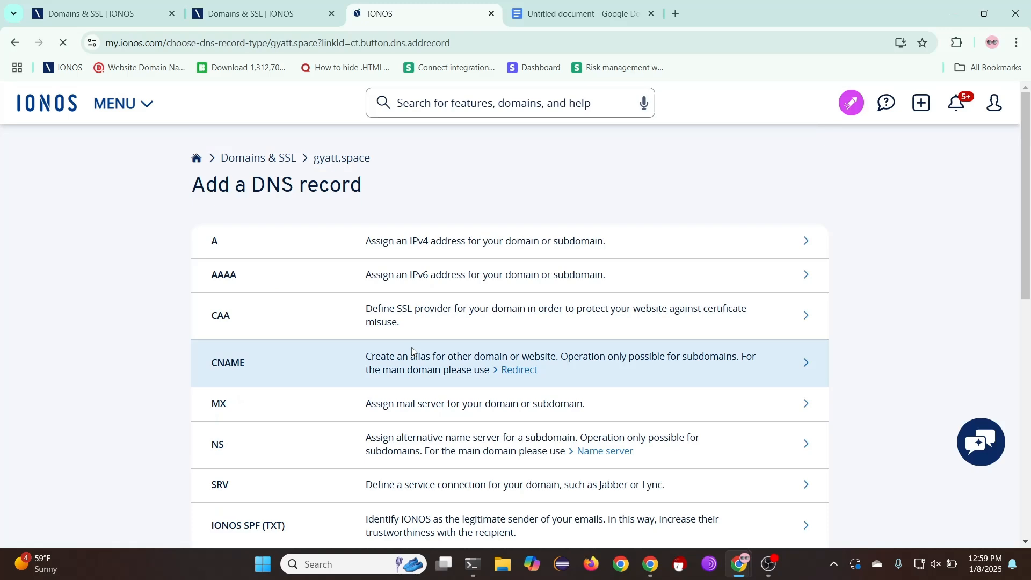
scroll(down, 3)
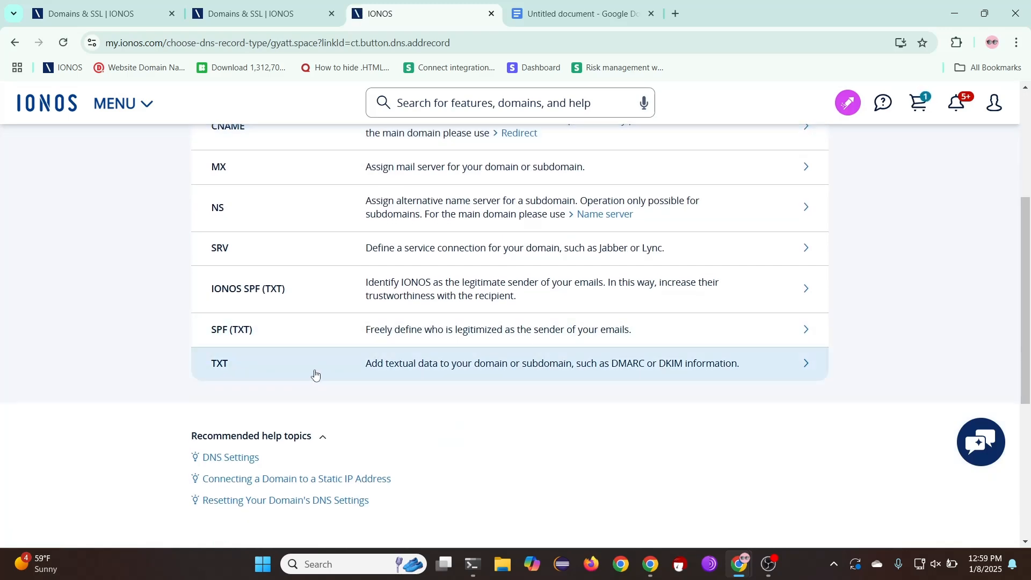
click(316, 363)
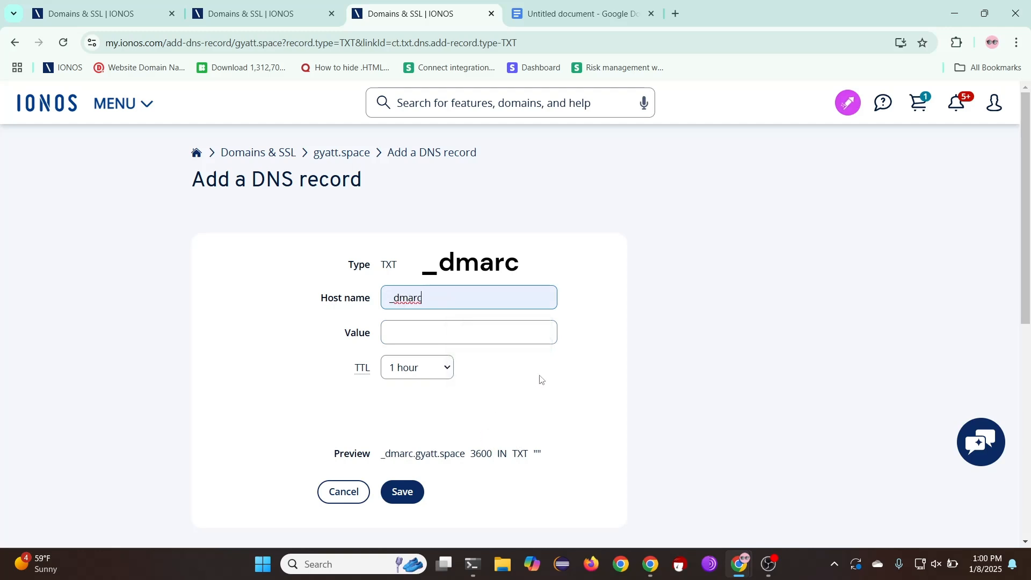
click(469, 332)
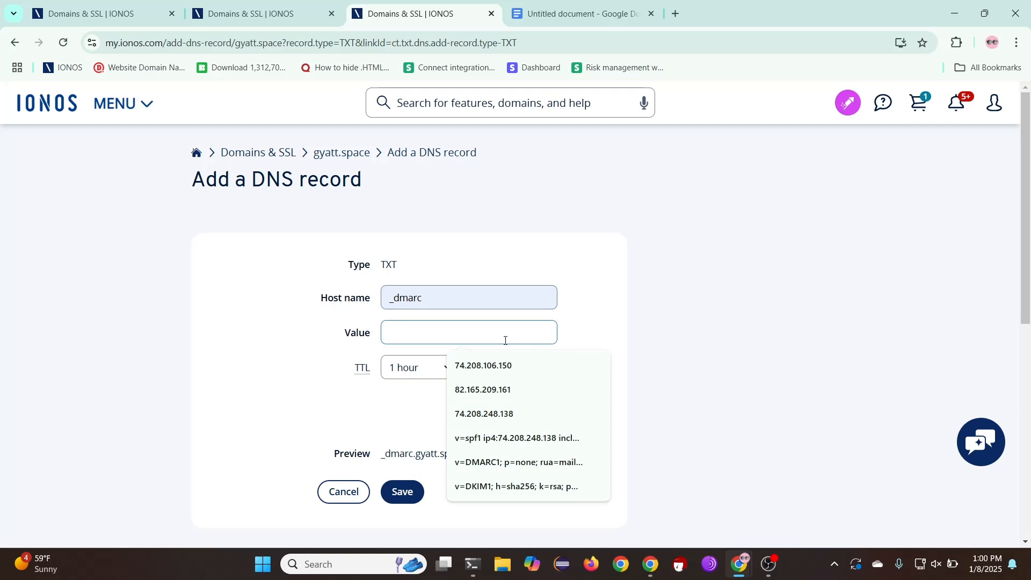
text(v=DMARC1;)
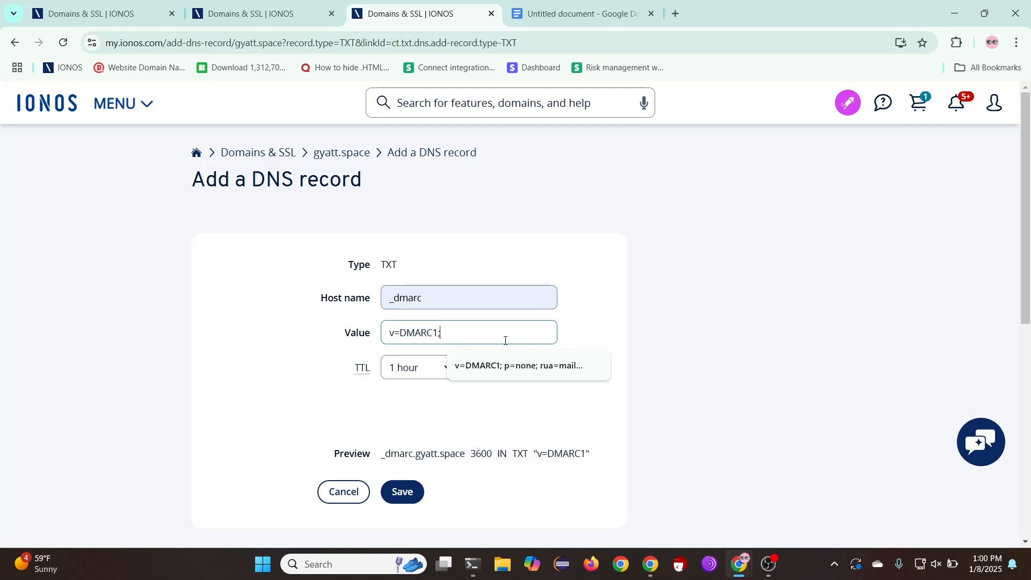
text(" ")
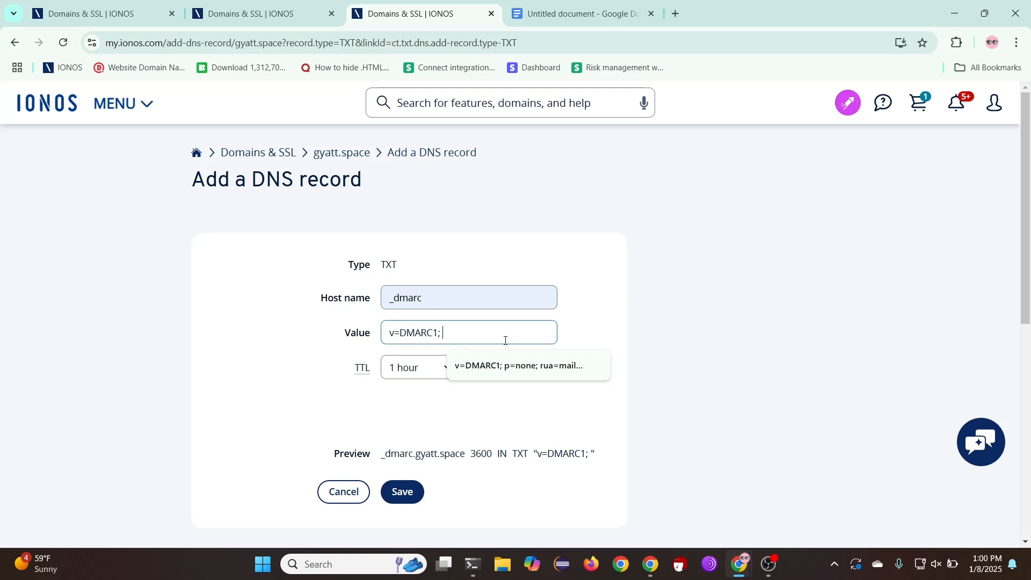
text(p=non)
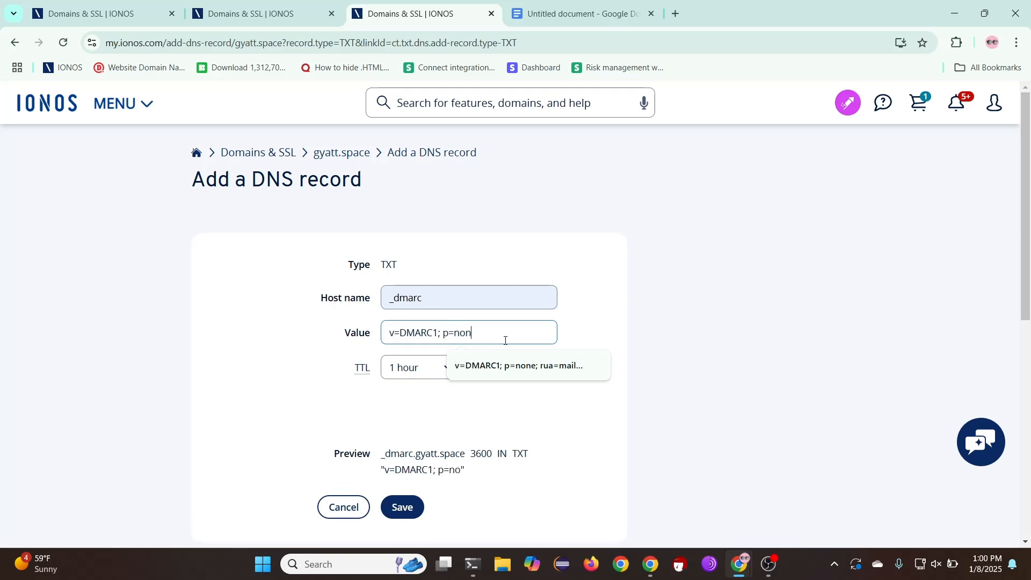
text(')
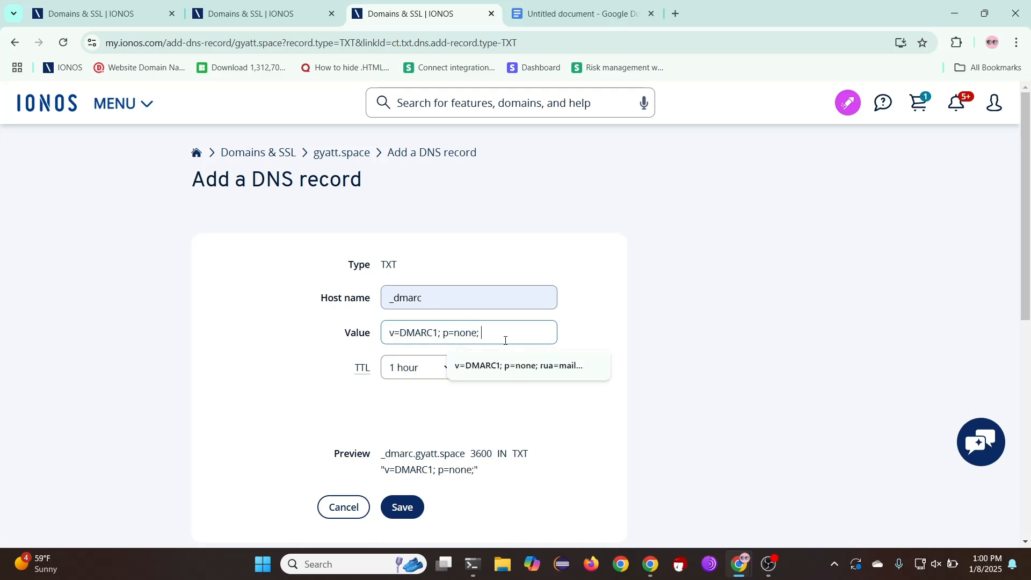
text(rua)
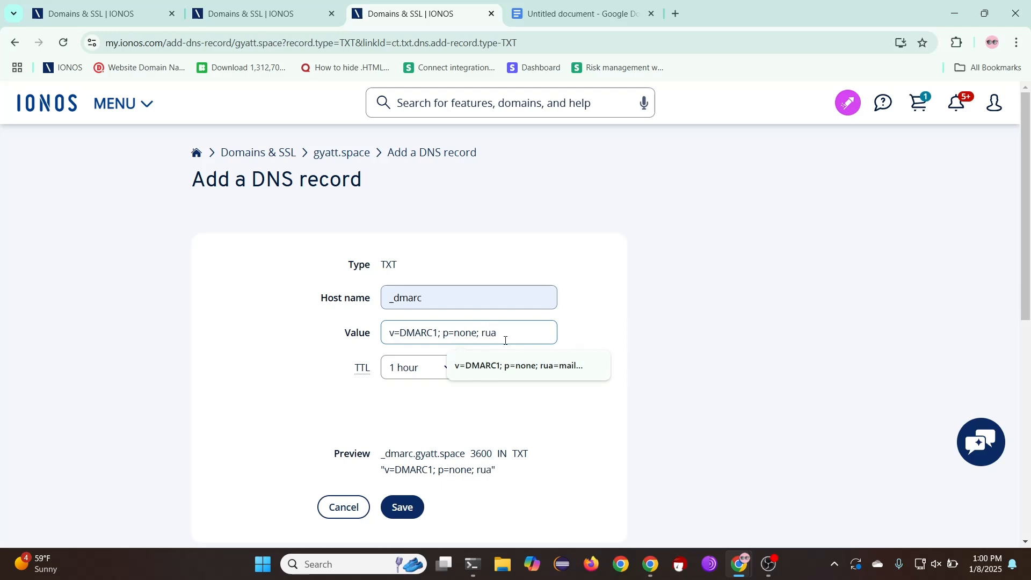
text(=)
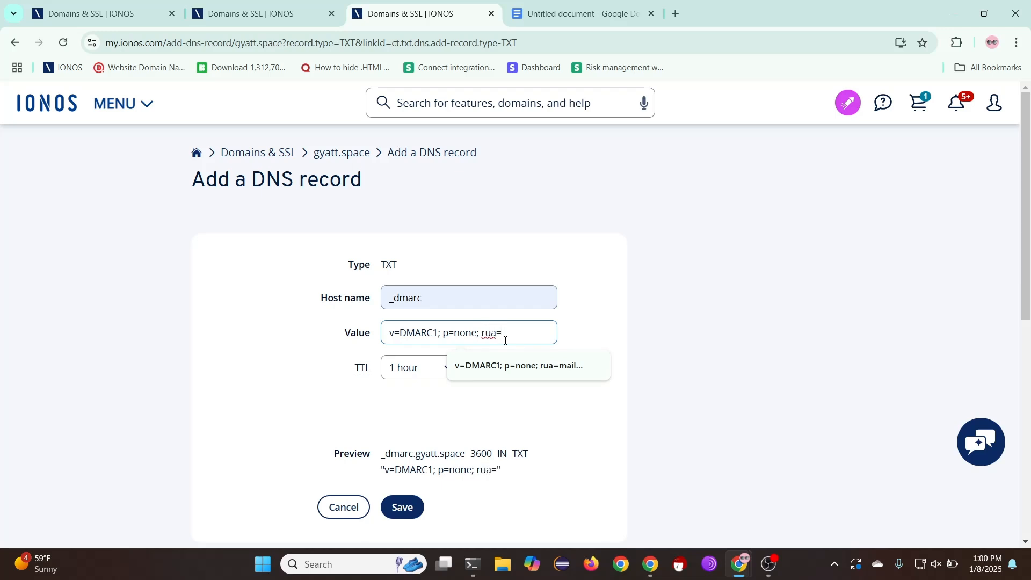
text(mai)
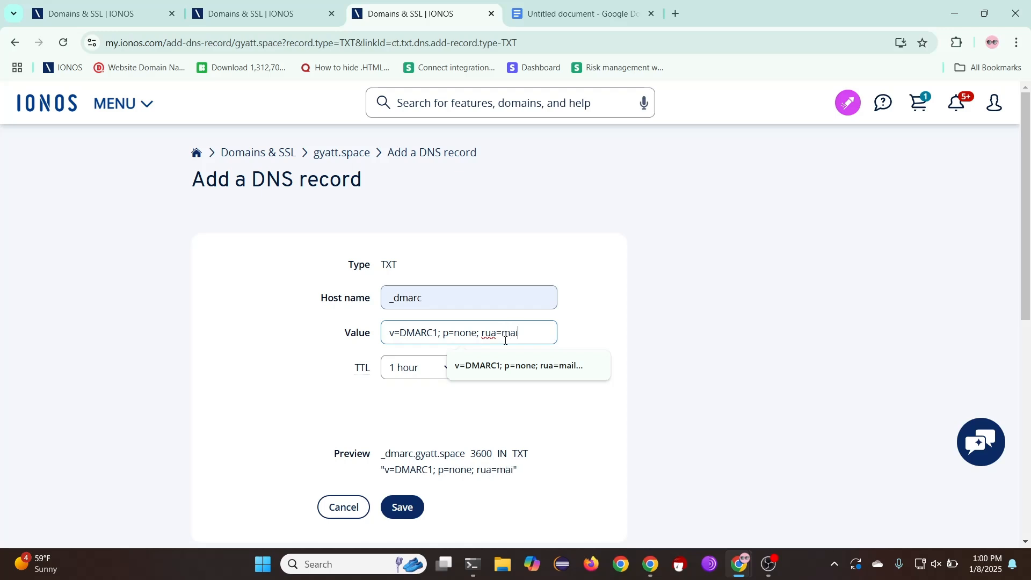
text(lto:)
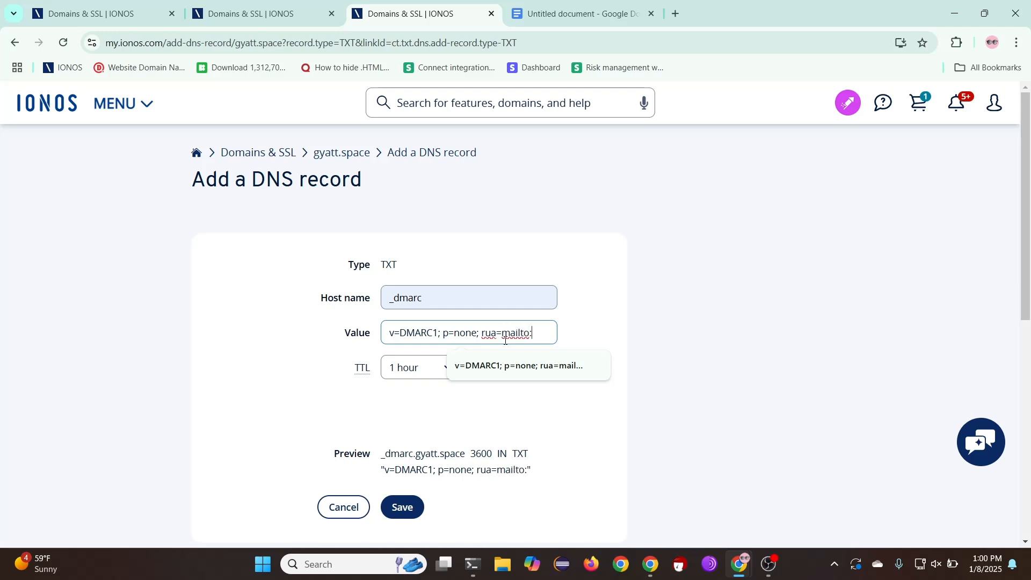
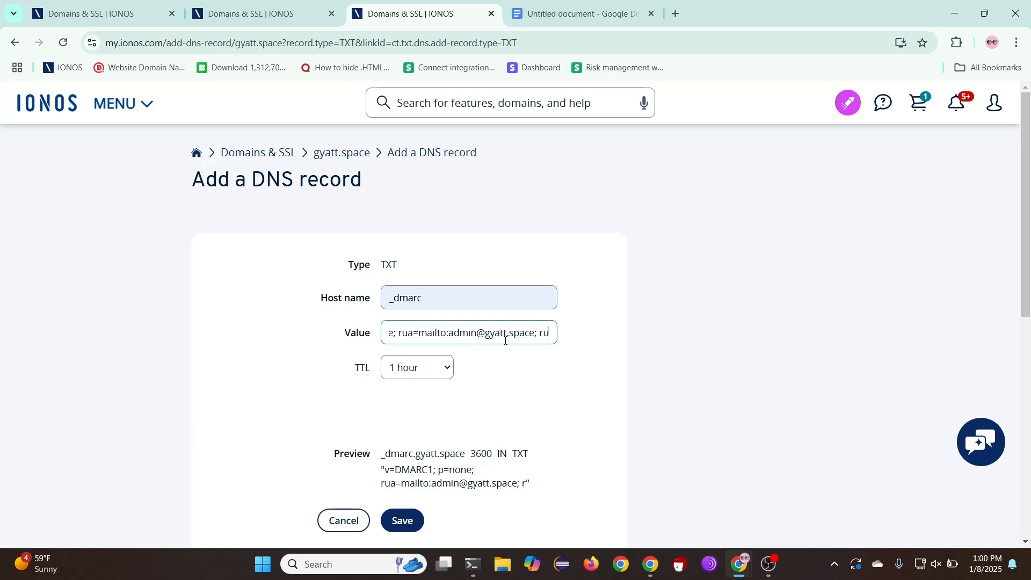
text(uf=mailto:)
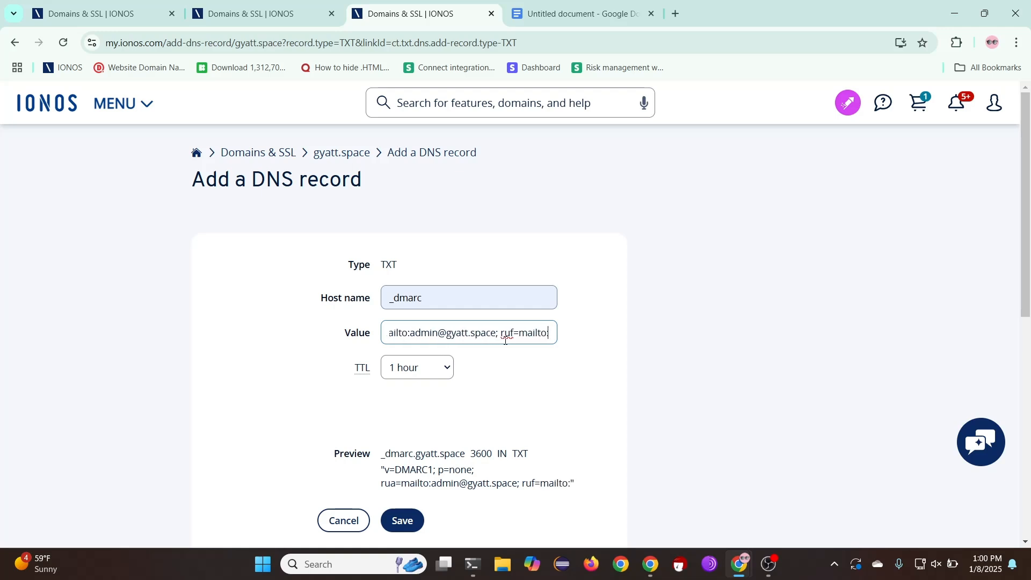
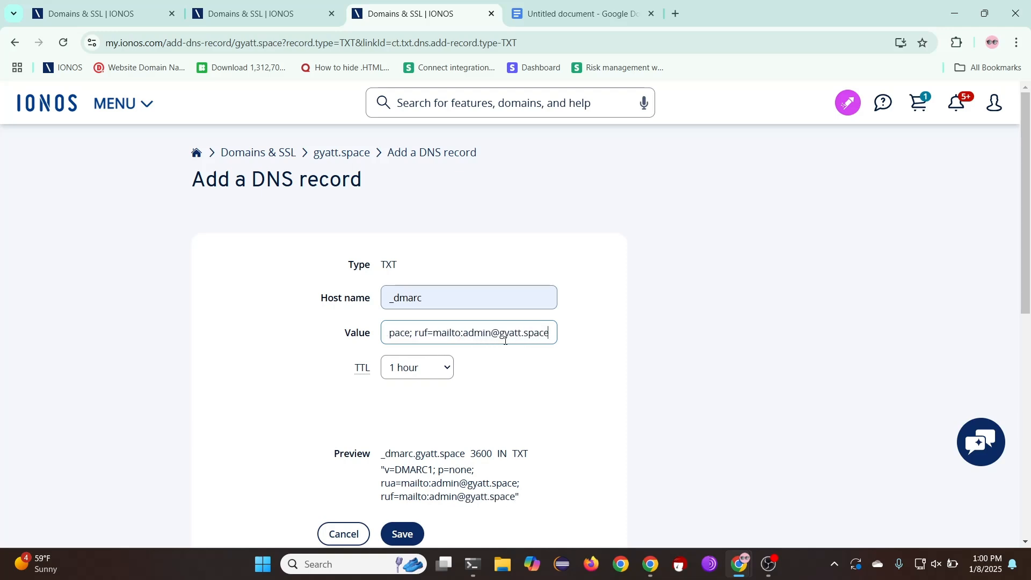
text(;)
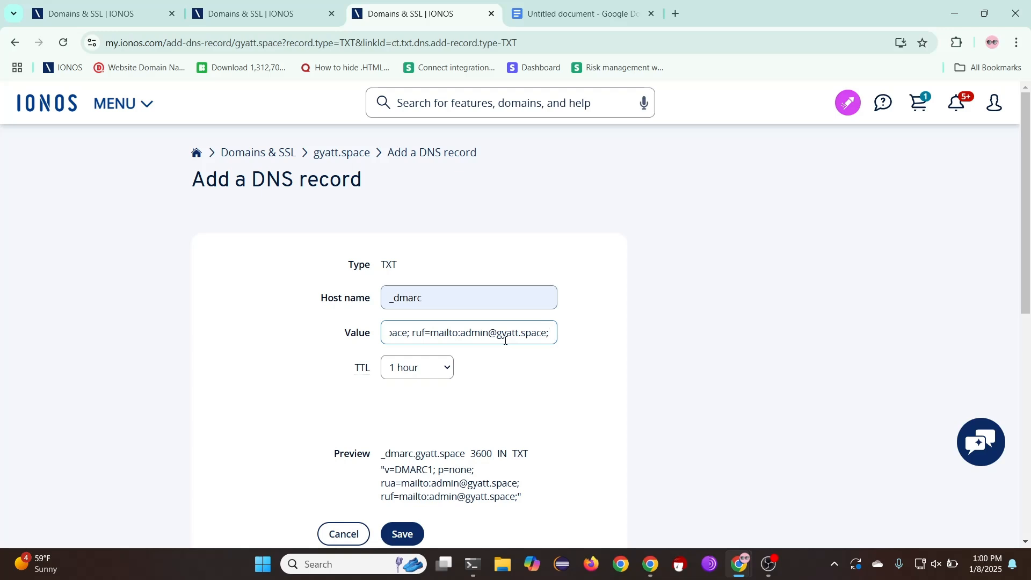
text(sp)
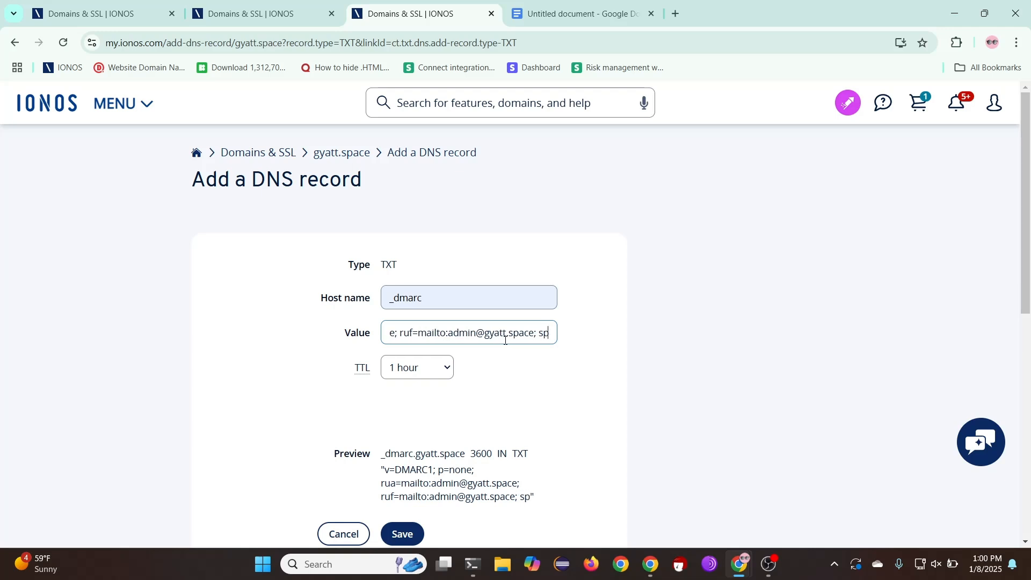
text(=none; a)
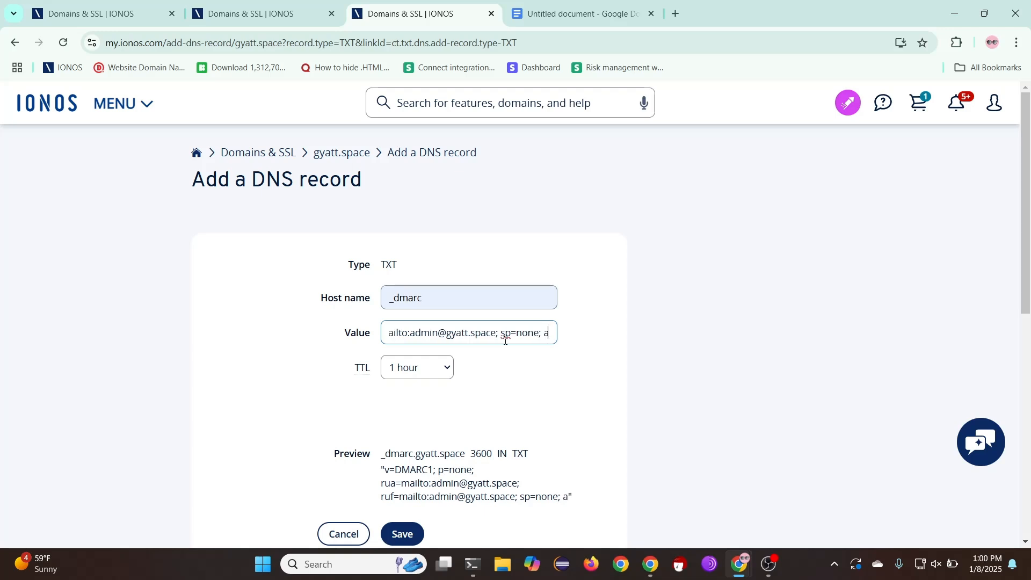
text(spf=r;)
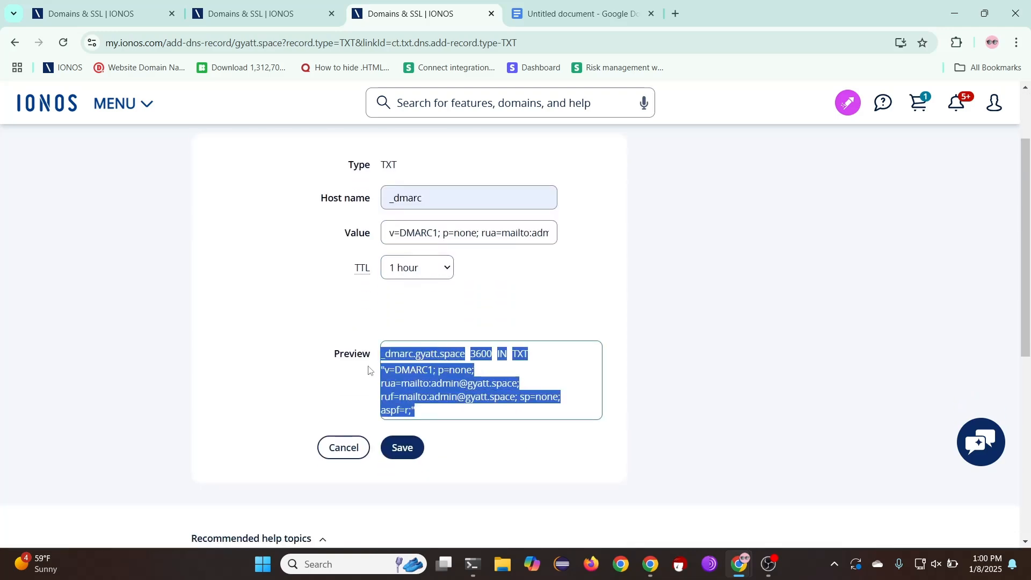
Step: Save the _dmarc TXT record with a one-hour TTL
click(479, 421)
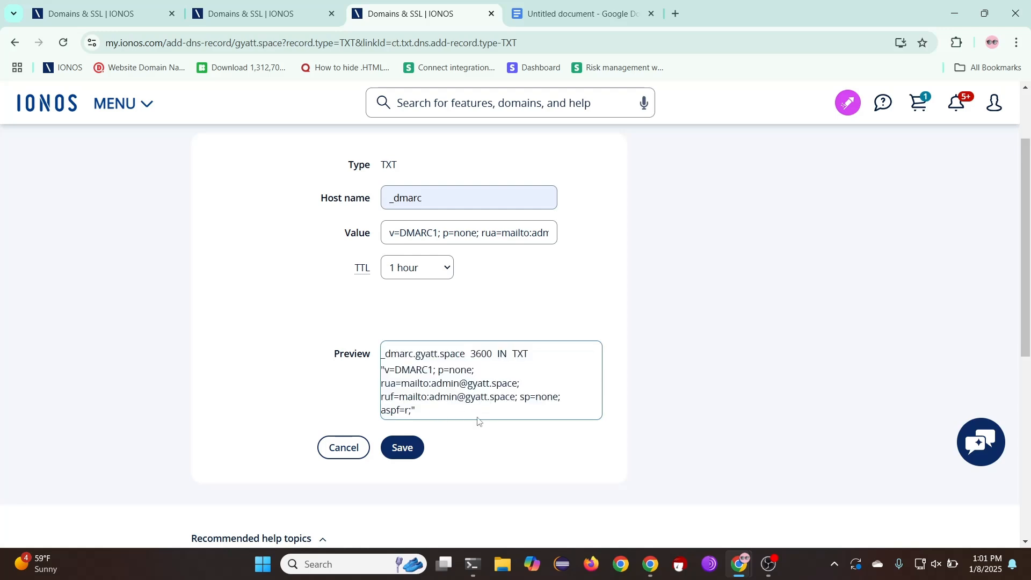
click(402, 447)
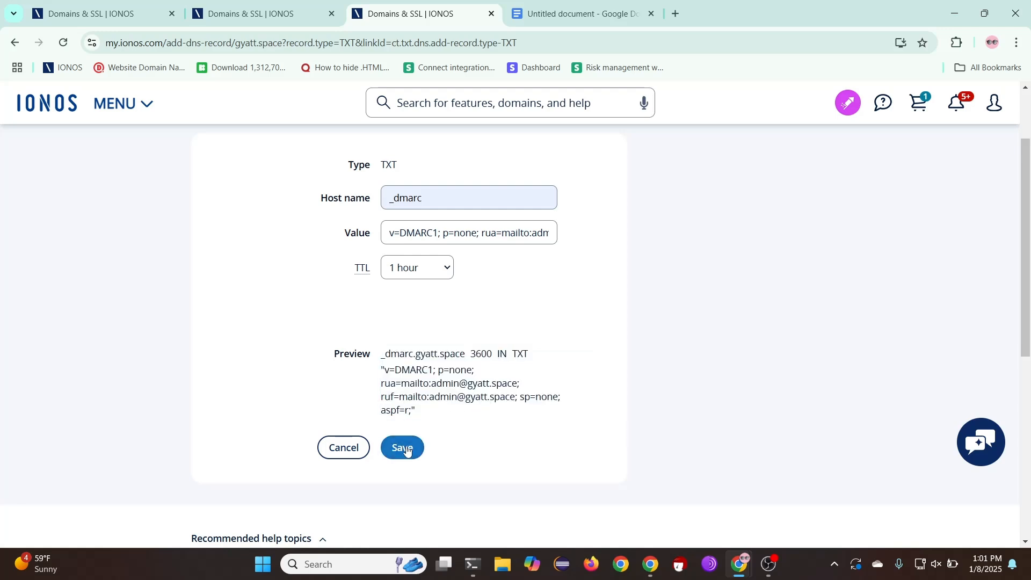
click(402, 447)
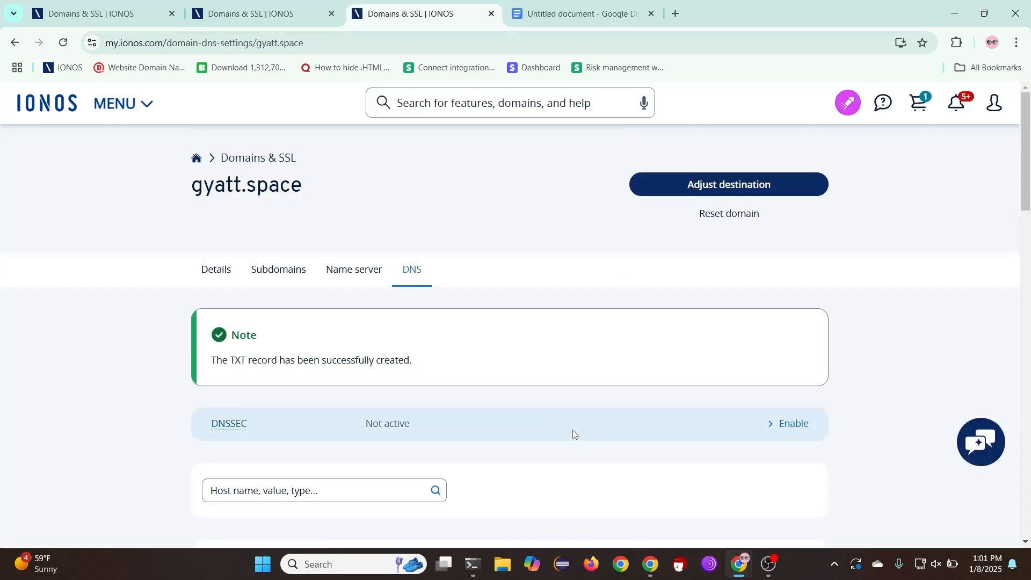
Step: Scroll through gyatt.space's DNS records to review the existing SPF TXT record
scroll(down, 3)
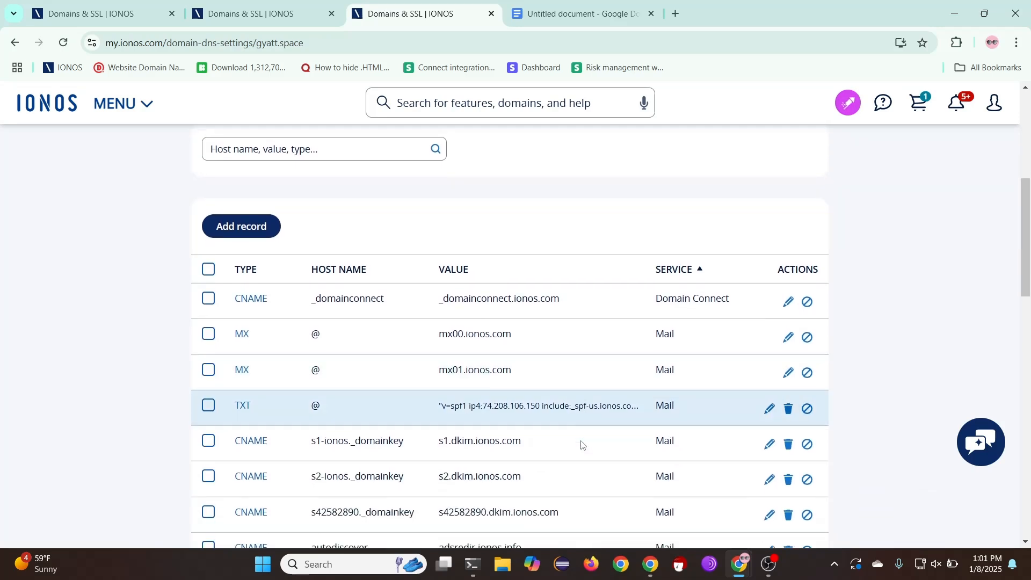
scroll(down, 3)
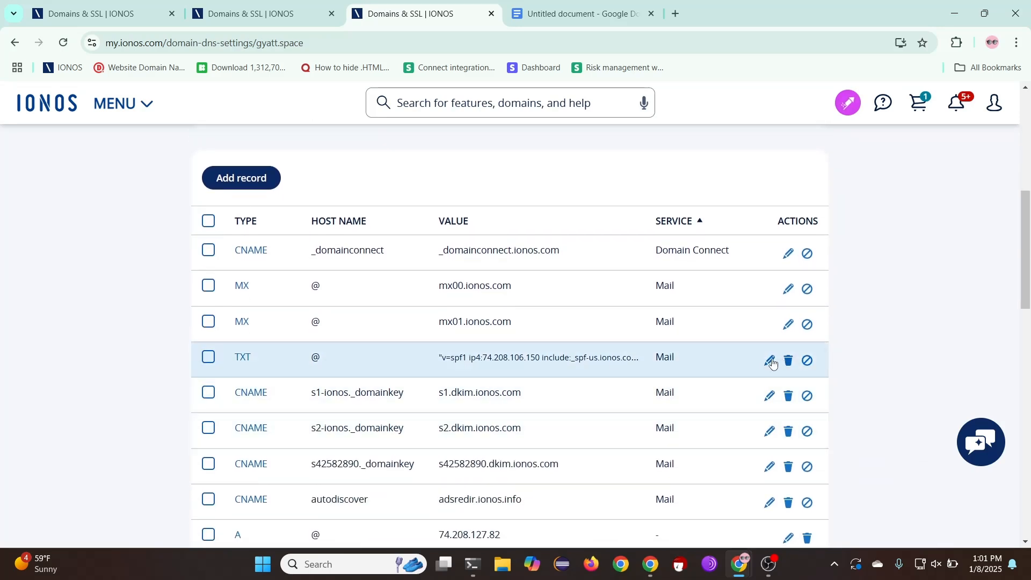
mouse_move(532, 361)
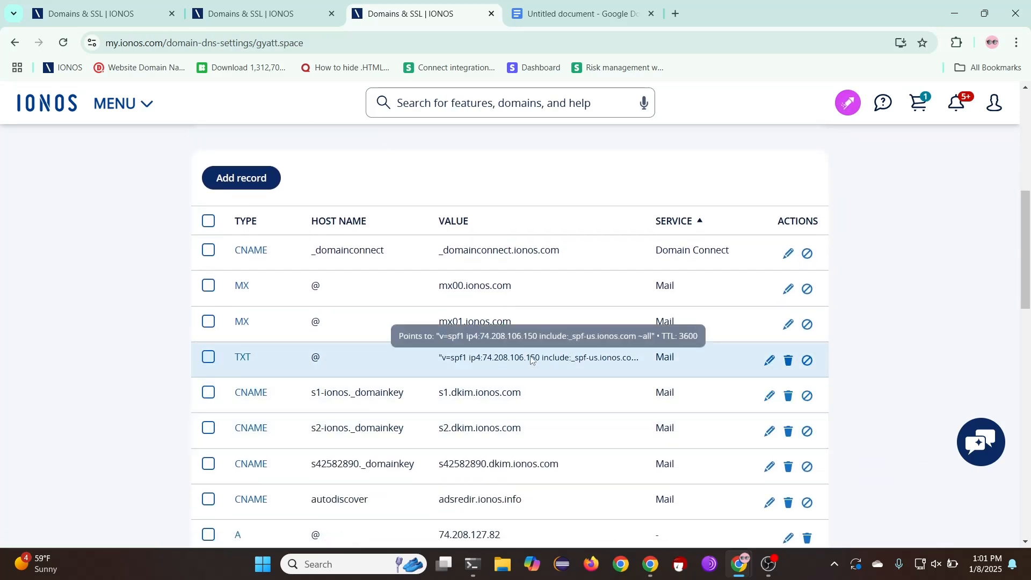
scroll(down, 3)
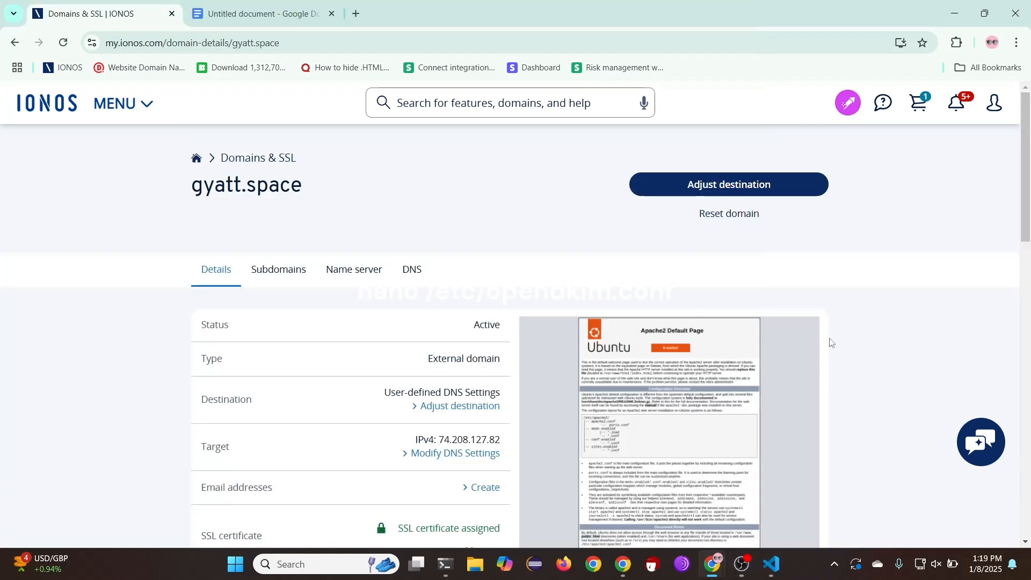
Step: Set opendkim.conf to Domain gyatt.space, Selector mail, mail.private key, Socket inet:8891@localhost
click(443, 564)
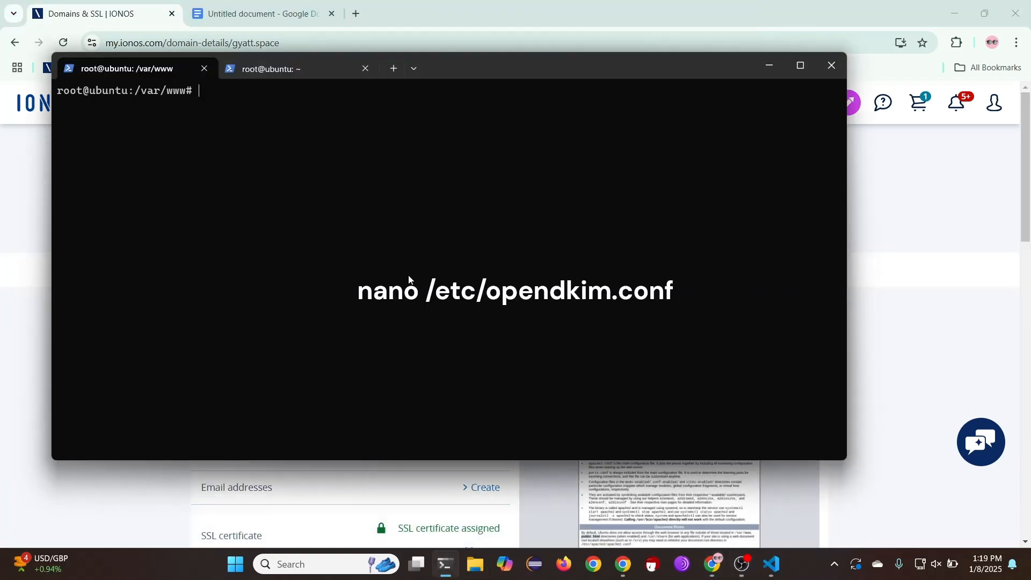
text(nano /etc/opendkim.conf)
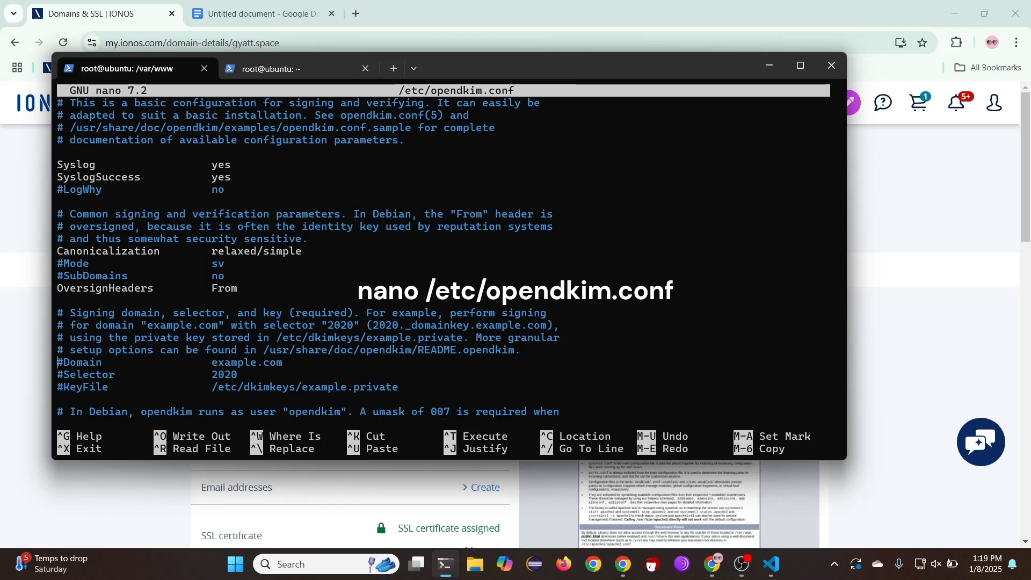
scroll(down, 3)
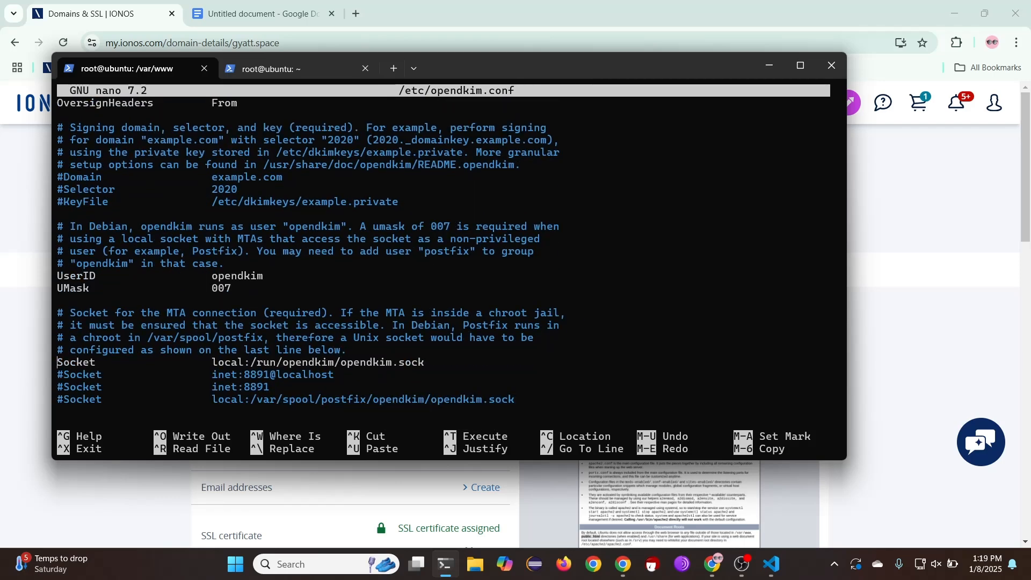
text(#)
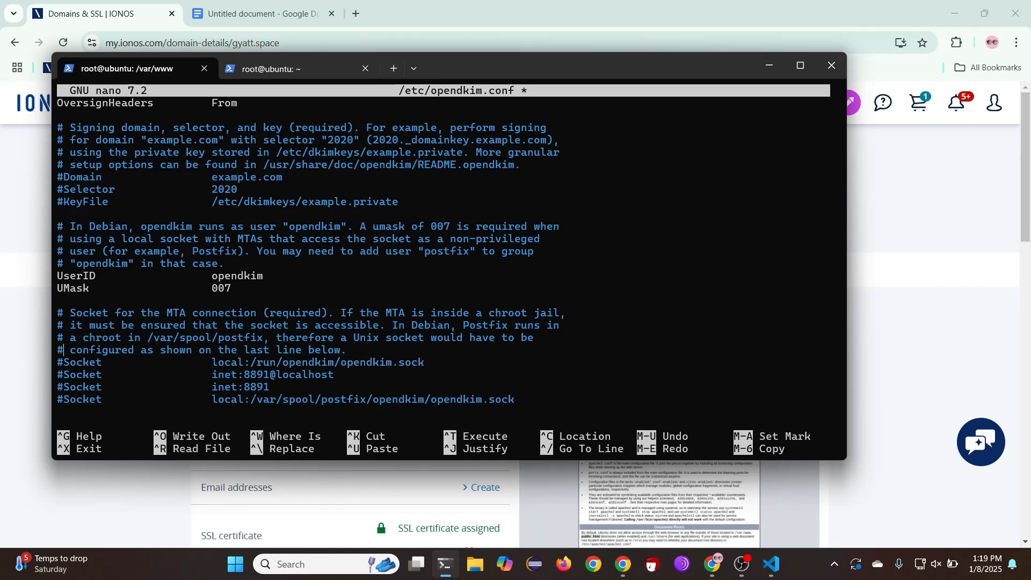
key(Enter)
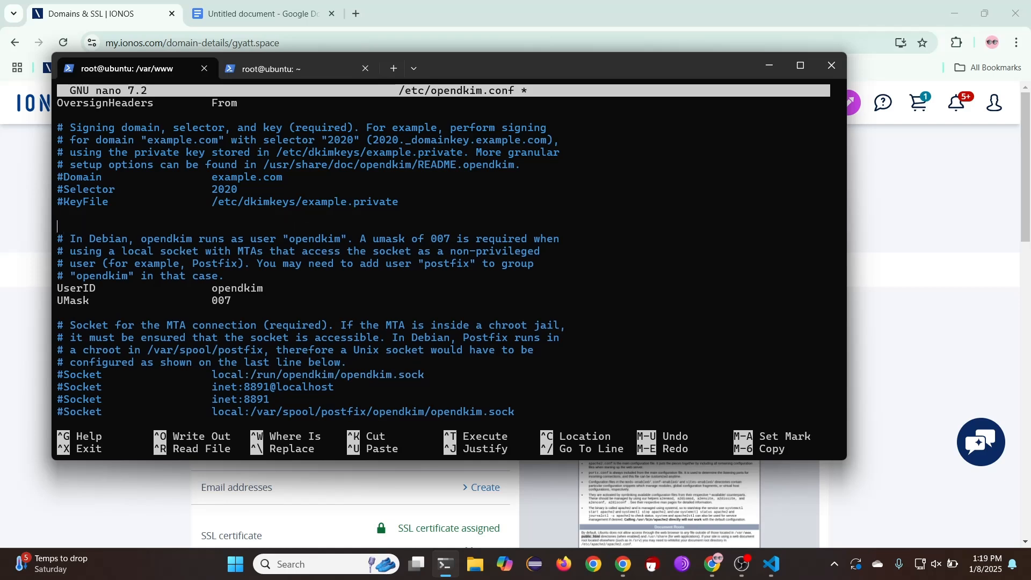
text(Domain gyatt.space)
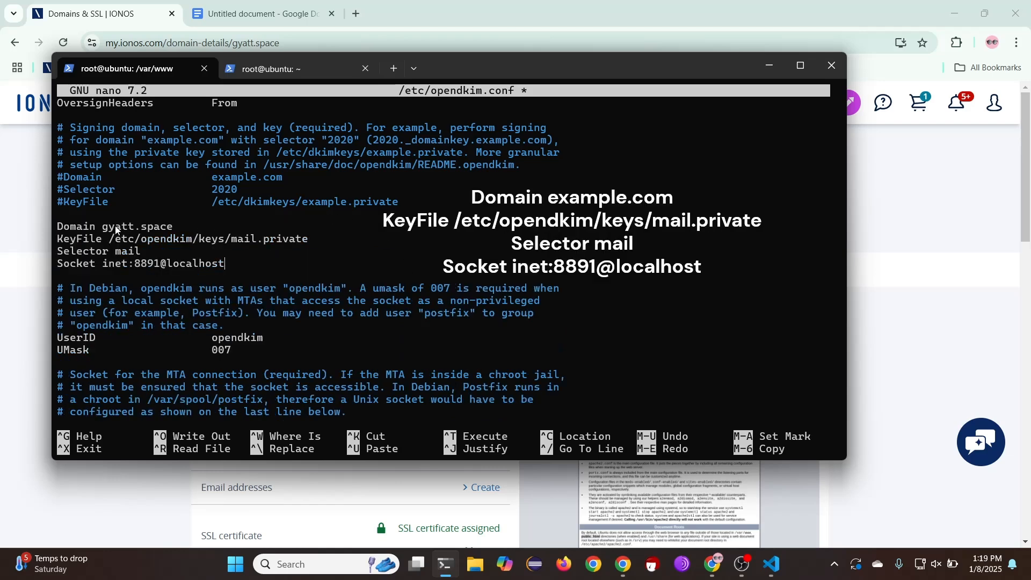
mouse_move(119, 243)
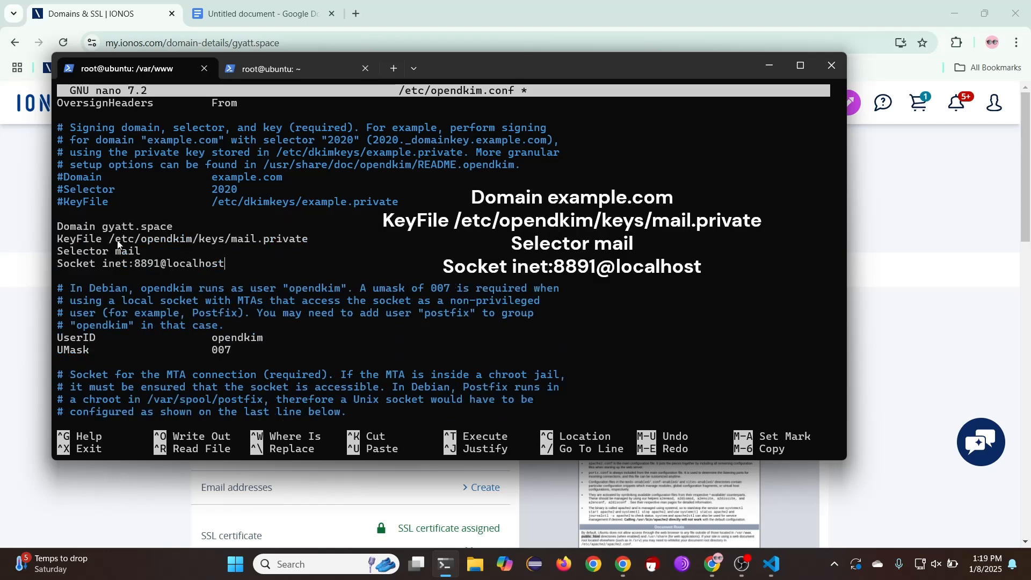
mouse_move(287, 263)
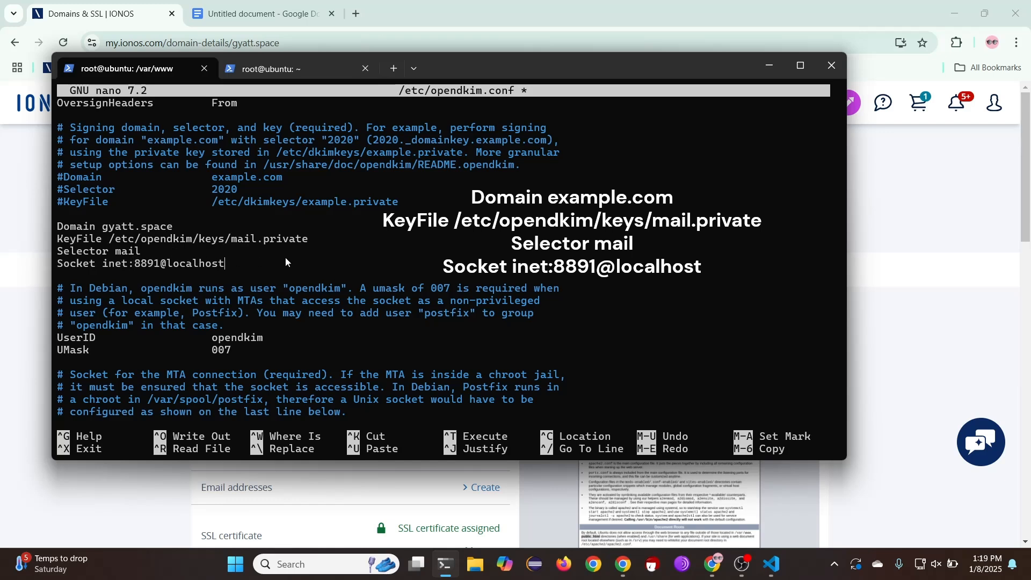
mouse_move(316, 277)
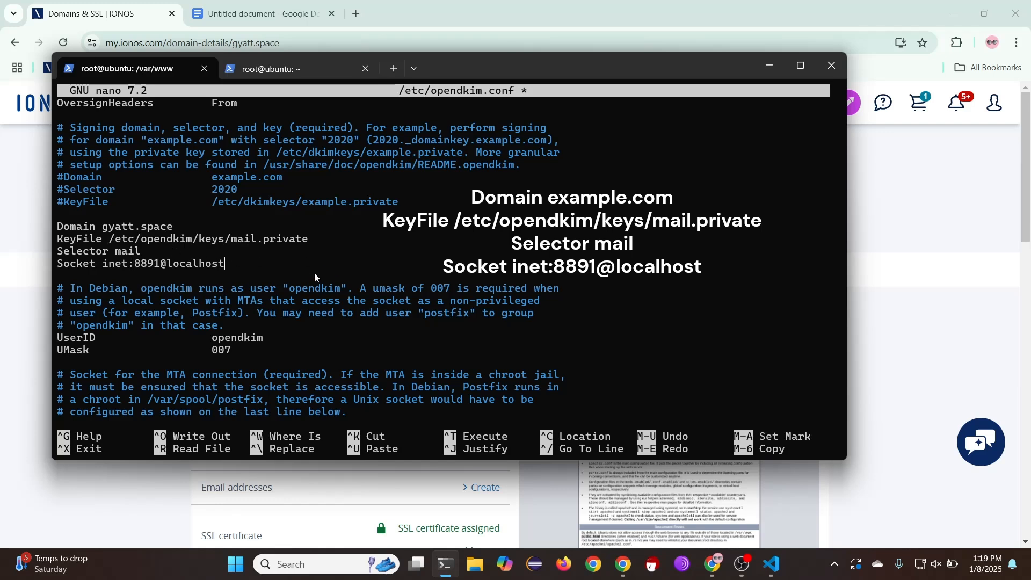
key(Ctrl+x)
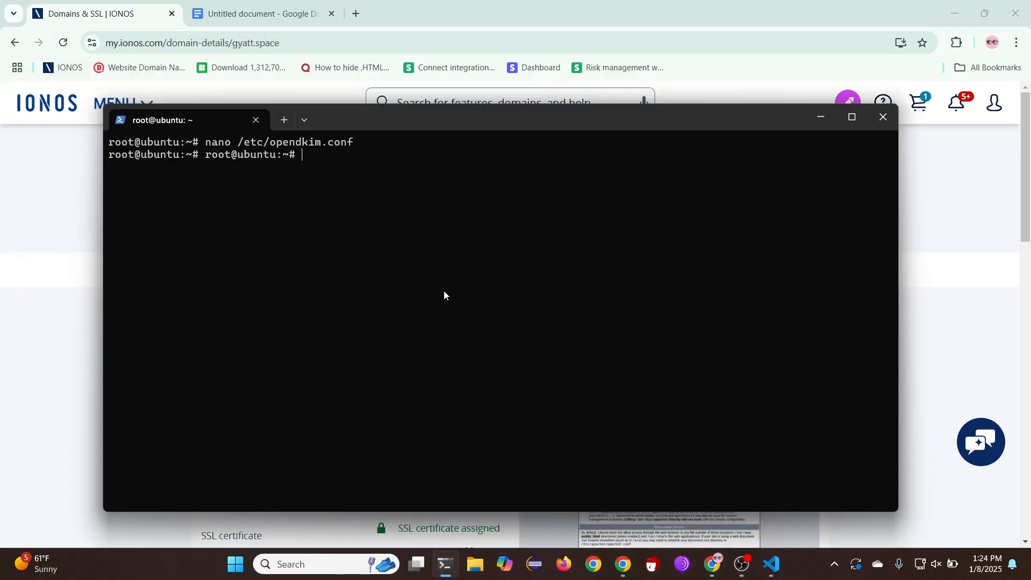
Step: Restart opendkim and postfix with systemctl, then confirm opendkim status is active (running)
text(system)
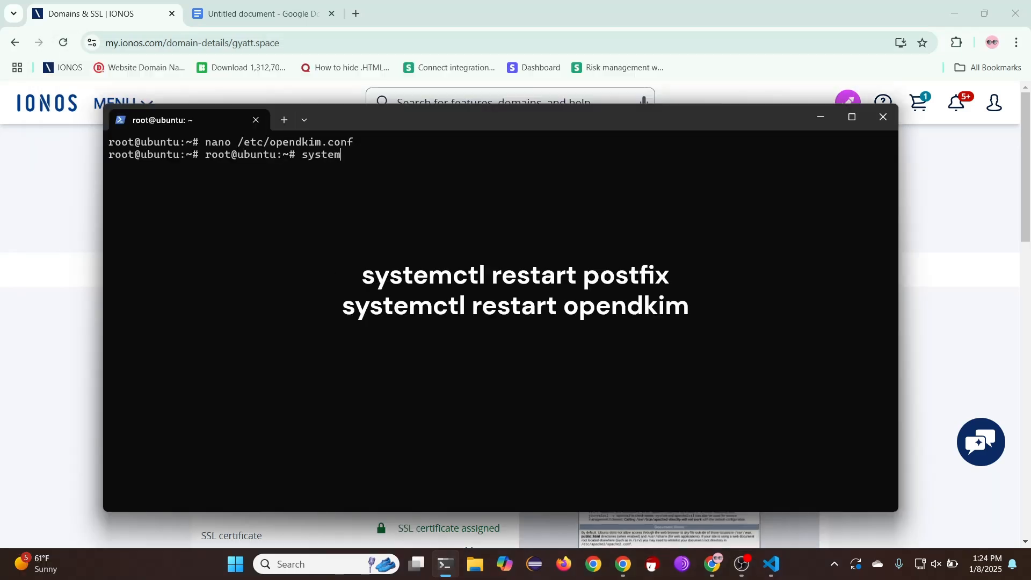
text(ctl restart)
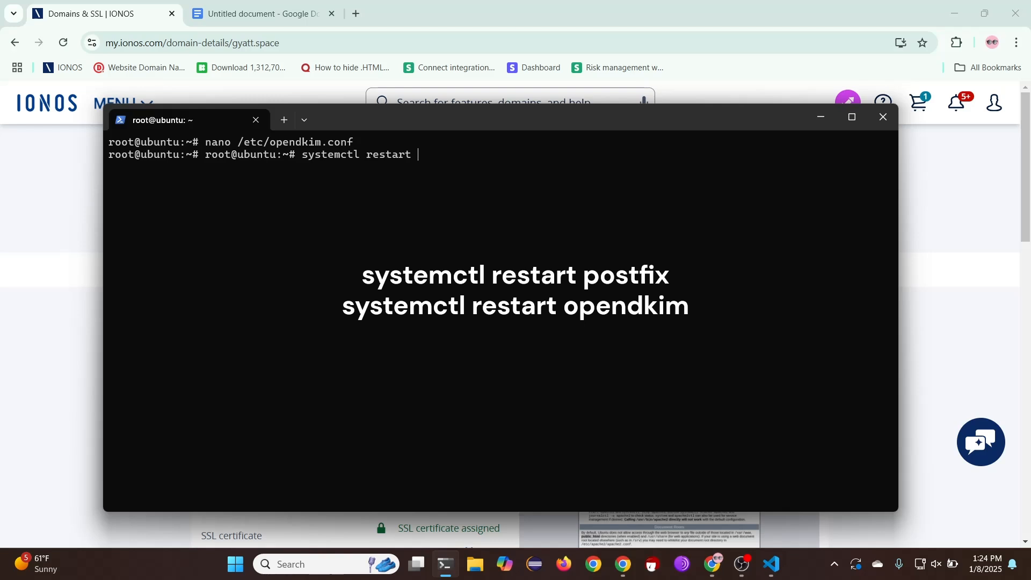
text(opendkim)
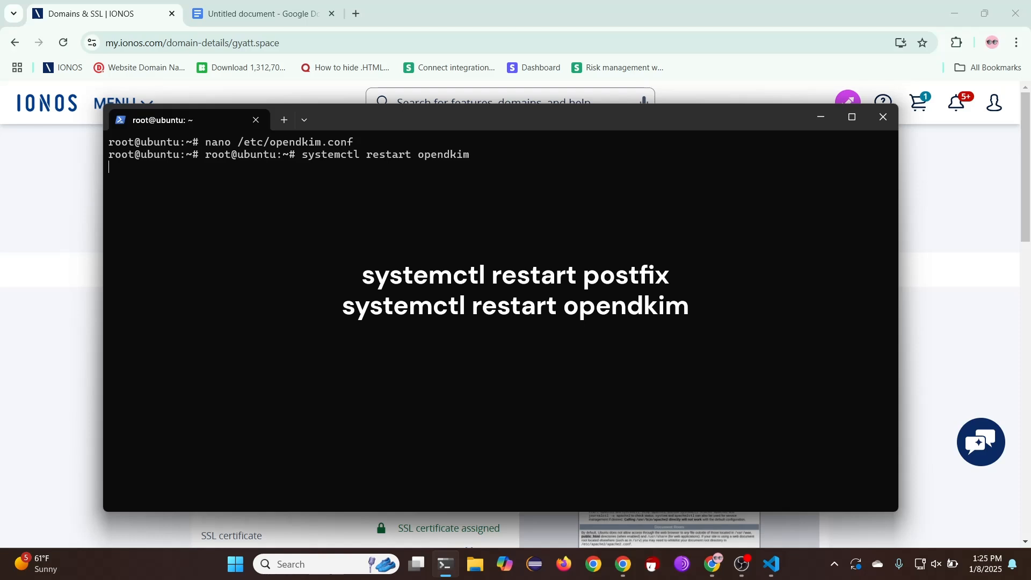
text(systemctl restart opendki)
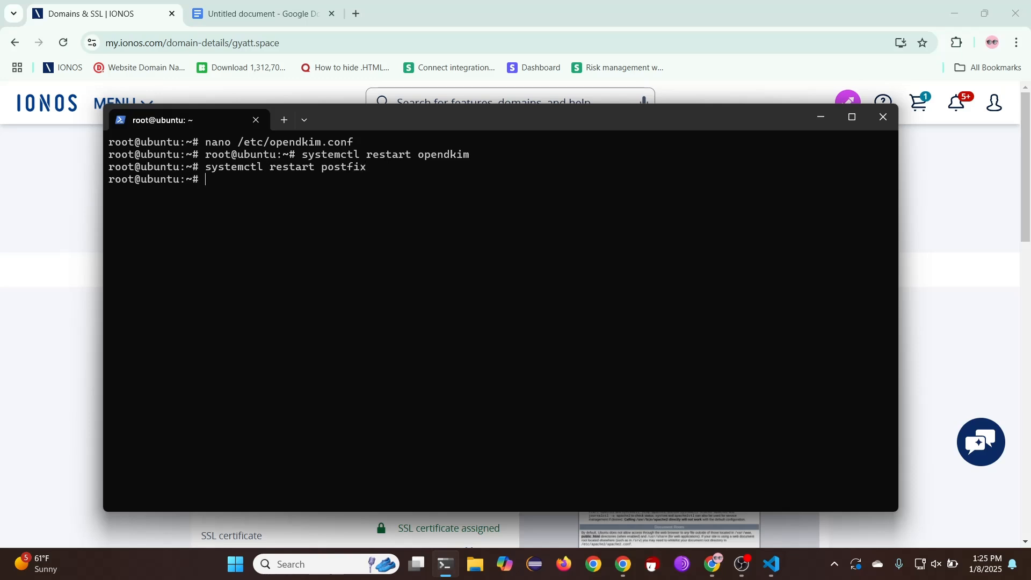
text(system)
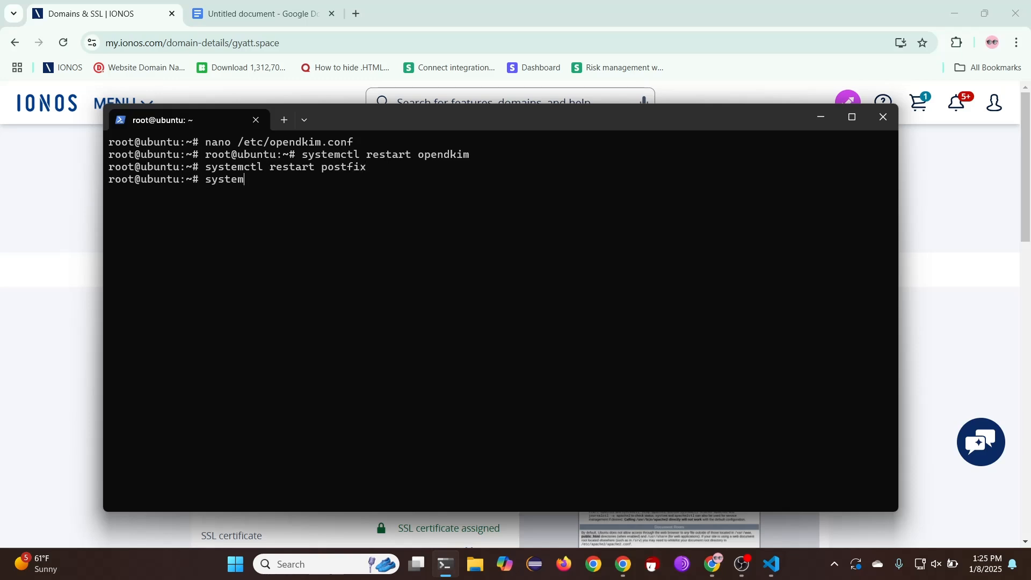
text(ctl status opendkim)
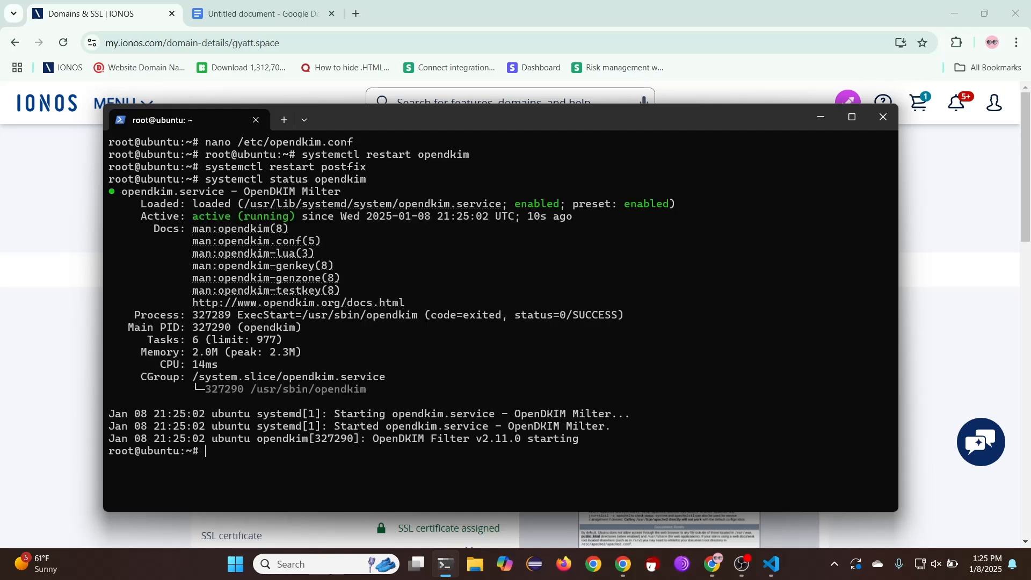
text(systemctl status pos)
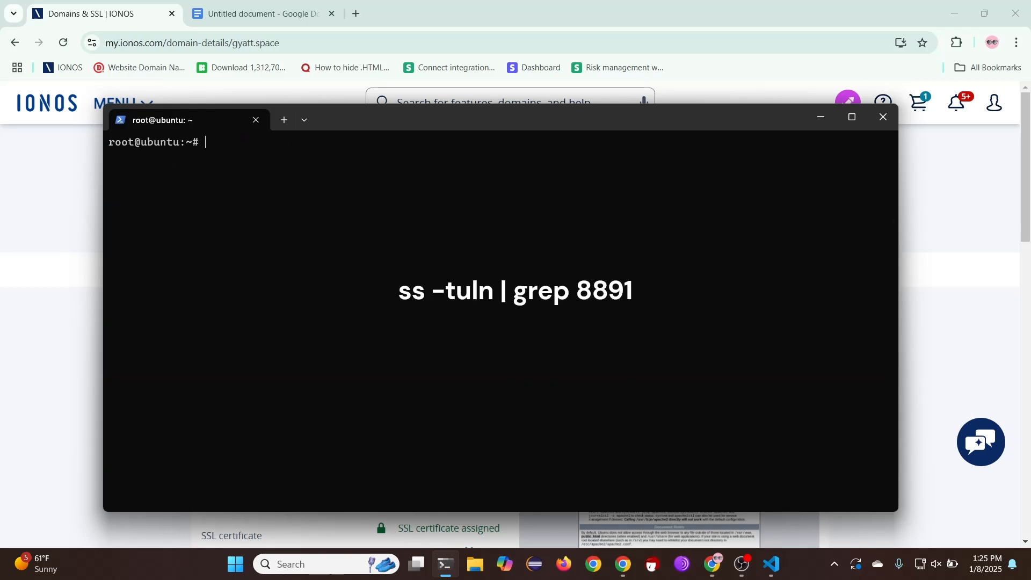
Step: Run sudo ss -tuln | grep 8891 to confirm a LISTEN on 127.0.0.1:8891
text(sudo ss -tuln | grep 8891)
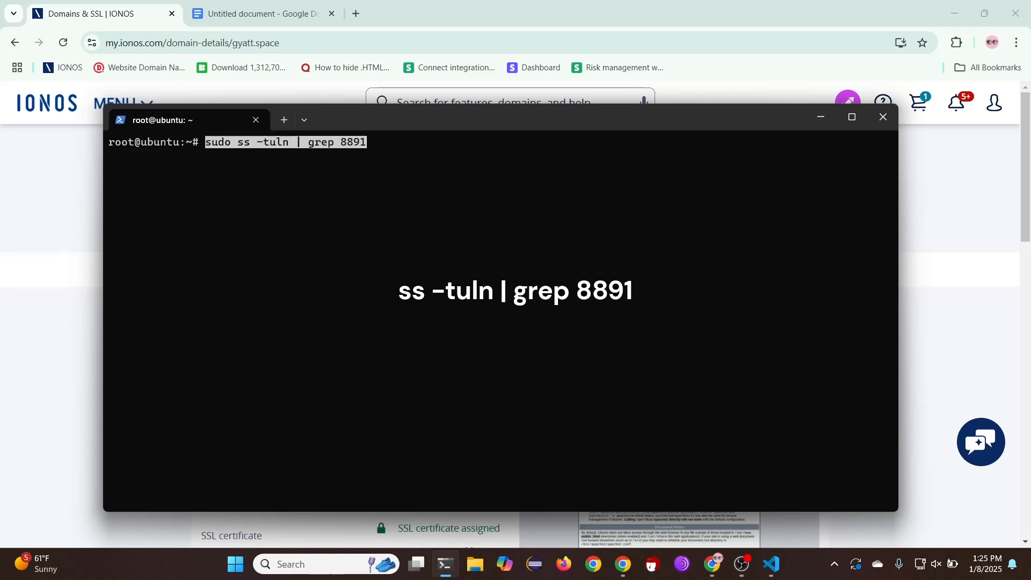
mouse_move(407, 265)
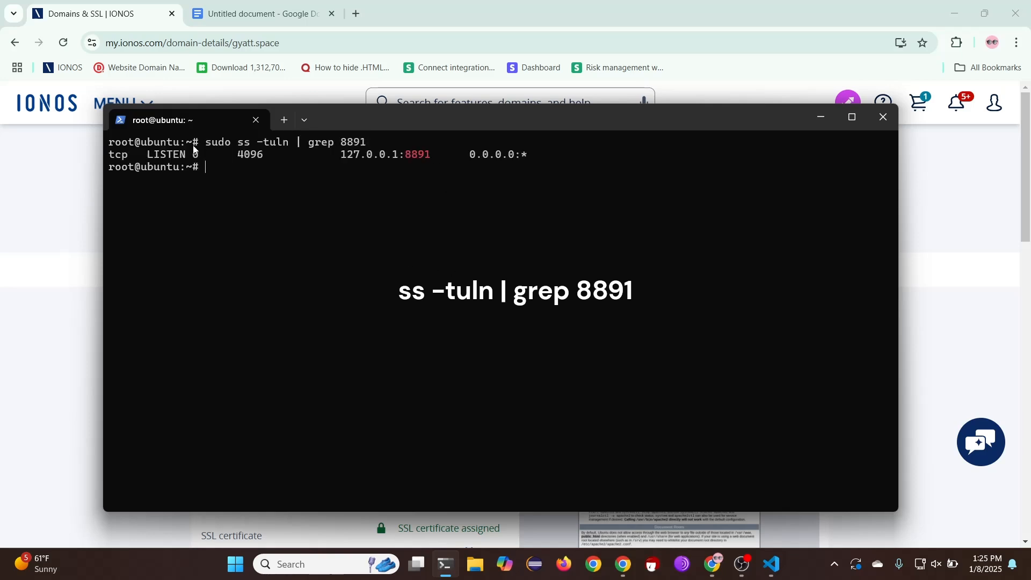
drag(204, 141, 533, 155)
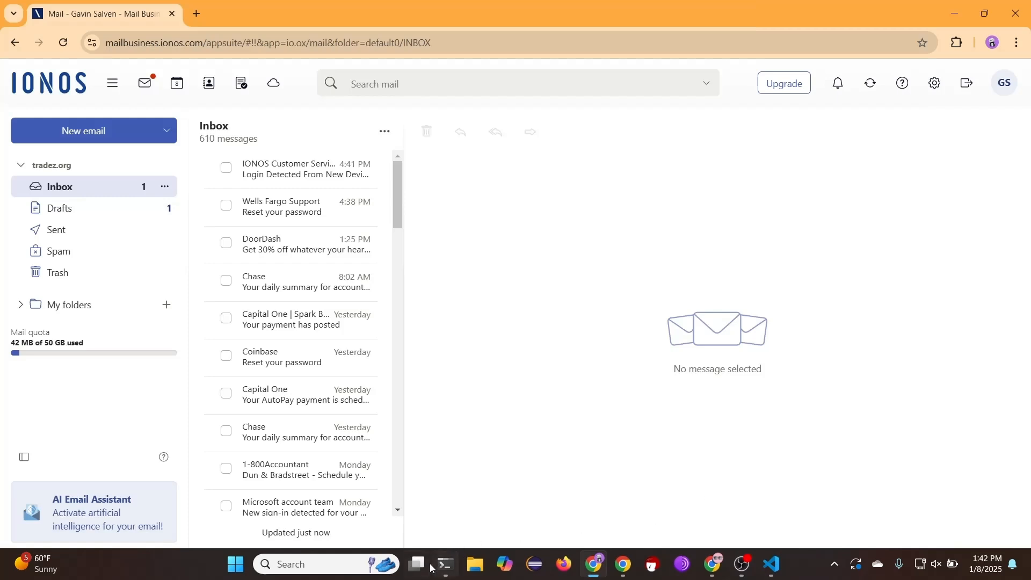
click(448, 564)
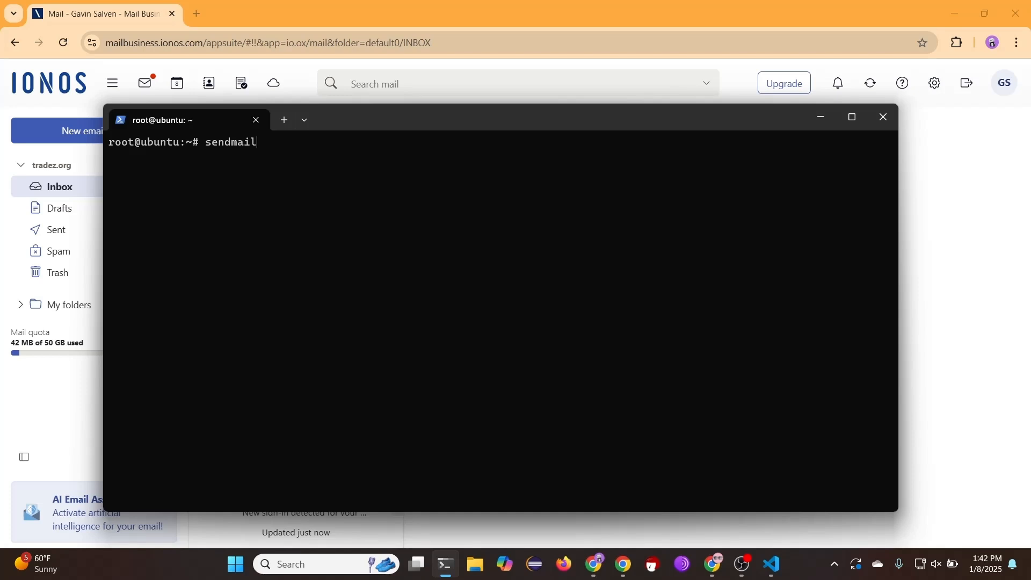
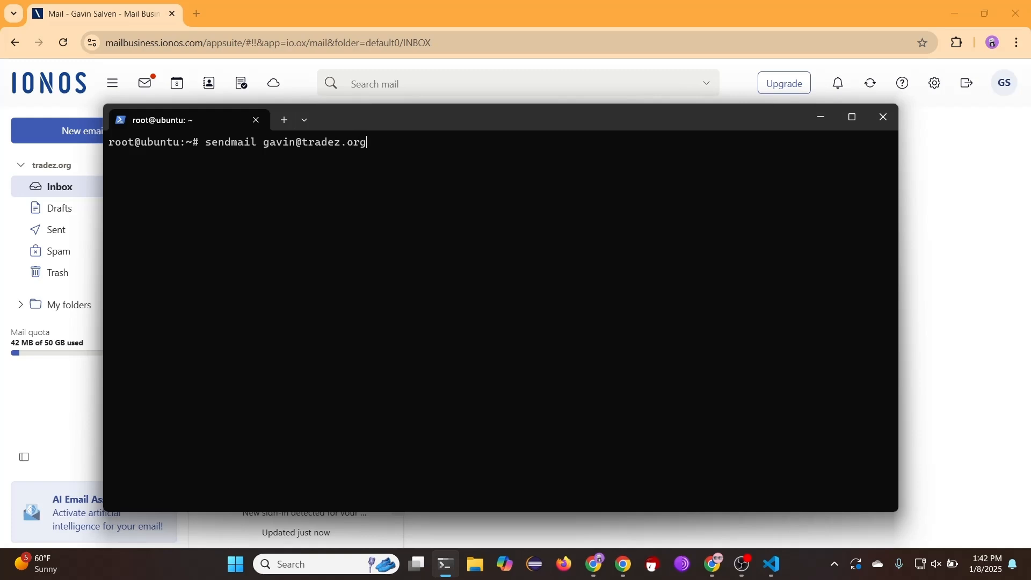
text(Fro)
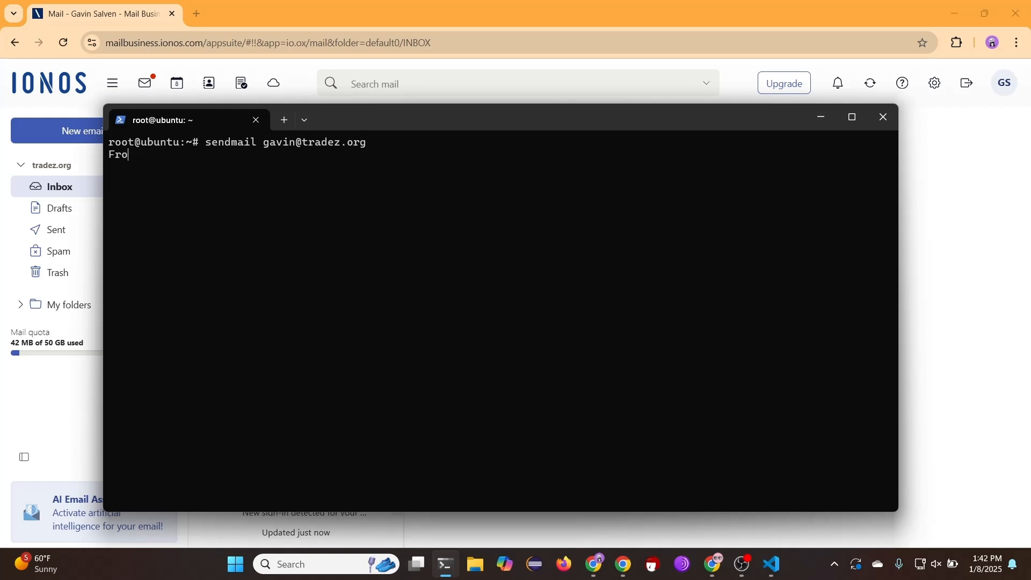
text(m:)
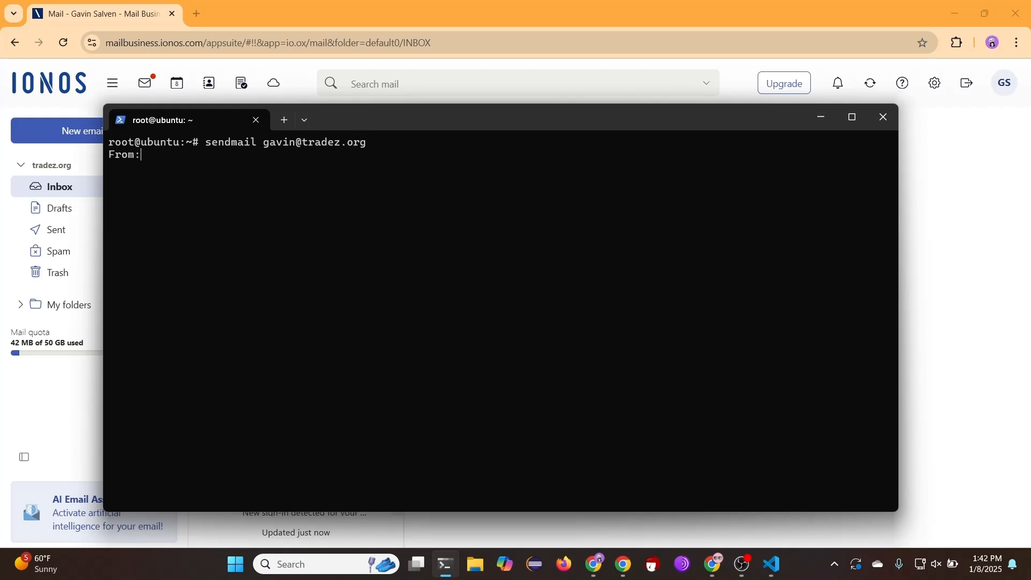
text(Wells F)
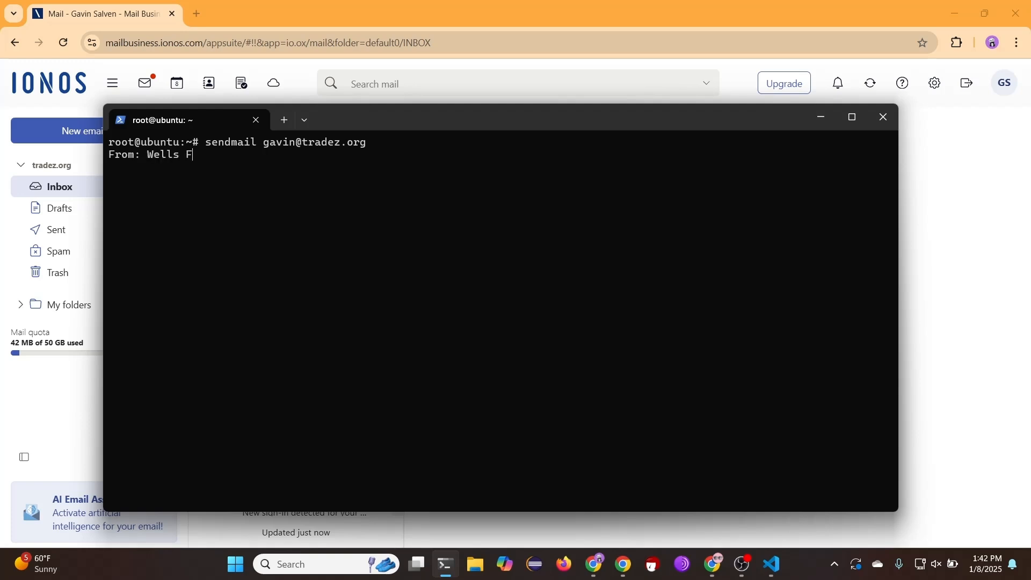
text(argo Sup)
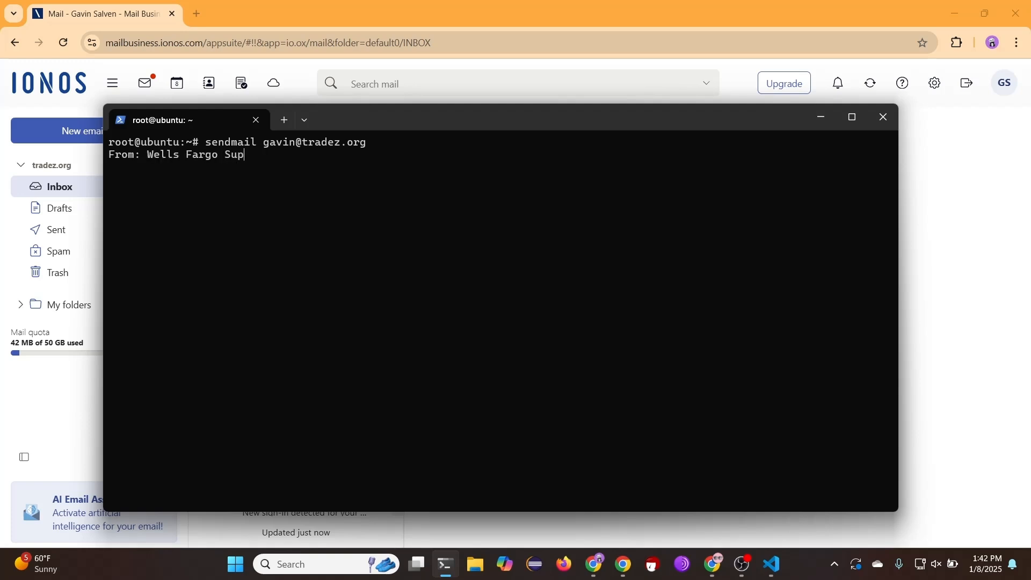
text(port <)
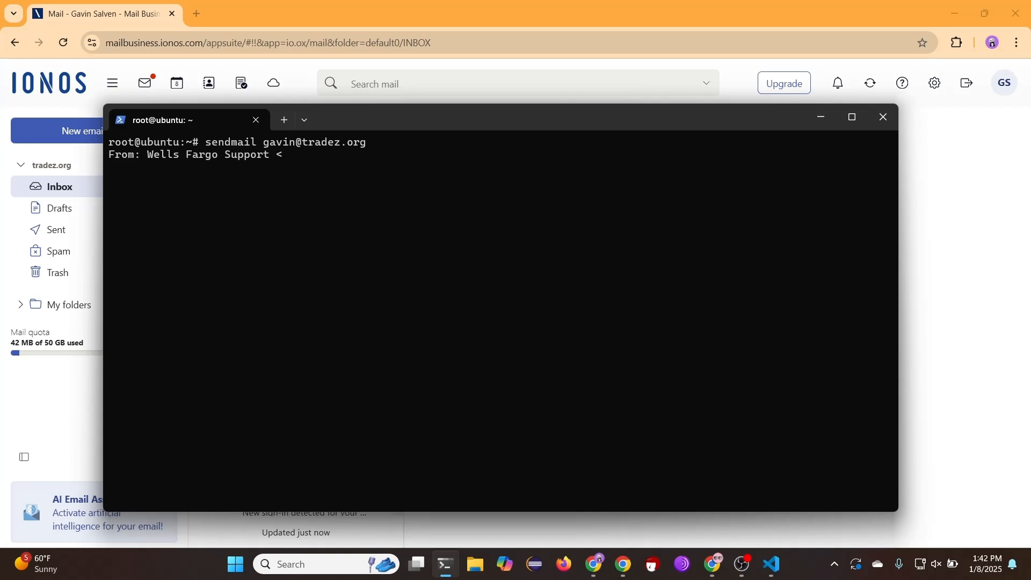
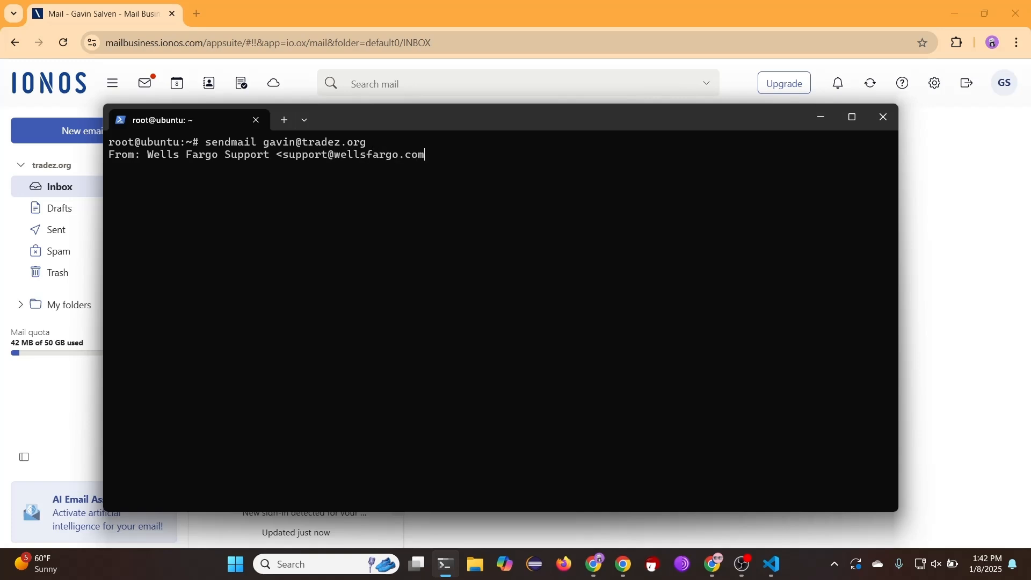
text(>)
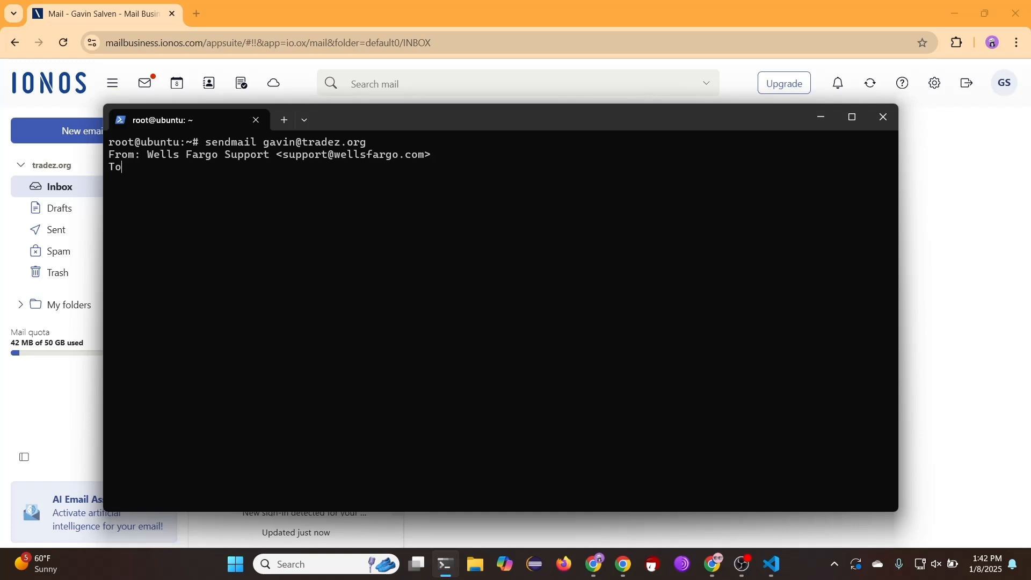
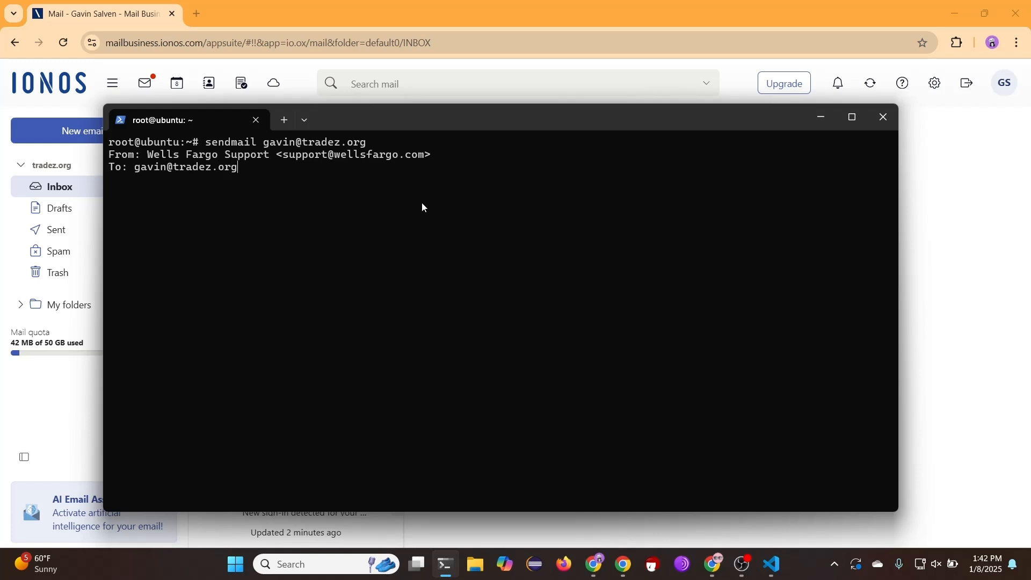
text(Subject:)
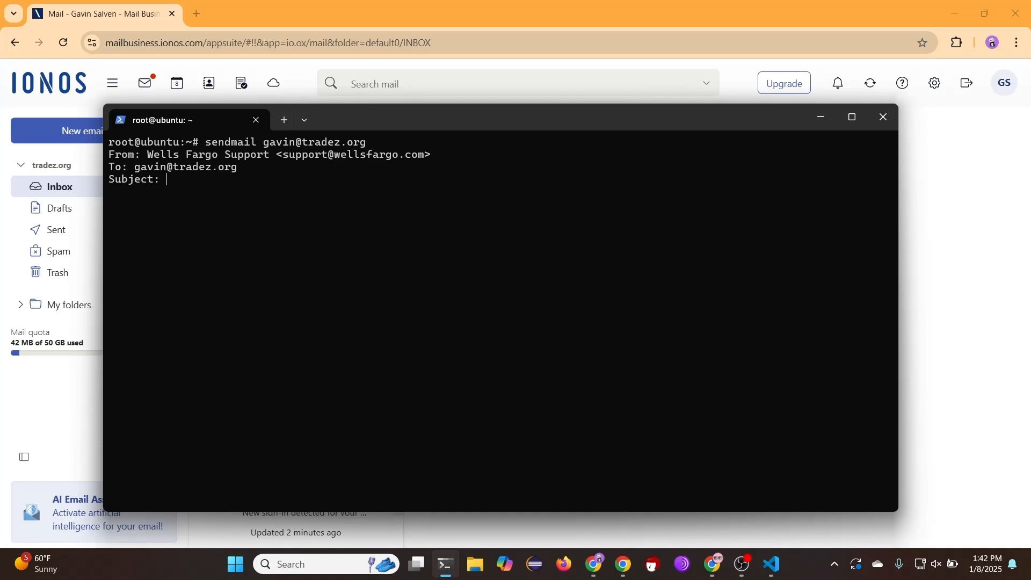
text(Test sppo)
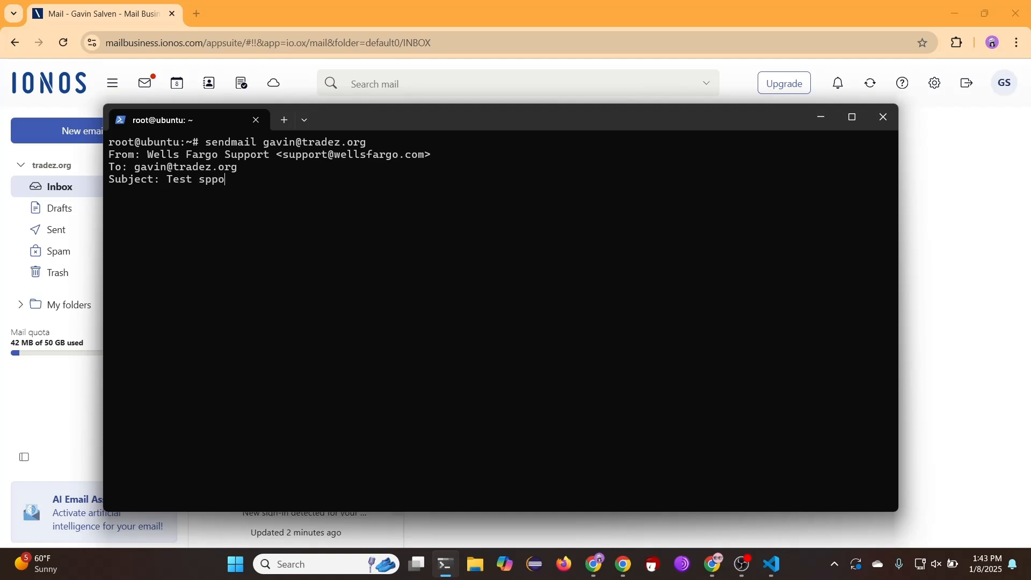
key(BackSpace)
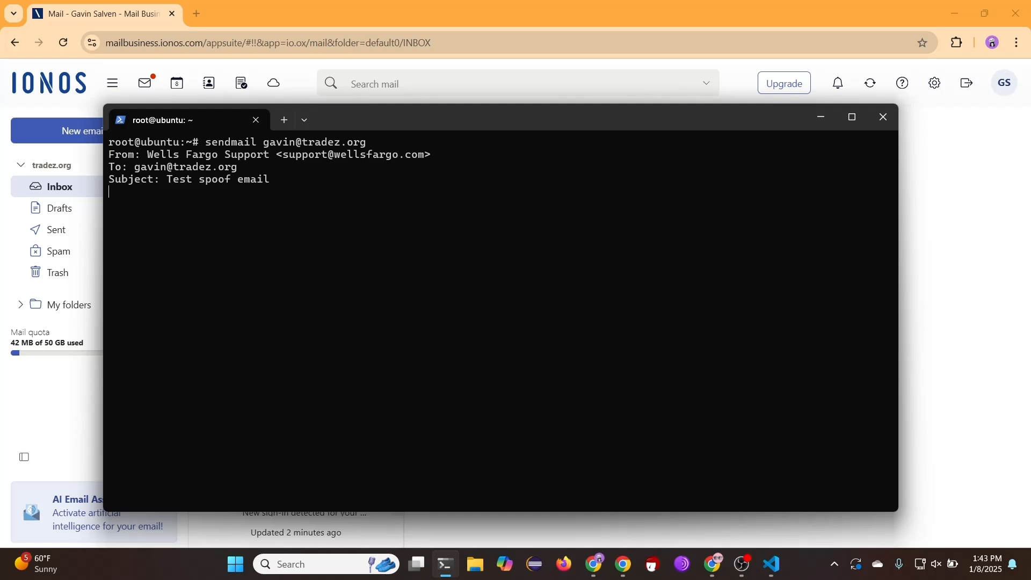
Step: Type the scam-link message body, end it with '.', and confirm mailq is empty
text(Please press m)
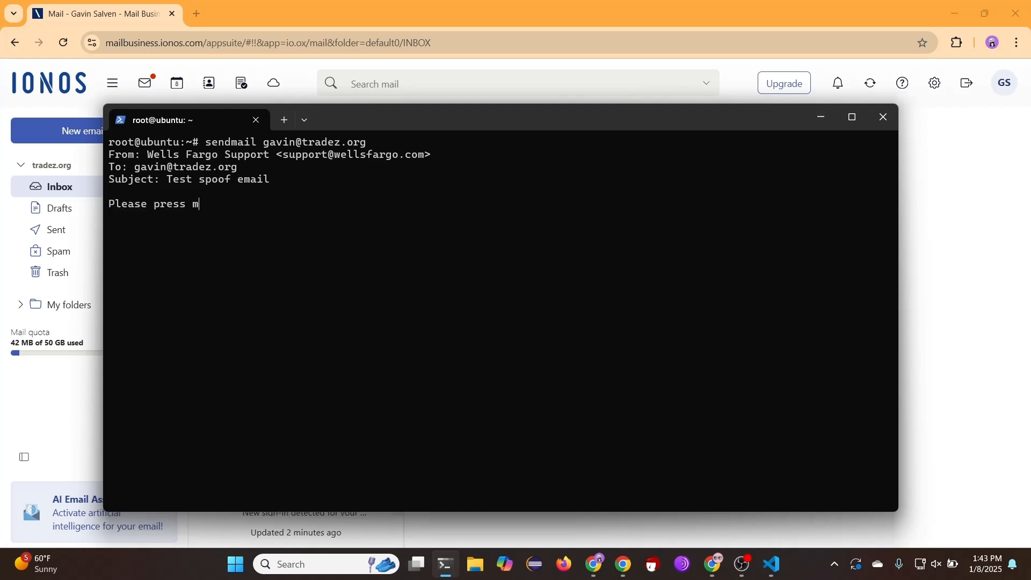
text(y scam link)
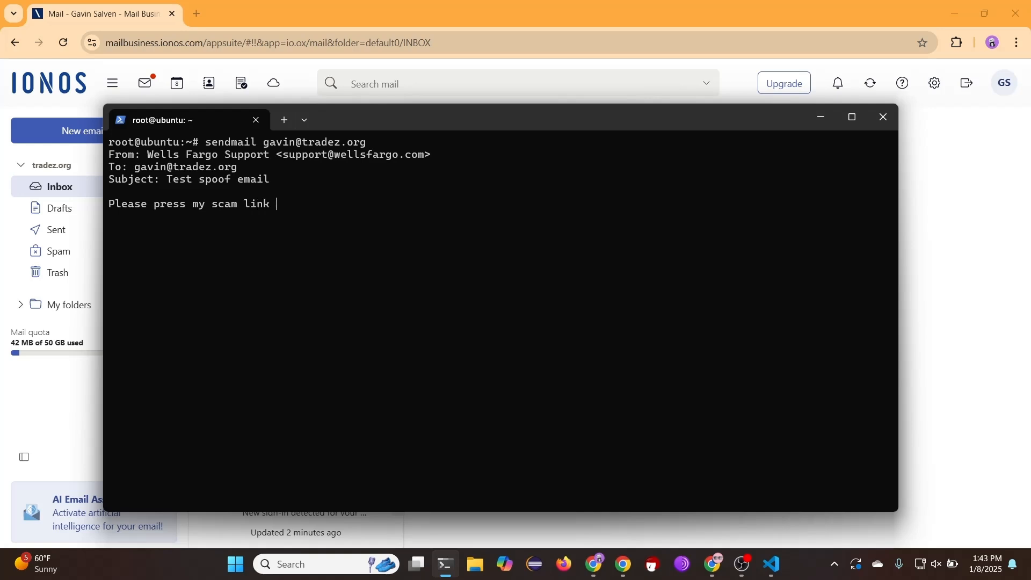
text(xD)
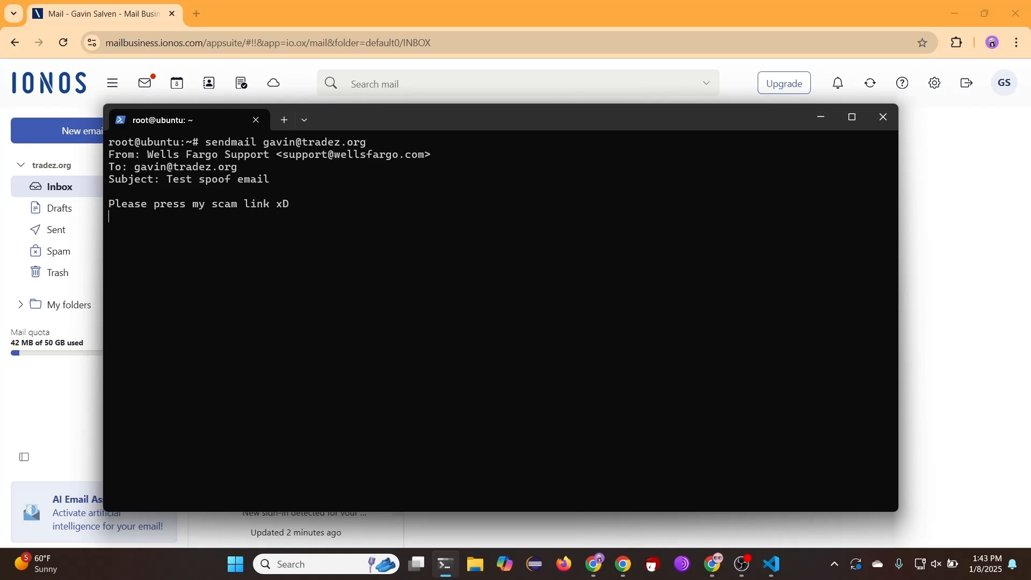
text(.)
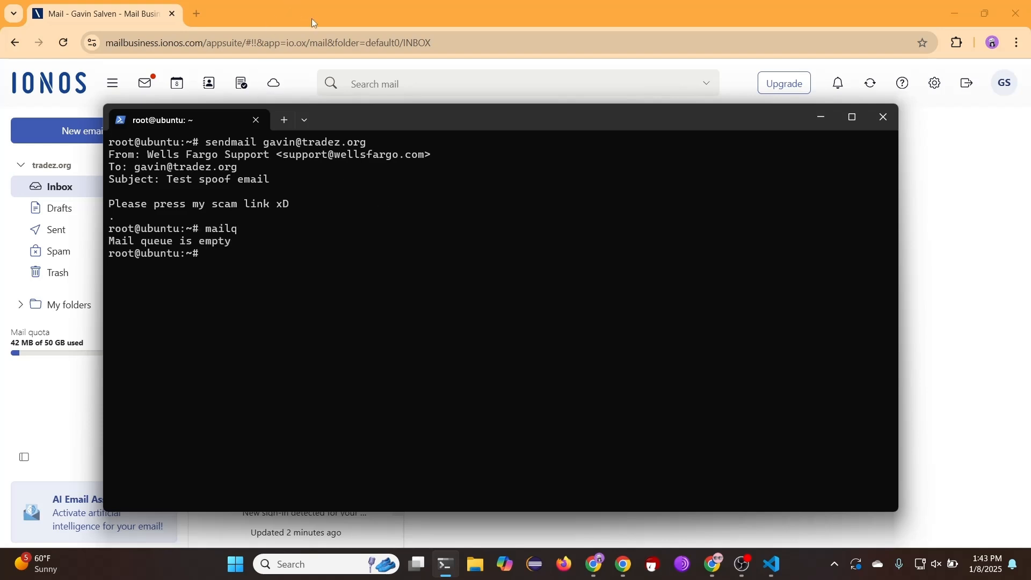
Step: Open the Wells Fargo Support test email in Spam, inspect the sender, then return to Inbox
click(884, 117)
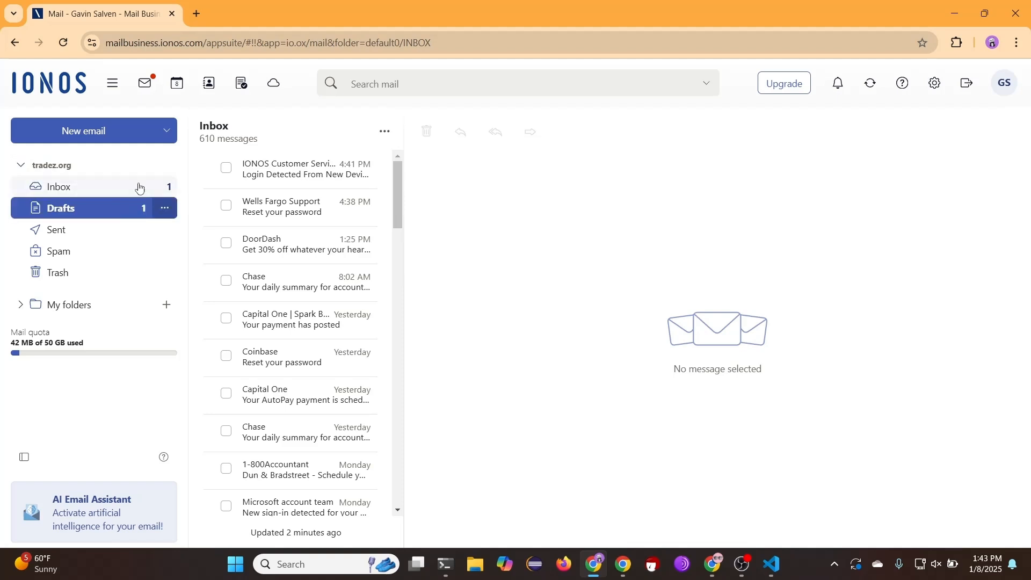
click(59, 186)
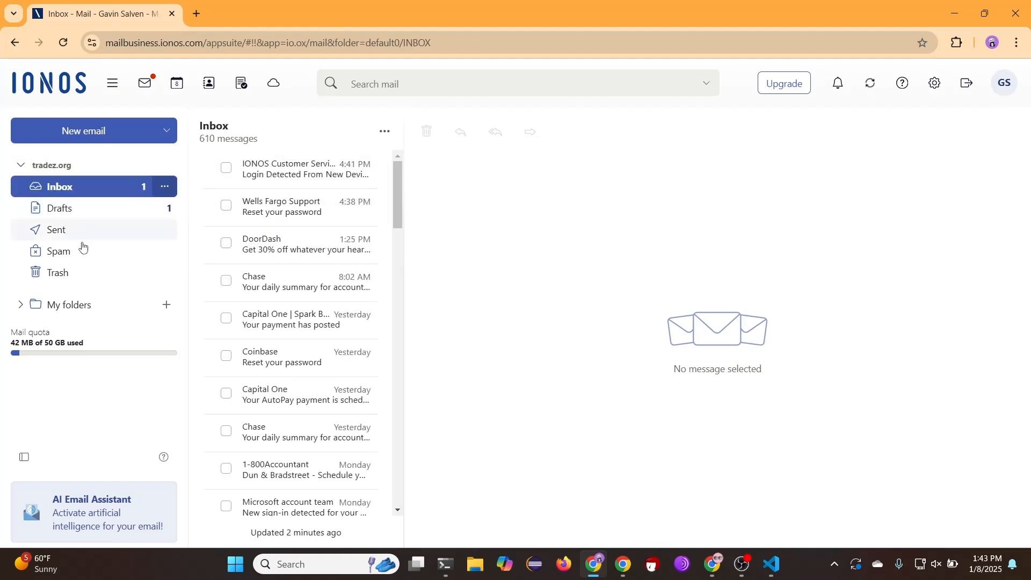
click(60, 251)
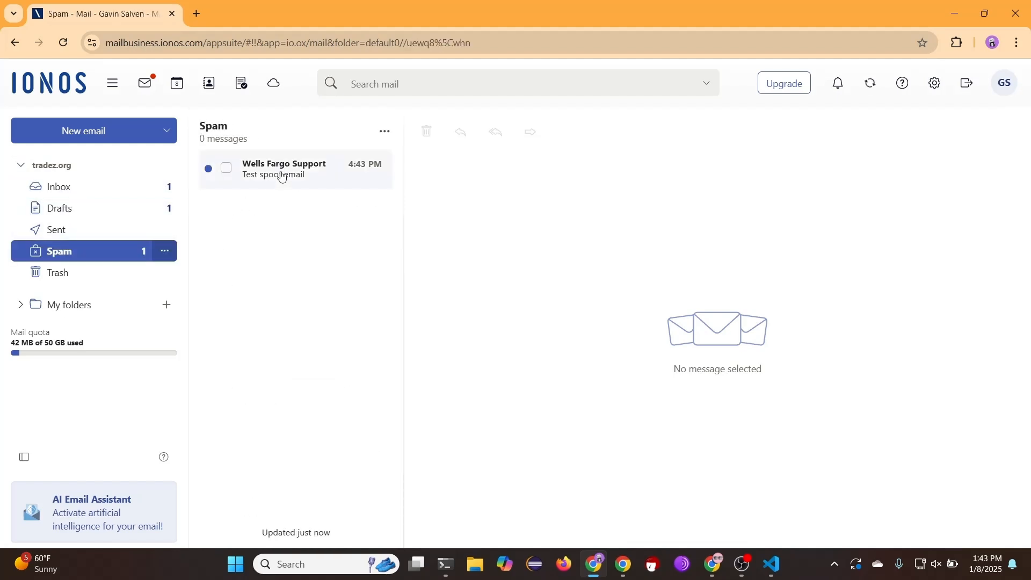
click(284, 172)
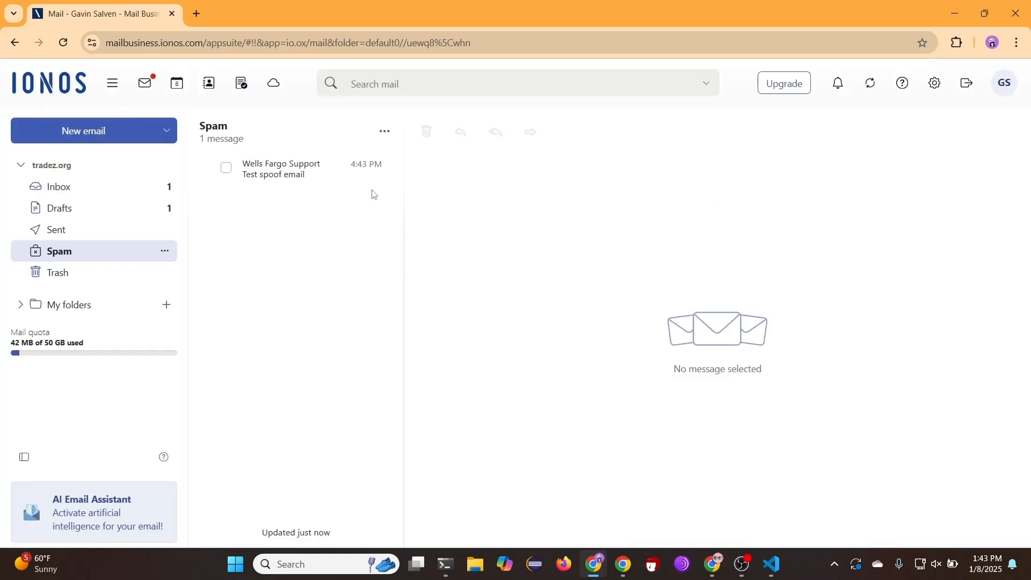
click(280, 168)
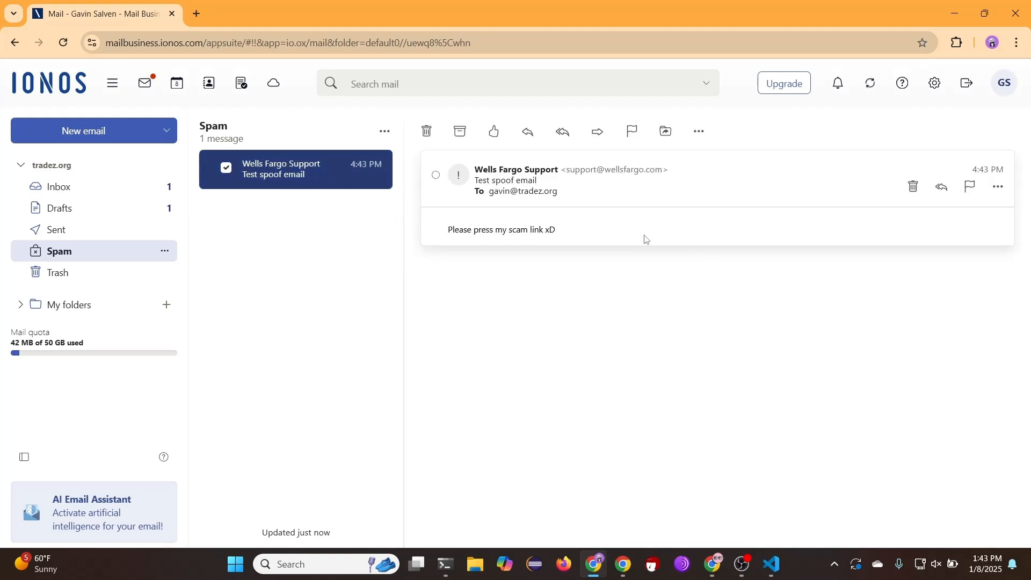
mouse_move(567, 155)
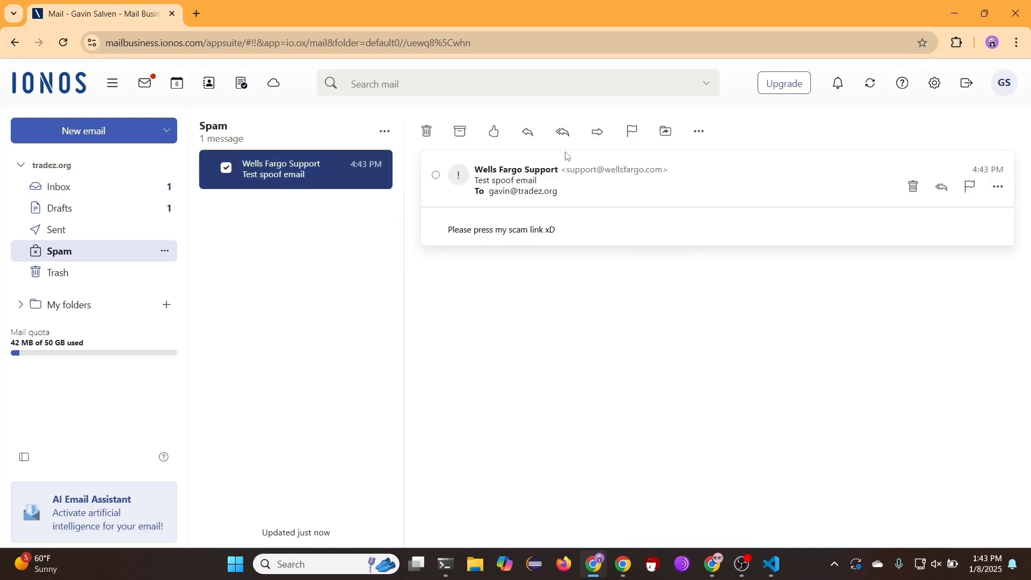
click(516, 170)
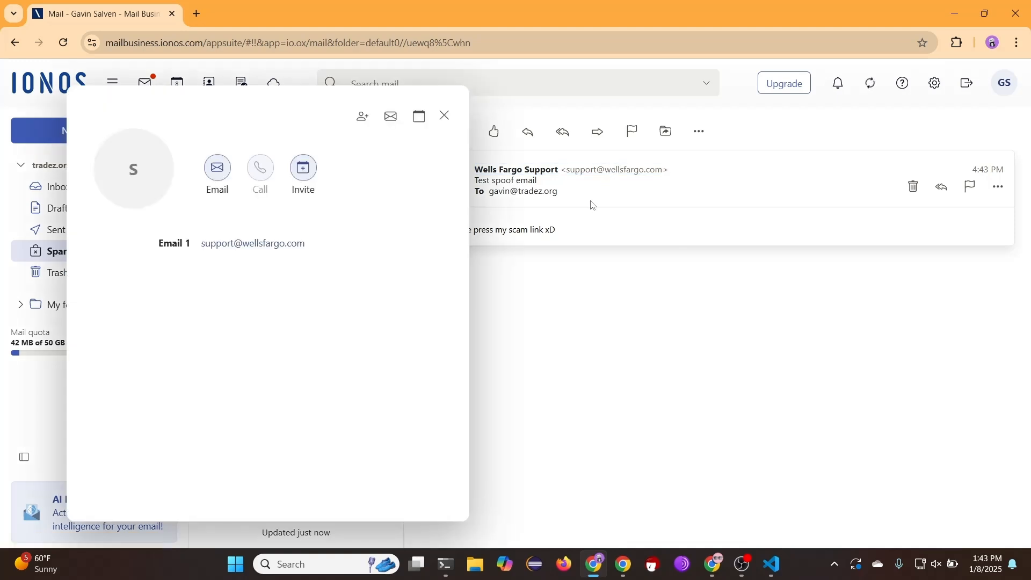
mouse_move(423, 149)
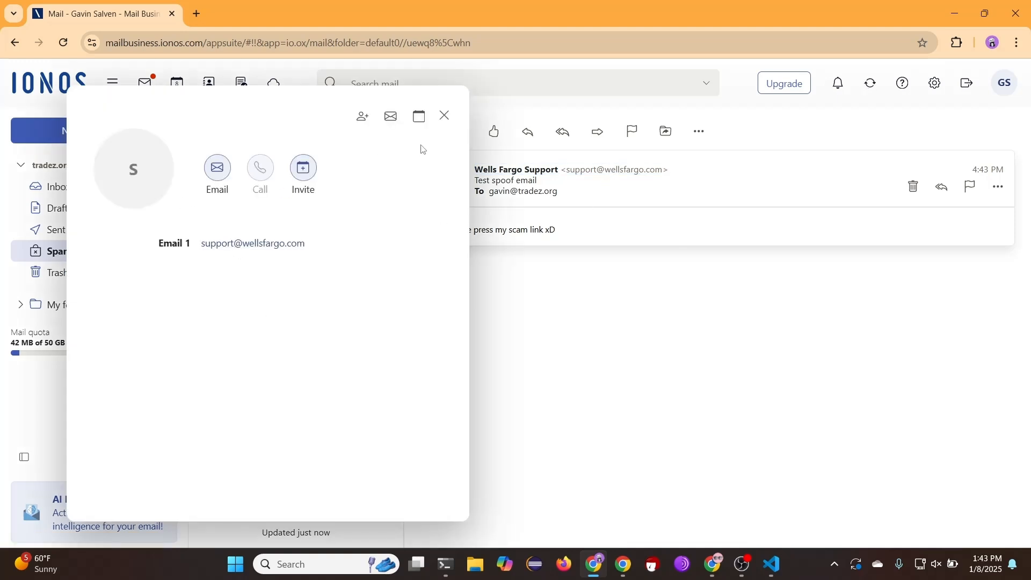
click(444, 116)
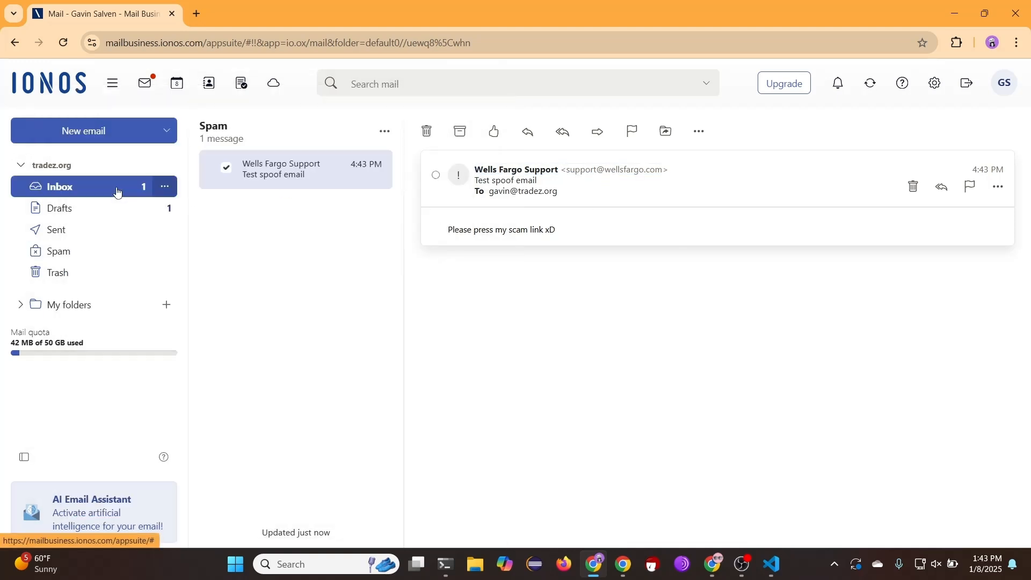
click(59, 187)
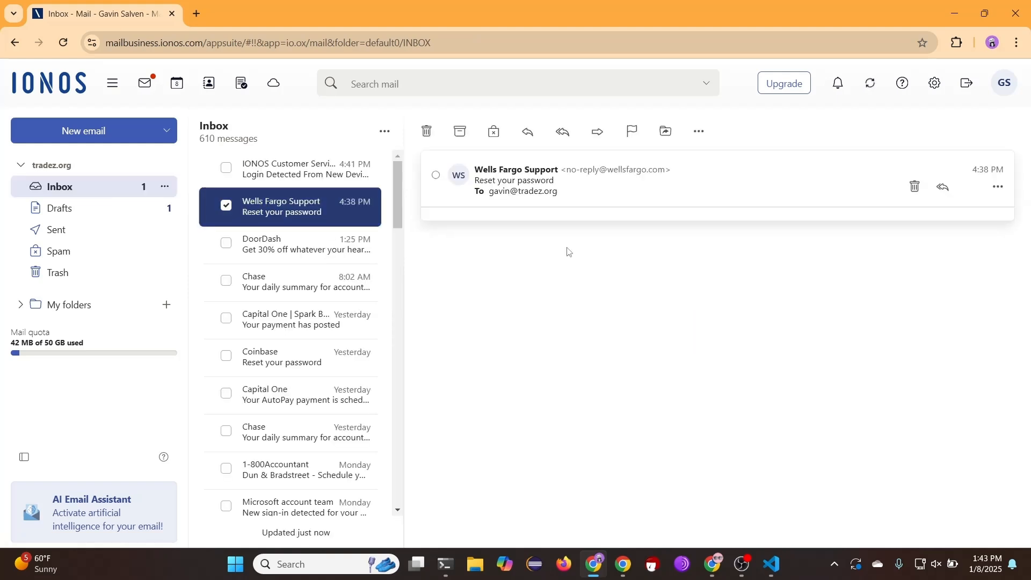